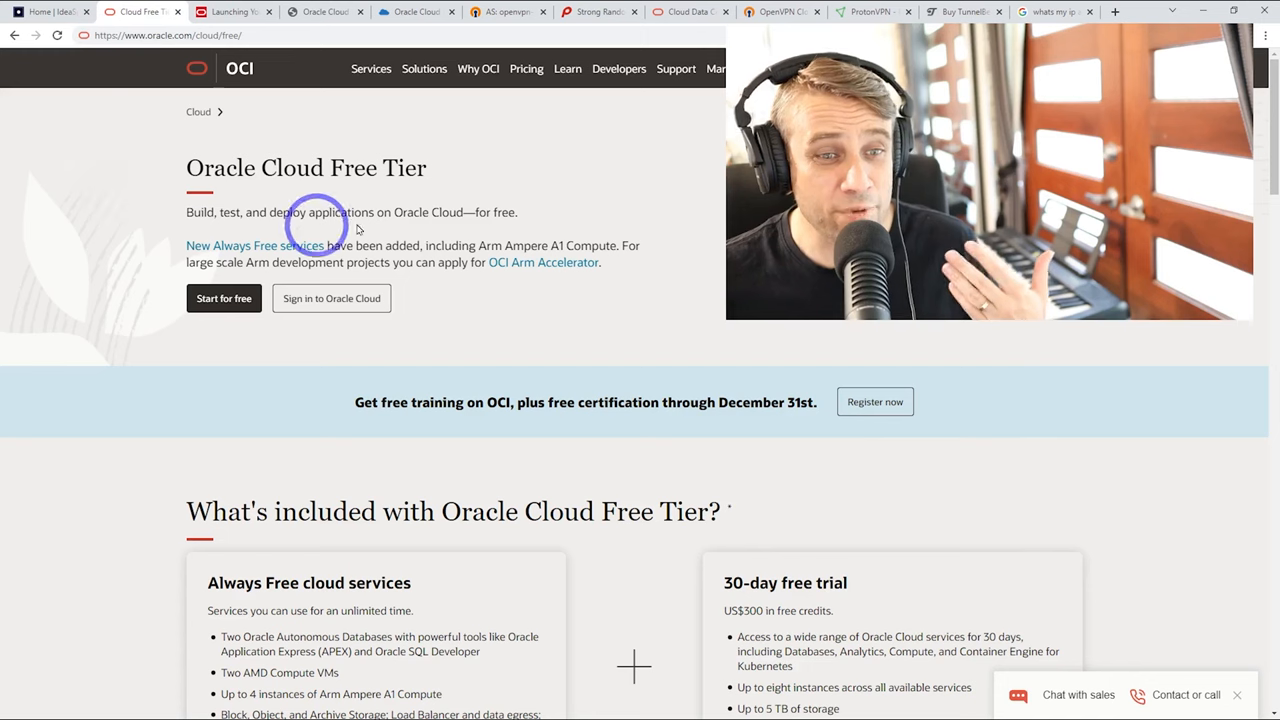
{"action": "mouse_move", "coordinate": [410, 170]}
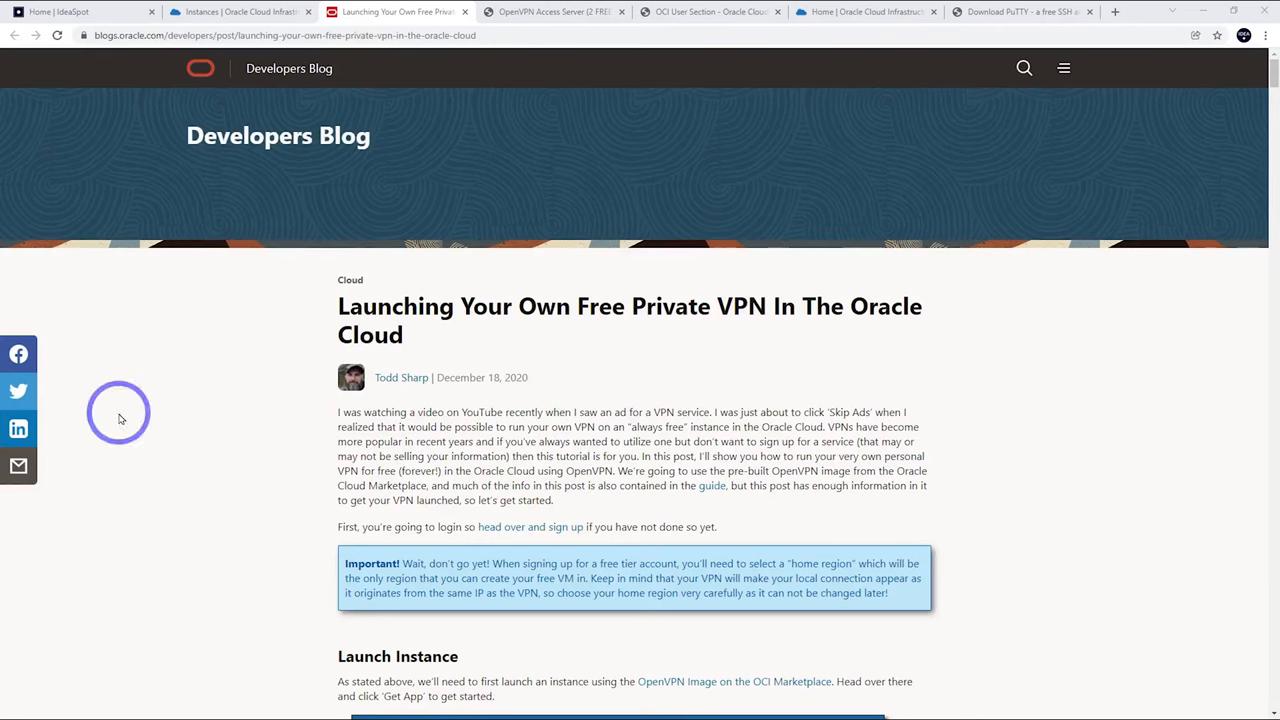
{"action": "mouse_move", "coordinate": [784, 316]}
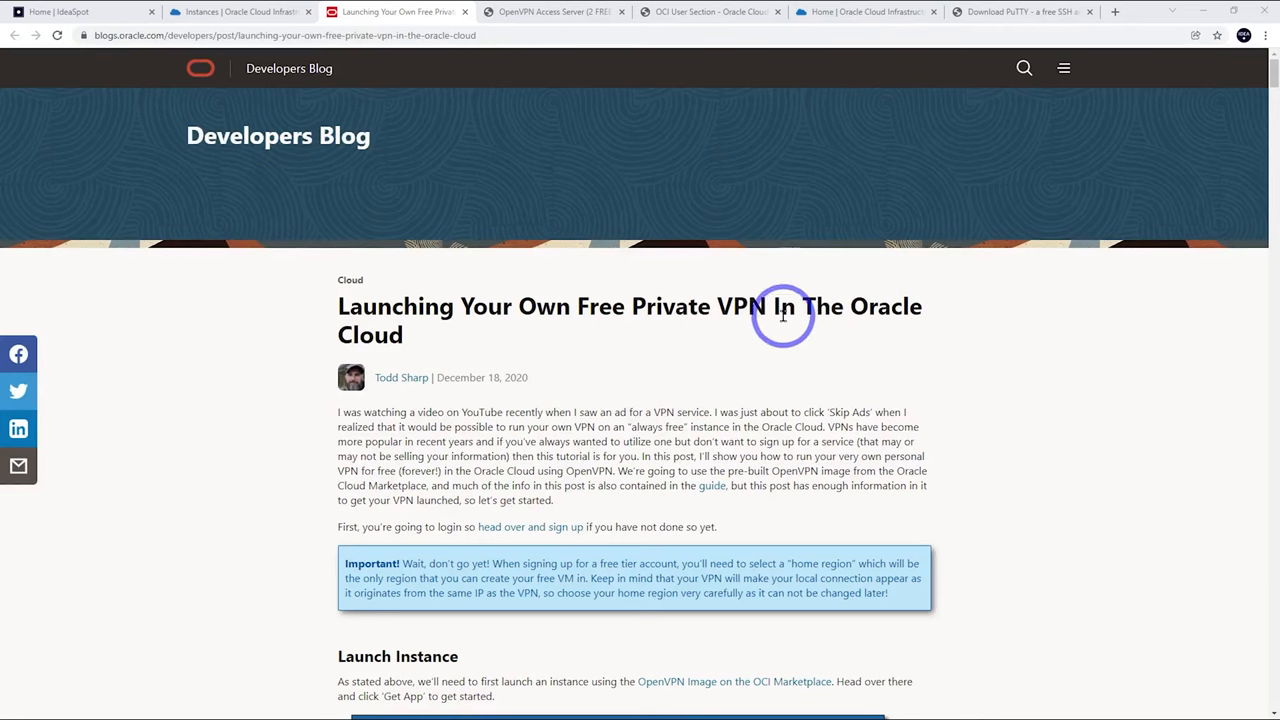
Scroll the Oracle blog post down to its Launch Instance section.
{"action": "scroll", "scroll_direction": "down", "scroll_amount": 3}
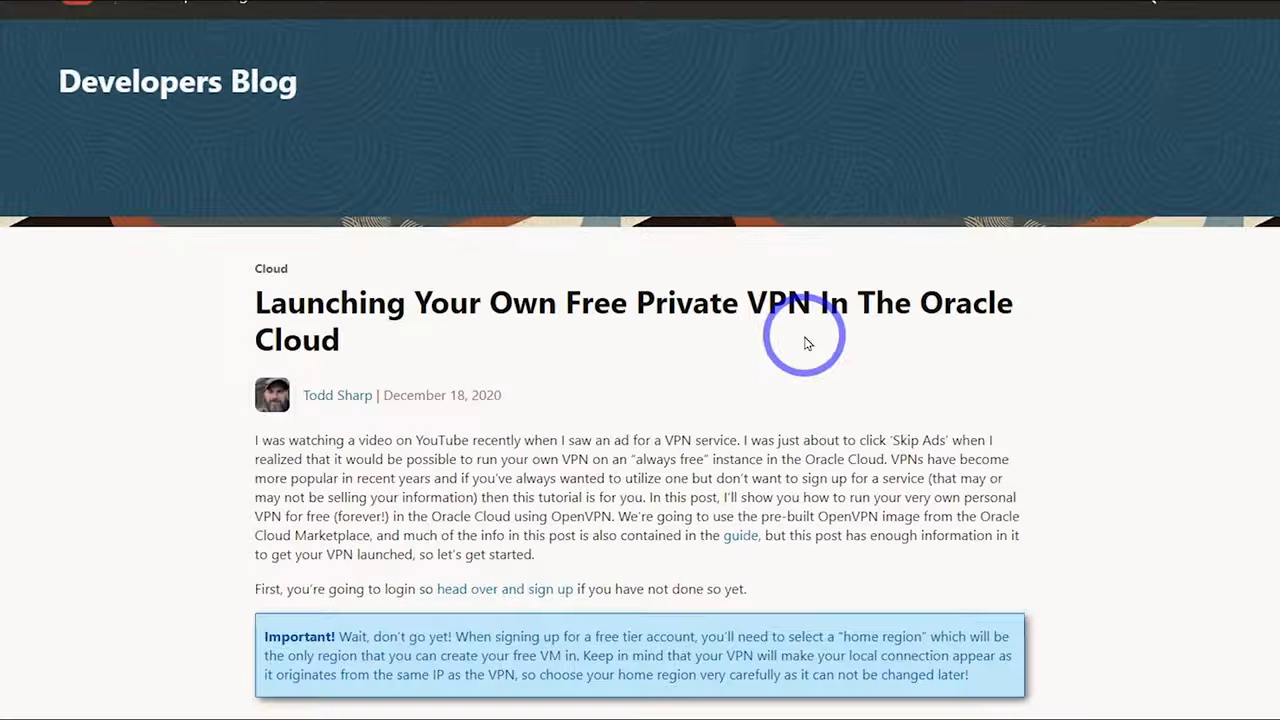
{"action": "scroll", "scroll_direction": "up", "scroll_amount": 3}
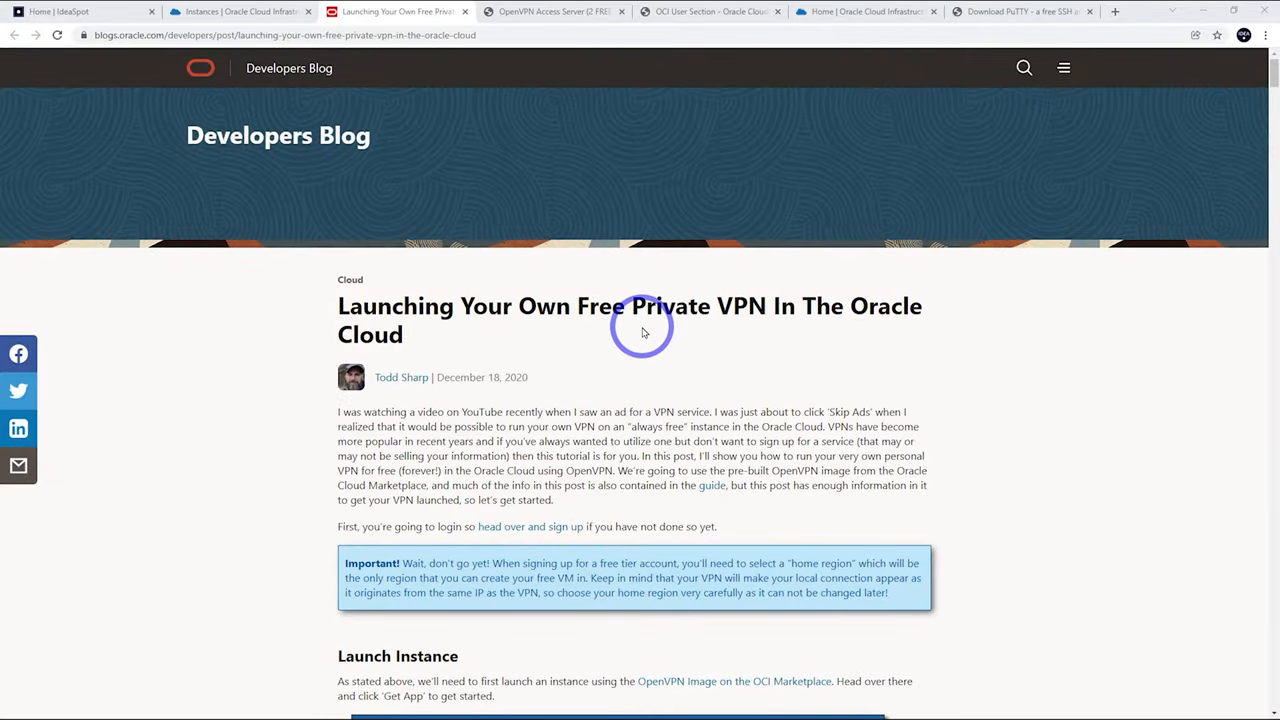
{"action": "scroll", "scroll_direction": "down", "scroll_amount": 3}
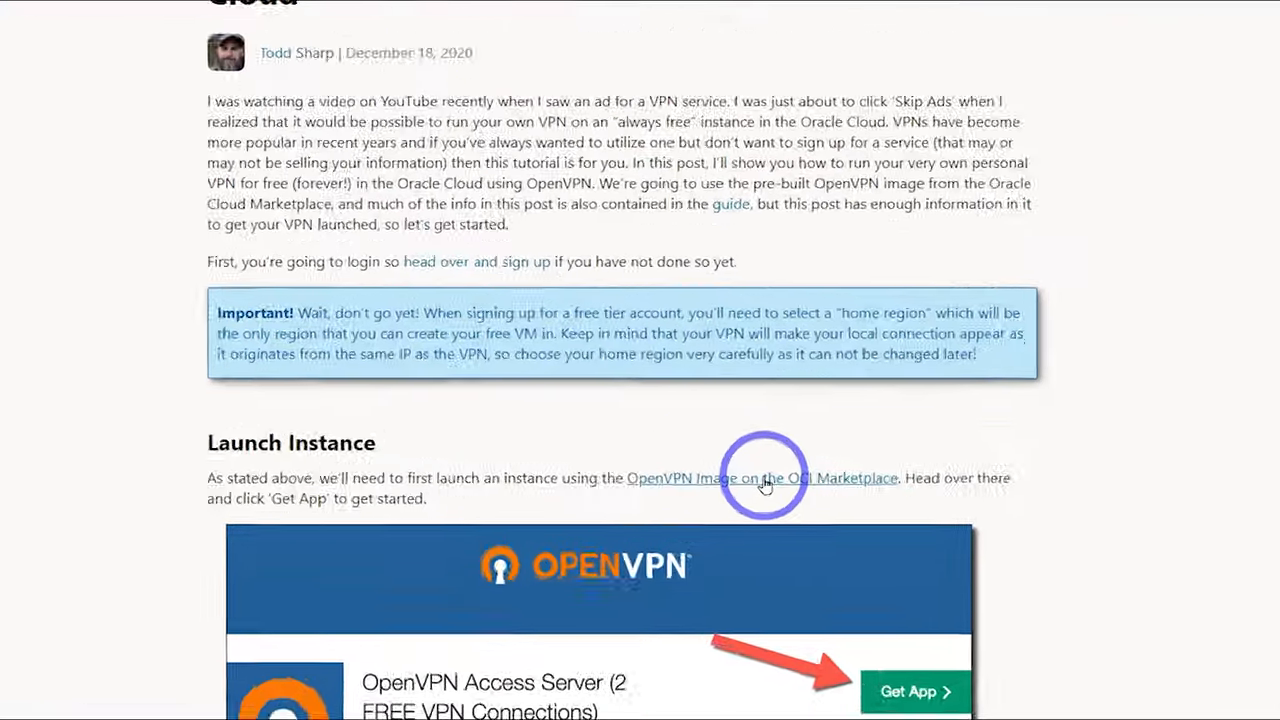
Get the OpenVPN Access Server marketplace app with a Commercial Market account and sign in.
{"action": "left_click", "coordinate": [762, 478]}
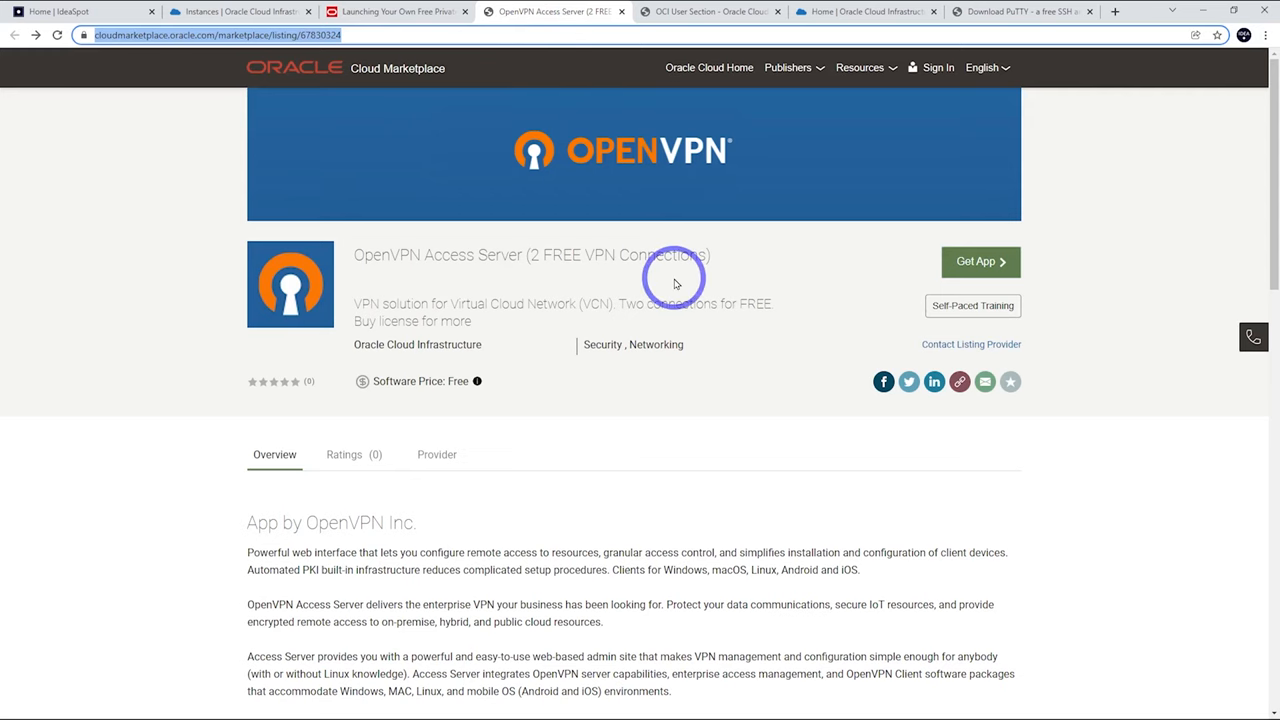
{"action": "mouse_move", "coordinate": [770, 198]}
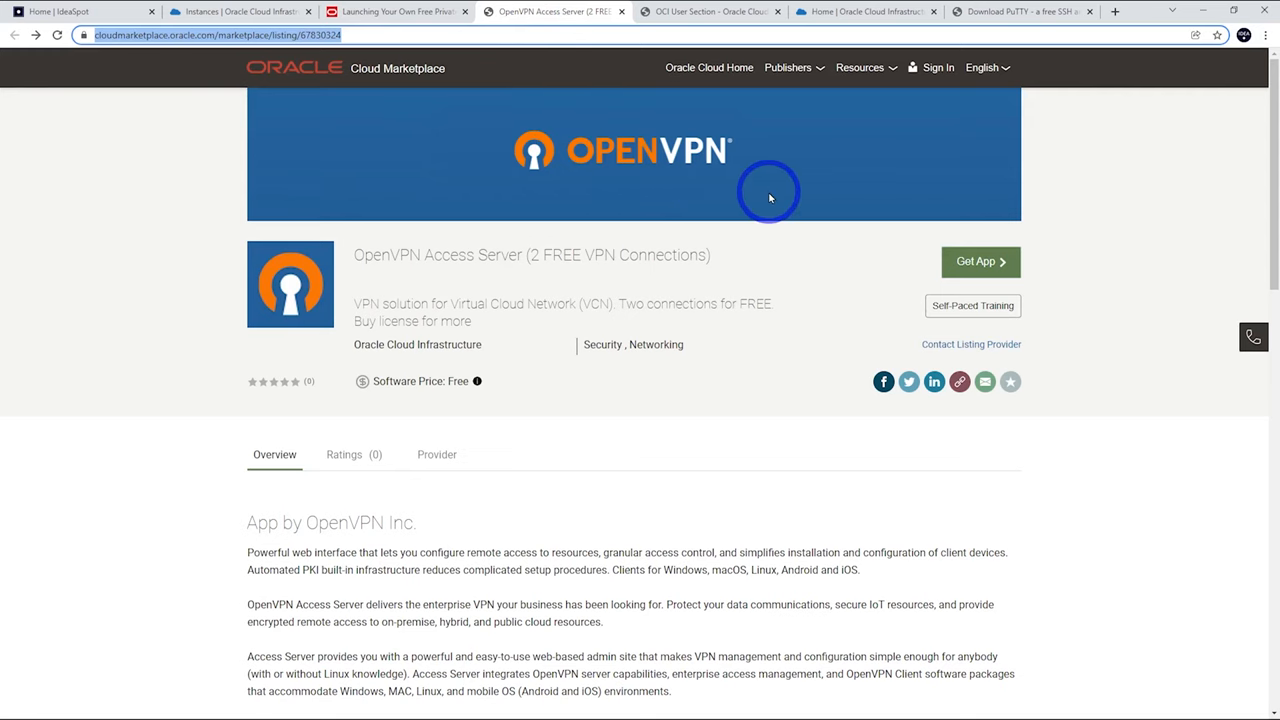
{"action": "mouse_move", "coordinate": [342, 242]}
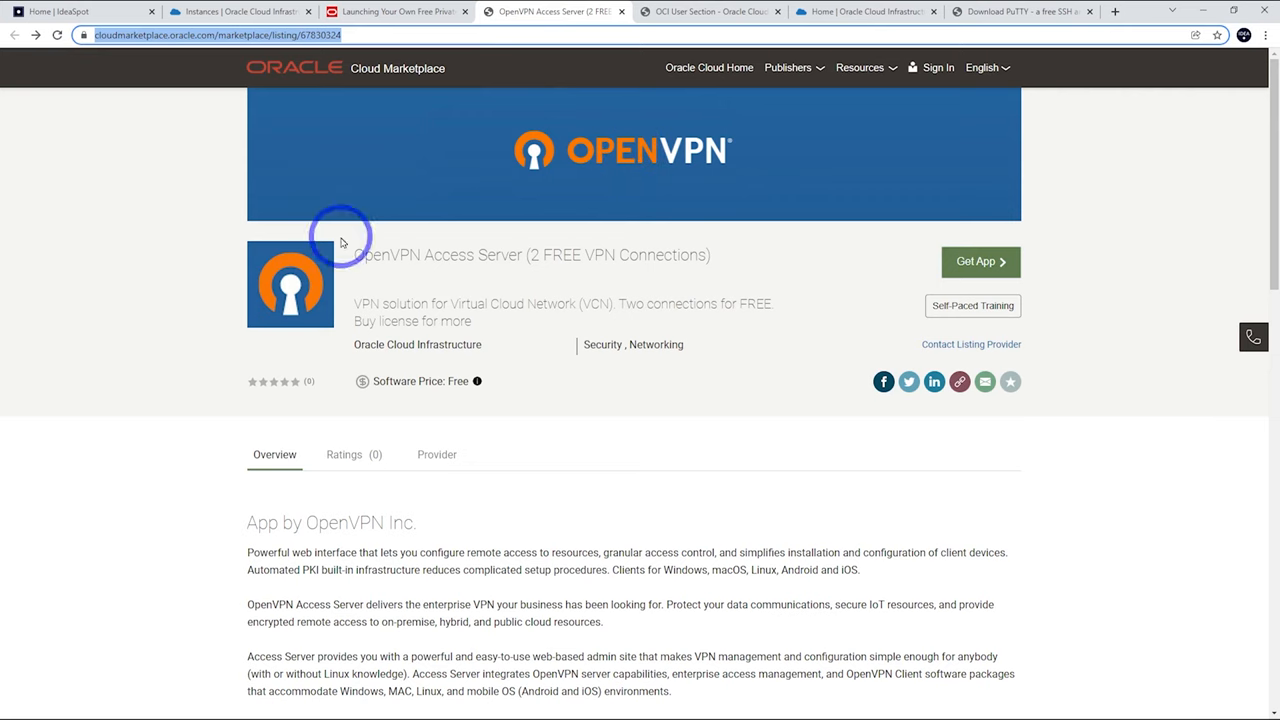
{"action": "left_click", "coordinate": [980, 260]}
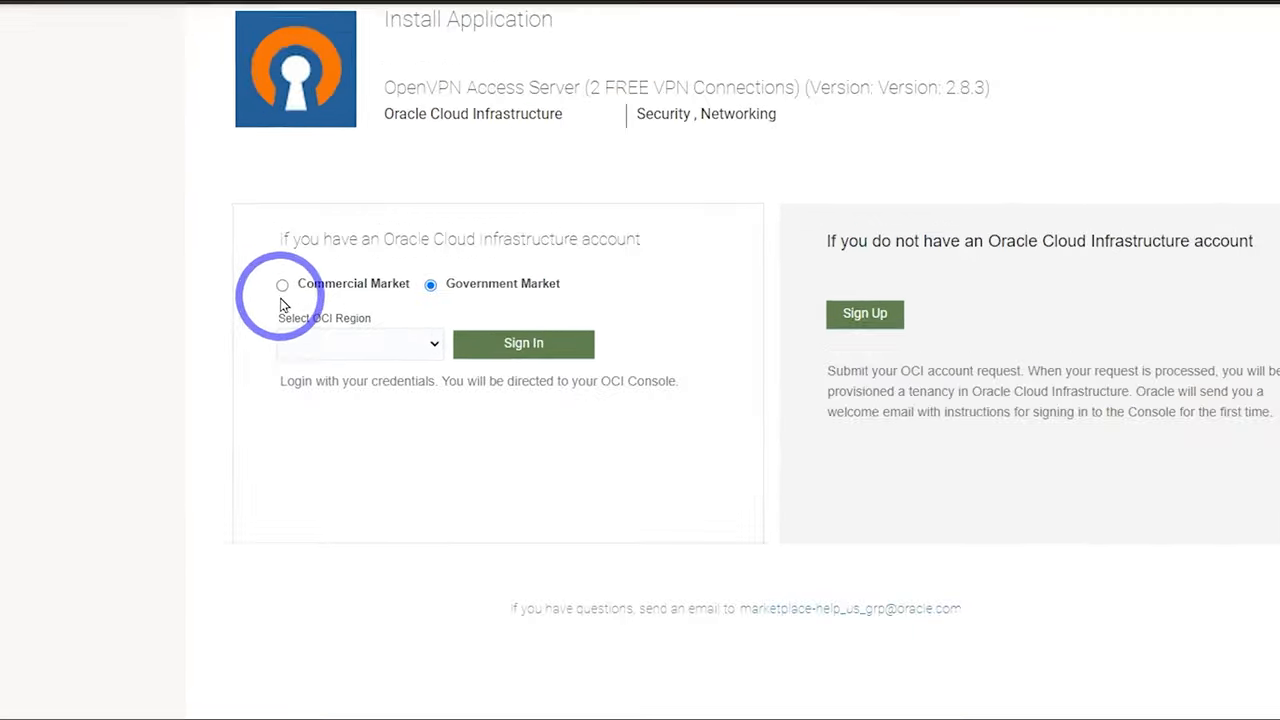
{"action": "left_click", "coordinate": [282, 284]}
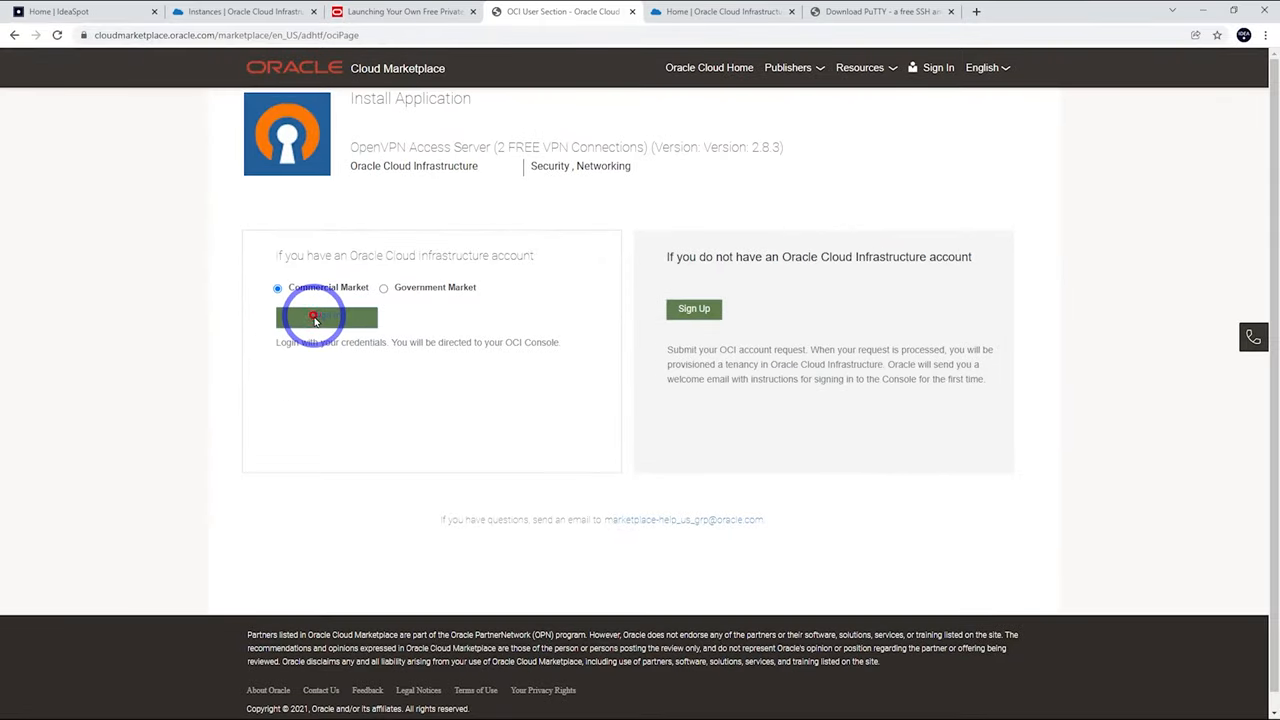
{"action": "left_click", "coordinate": [326, 316]}
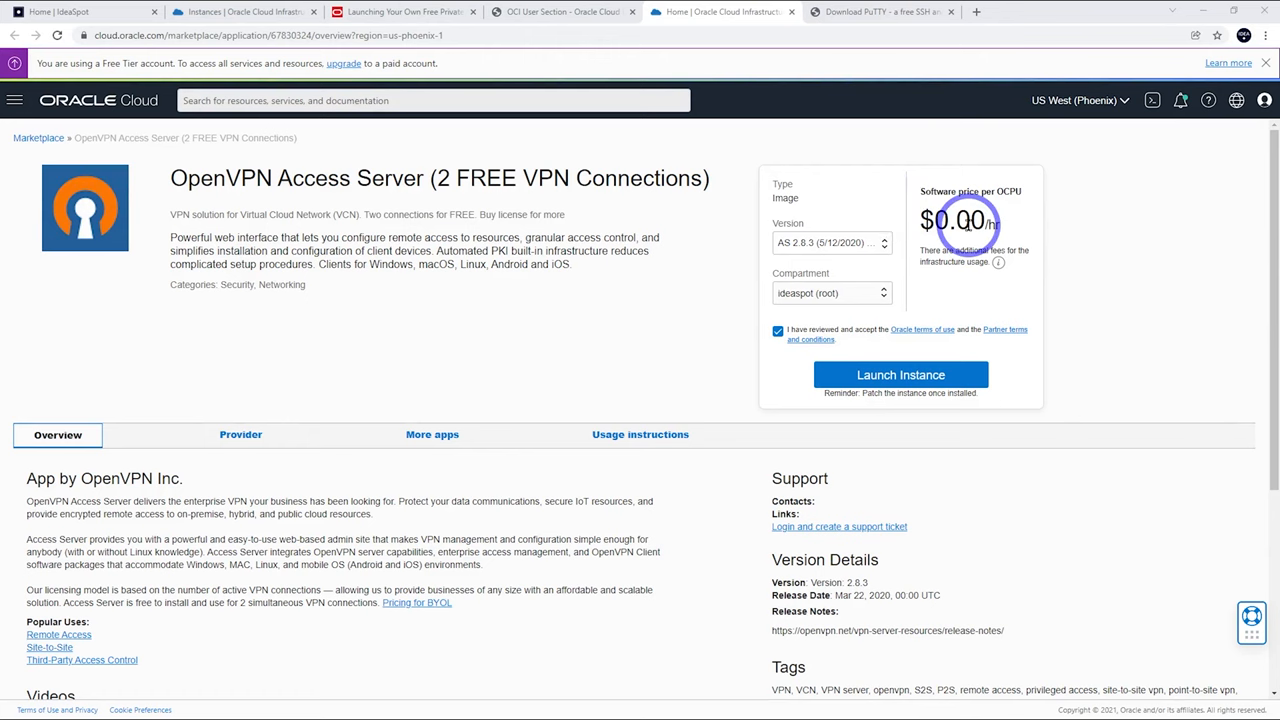
Launch an instance named openvpn-demo and choose Paste public keys for SSH.
{"action": "left_click", "coordinate": [900, 374]}
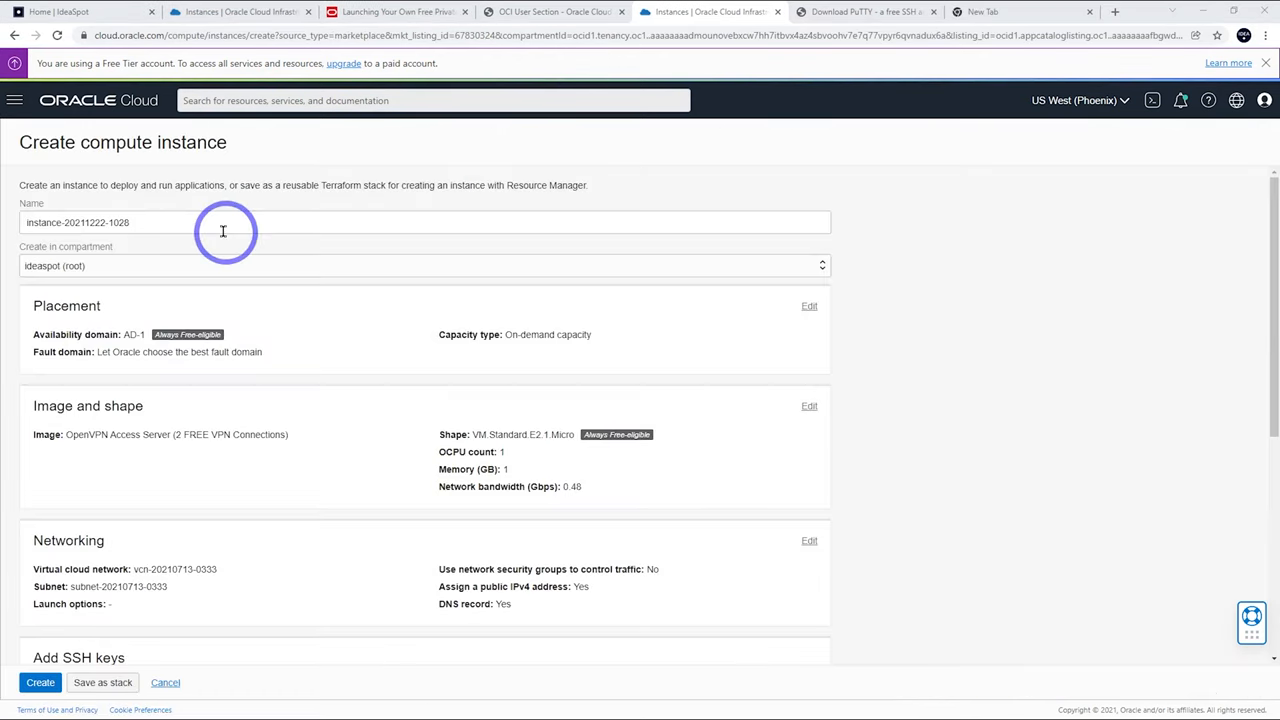
{"action": "type", "text": "openvpn-demo"}
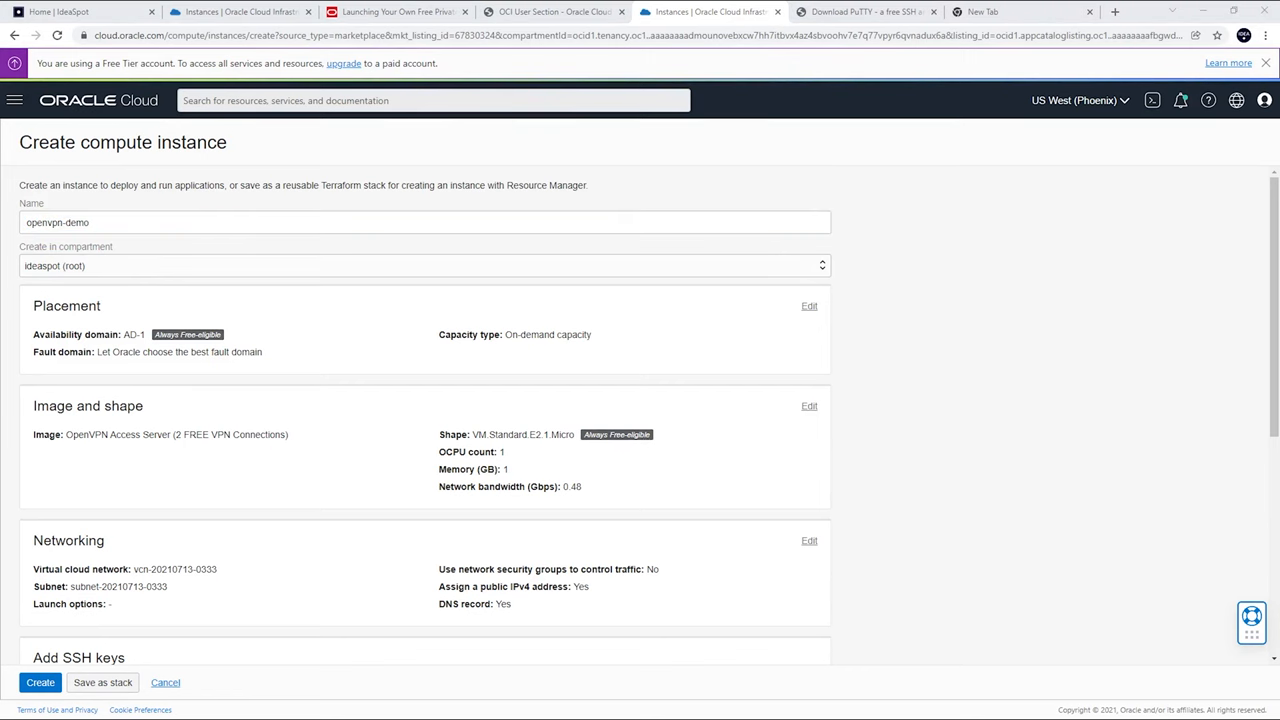
{"action": "scroll", "scroll_direction": "down", "scroll_amount": 3}
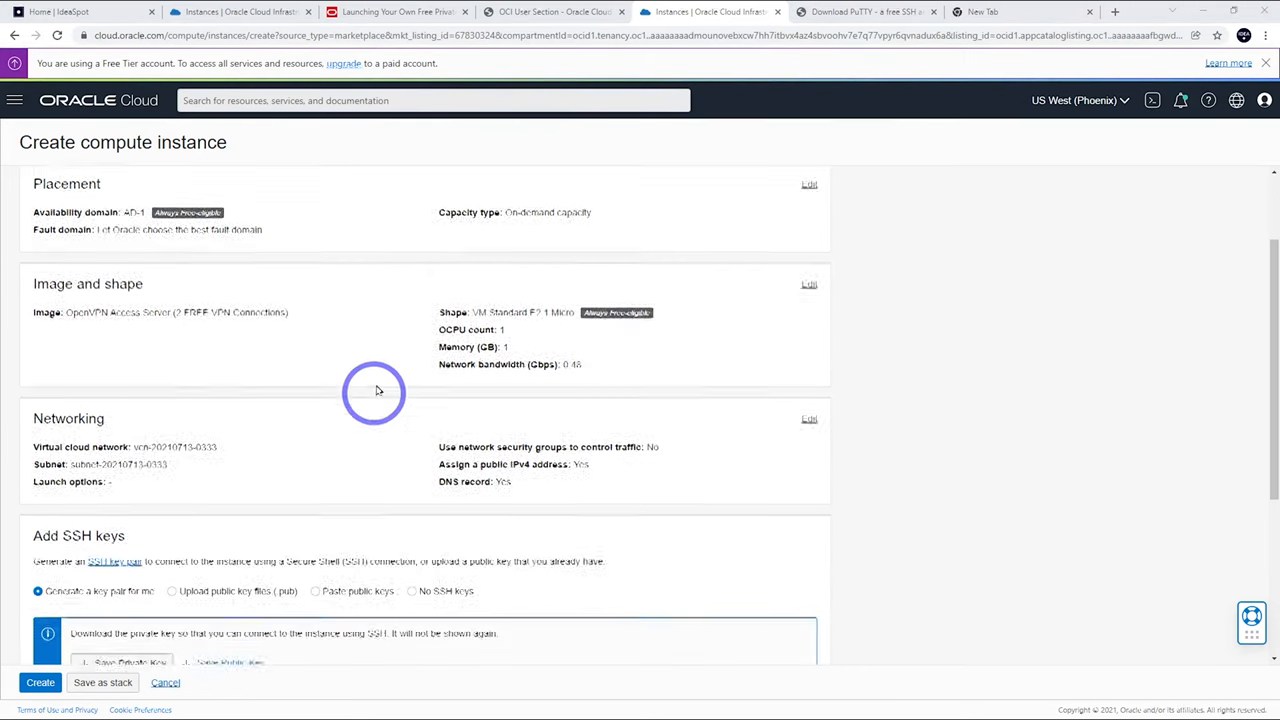
{"action": "scroll", "scroll_direction": "down", "scroll_amount": 3}
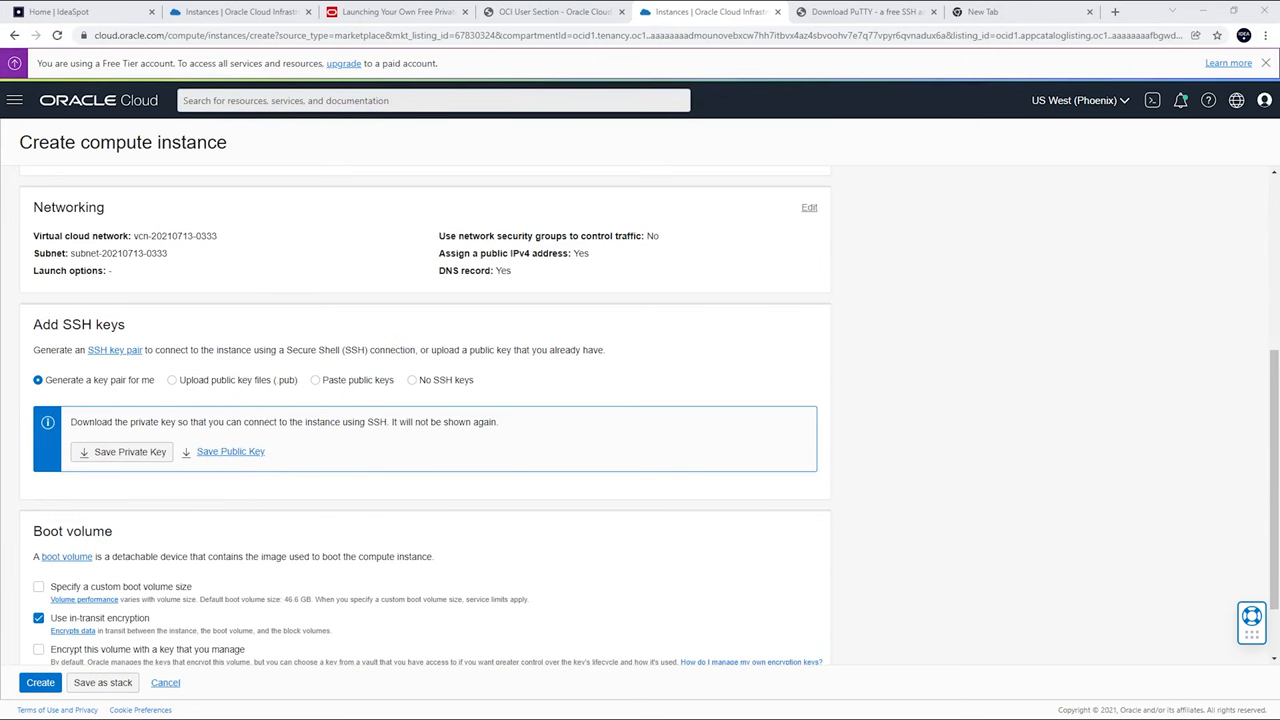
{"action": "left_click", "coordinate": [316, 380]}
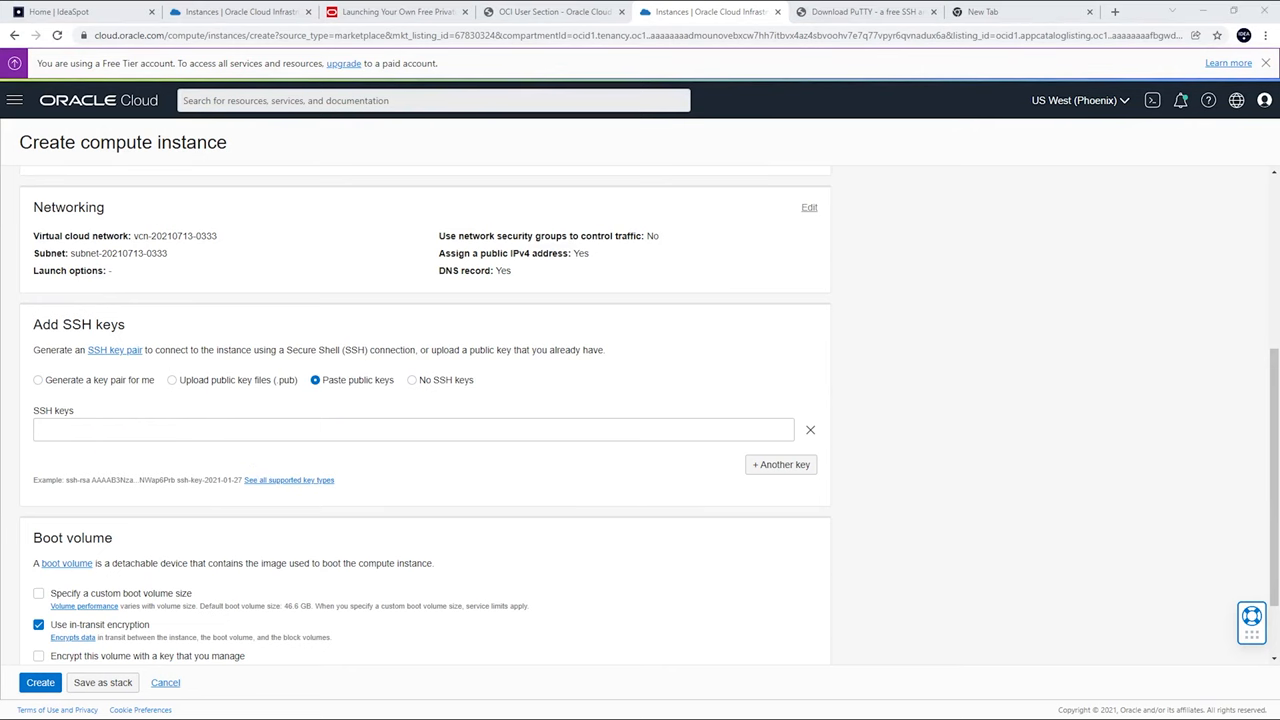
{"action": "mouse_move", "coordinate": [374, 368]}
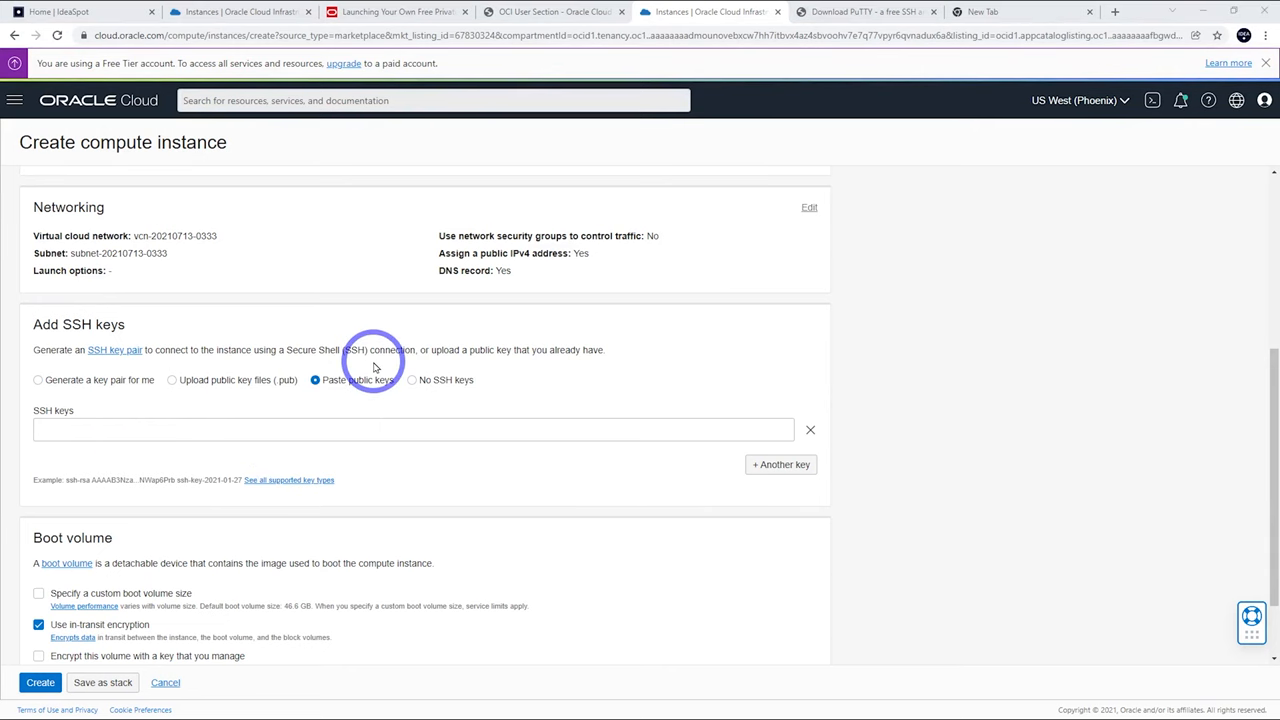
{"action": "left_click", "coordinate": [860, 12]}
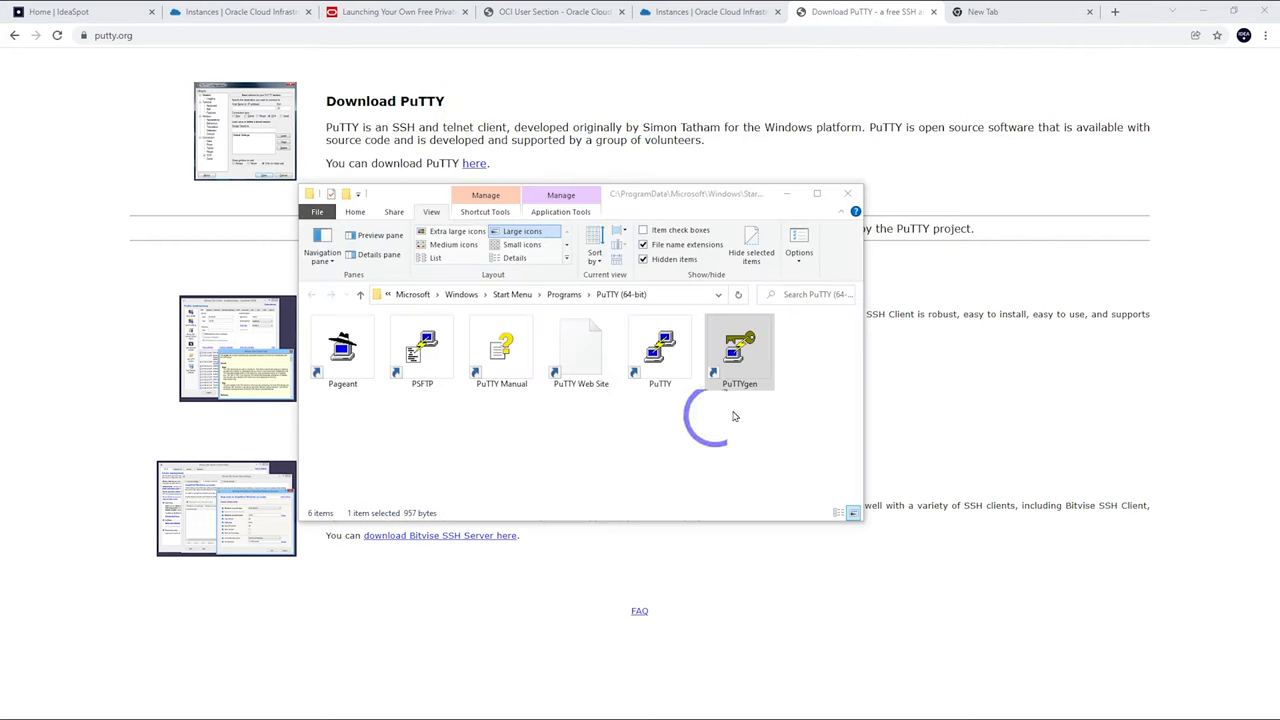
Generate an RSA key pair in PuTTYgen and save it as openvpn-demo without a passphrase.
{"action": "double_click", "coordinate": [740, 350]}
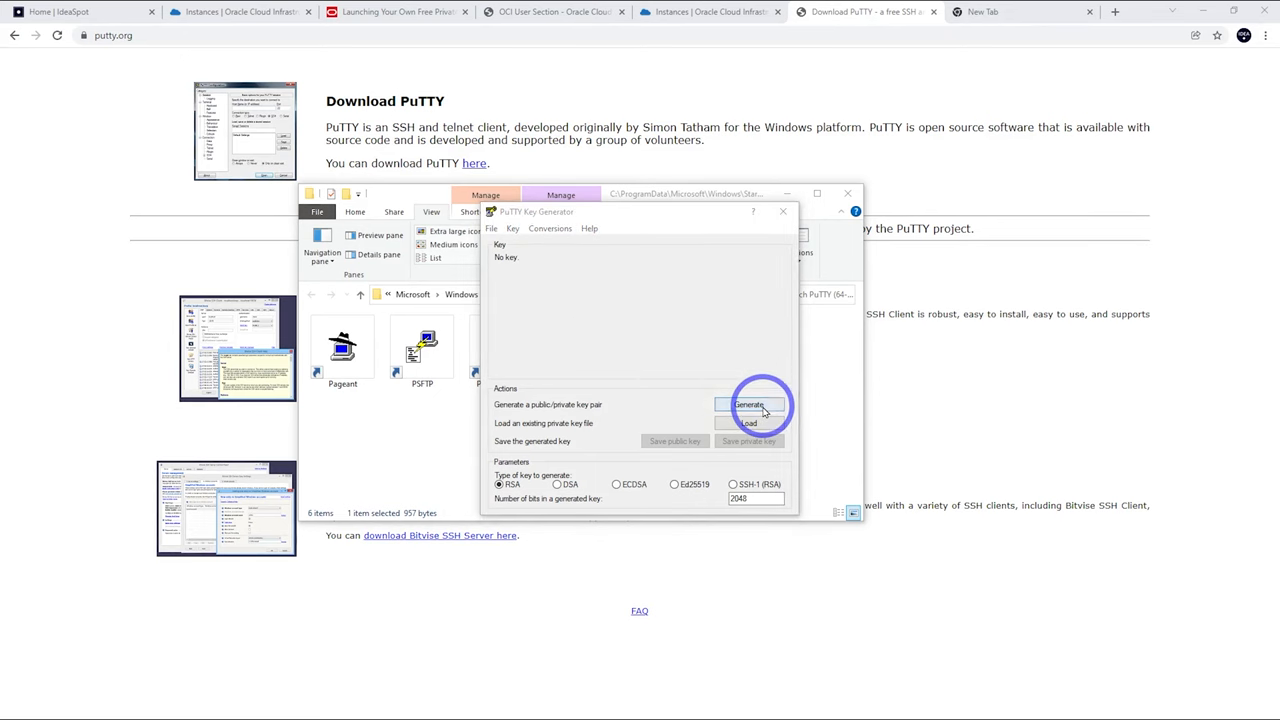
{"action": "left_click", "coordinate": [748, 404]}
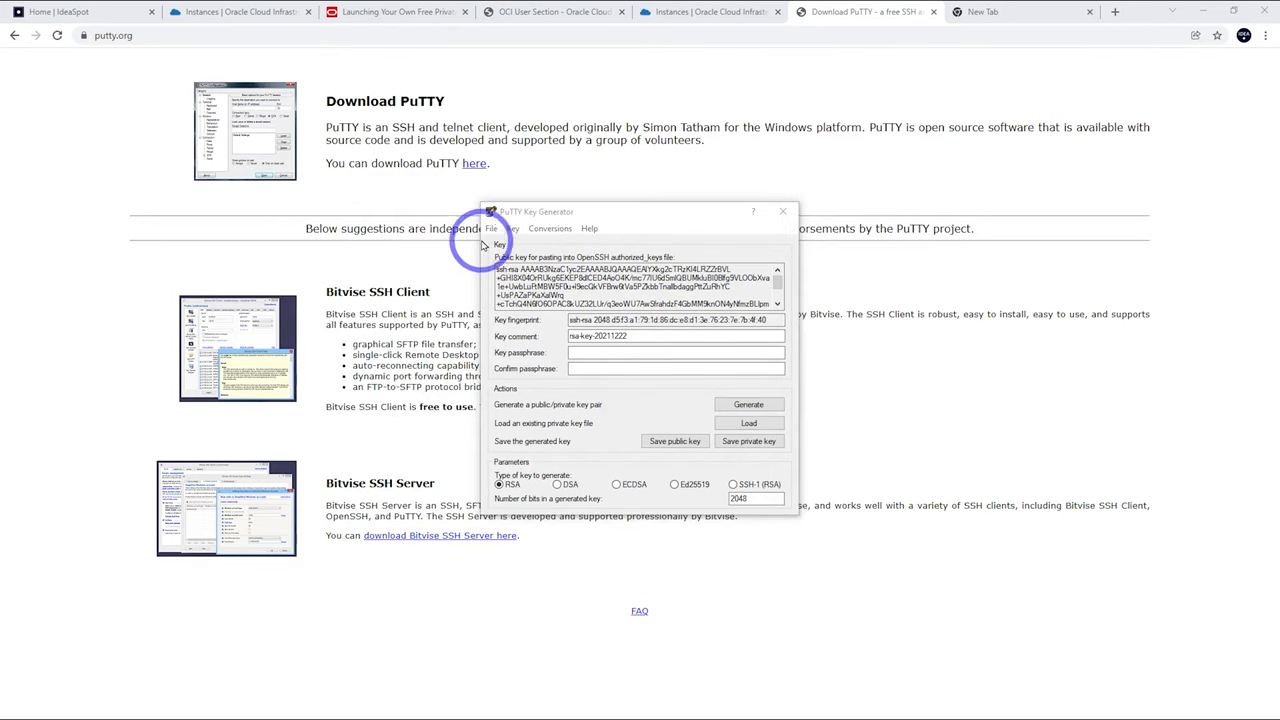
{"action": "left_click", "coordinate": [748, 442]}
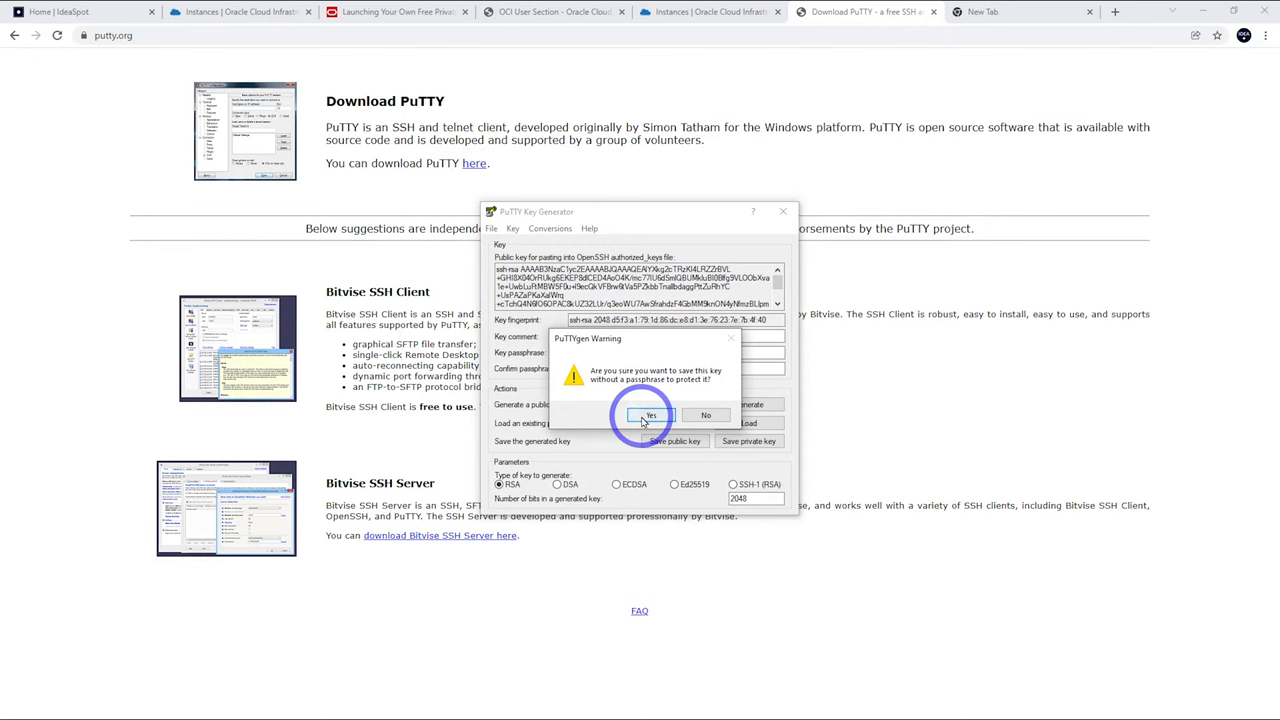
{"action": "left_click", "coordinate": [650, 414]}
{"action": "type", "text": "openvpn-demo"}
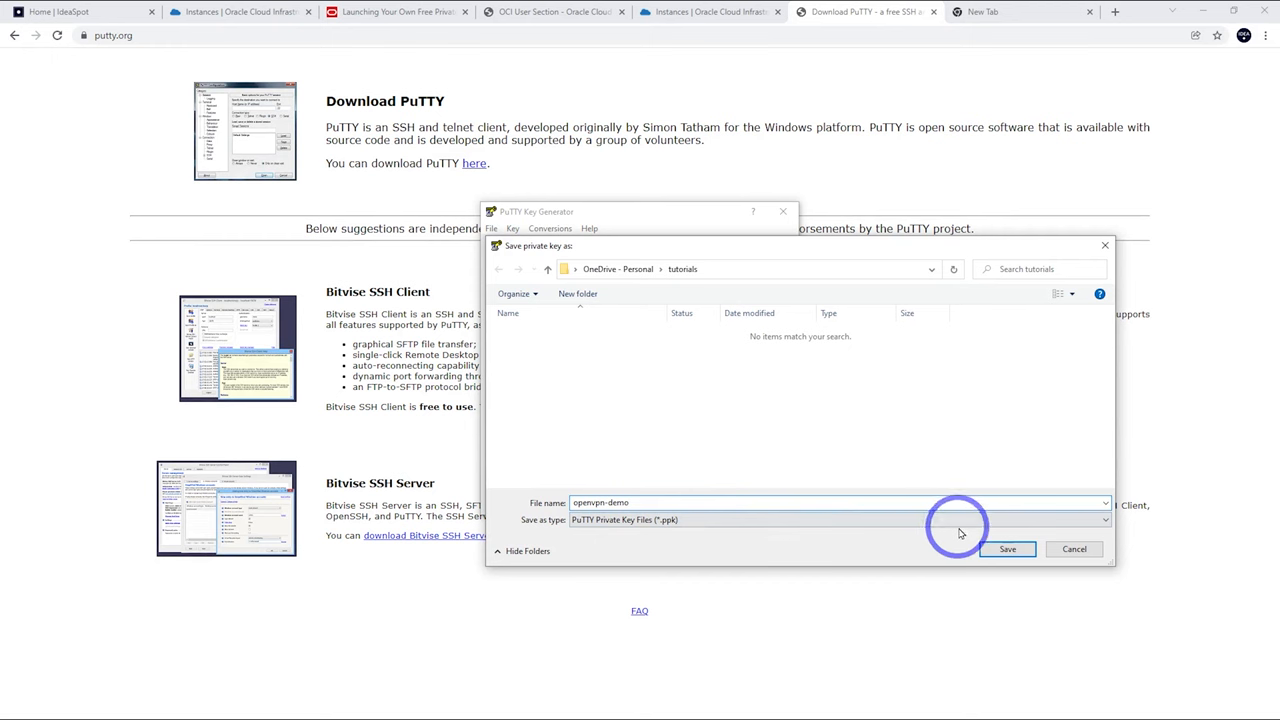
{"action": "left_click", "coordinate": [492, 228]}
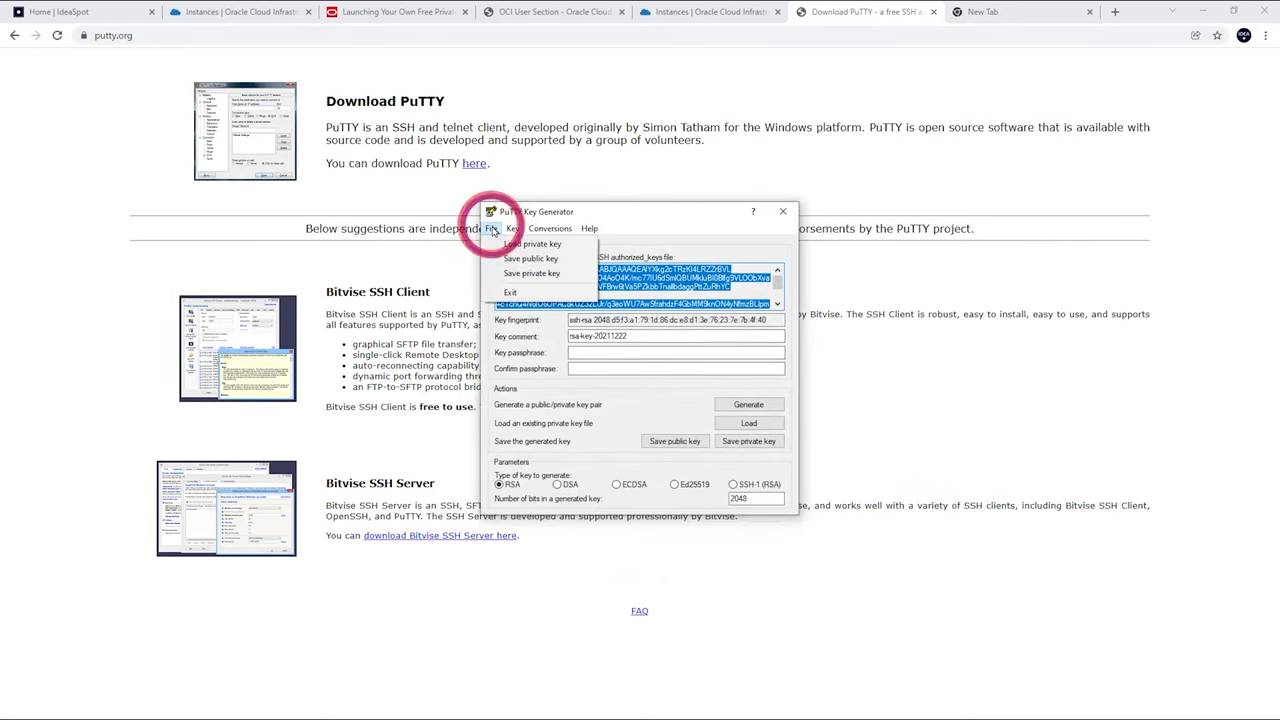
{"action": "left_click", "coordinate": [532, 258]}
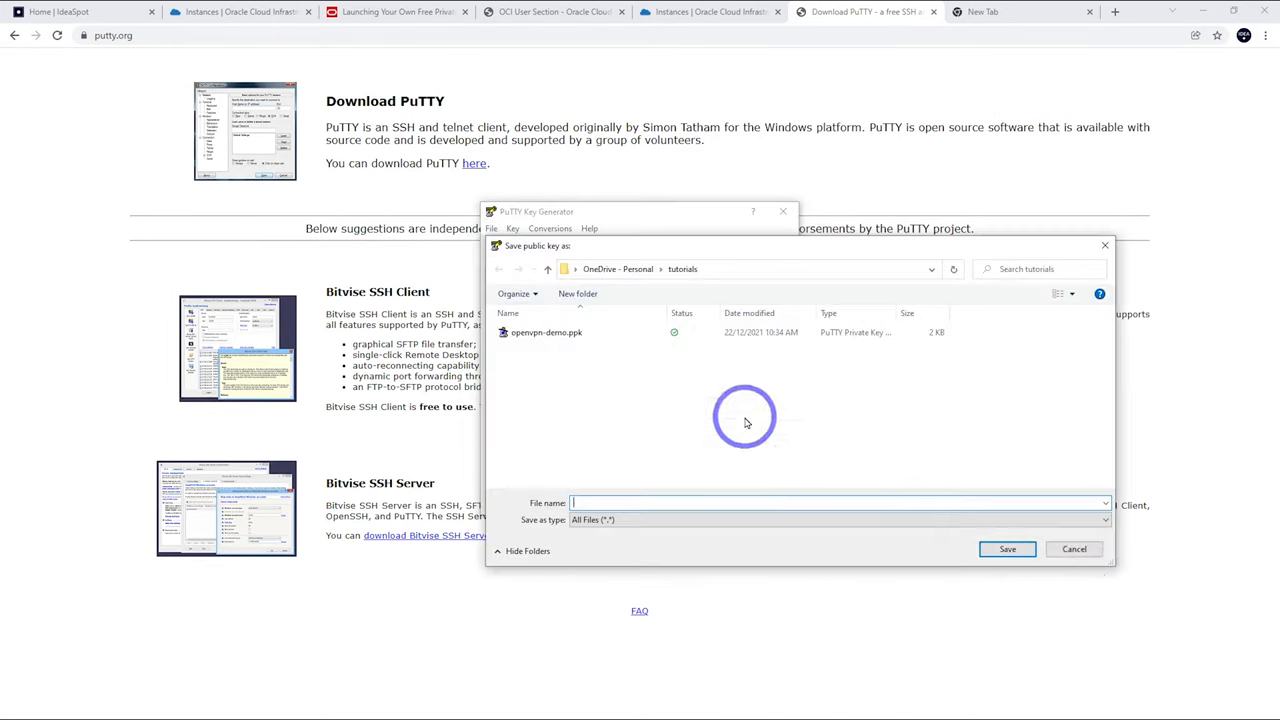
Copy the generated public key text for the server's authorized keys.
{"action": "left_click", "coordinate": [1074, 548]}
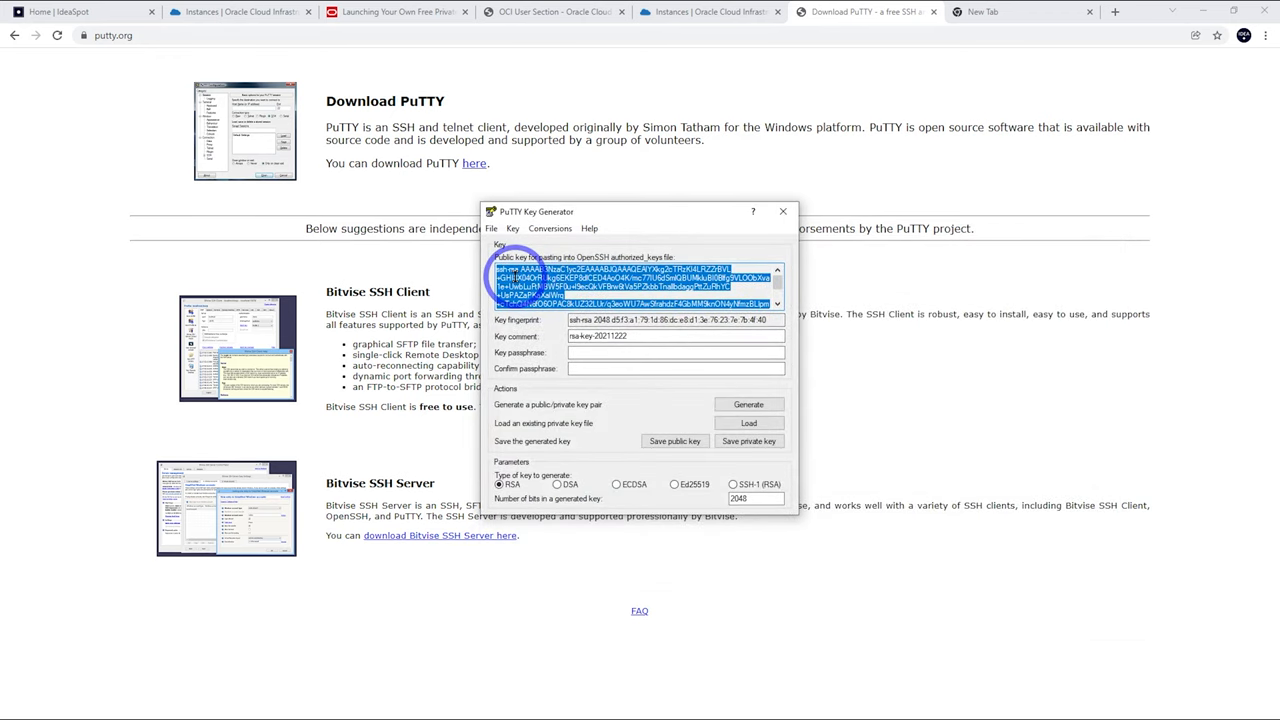
{"action": "scroll", "scroll_direction": "down", "scroll_amount": 3}
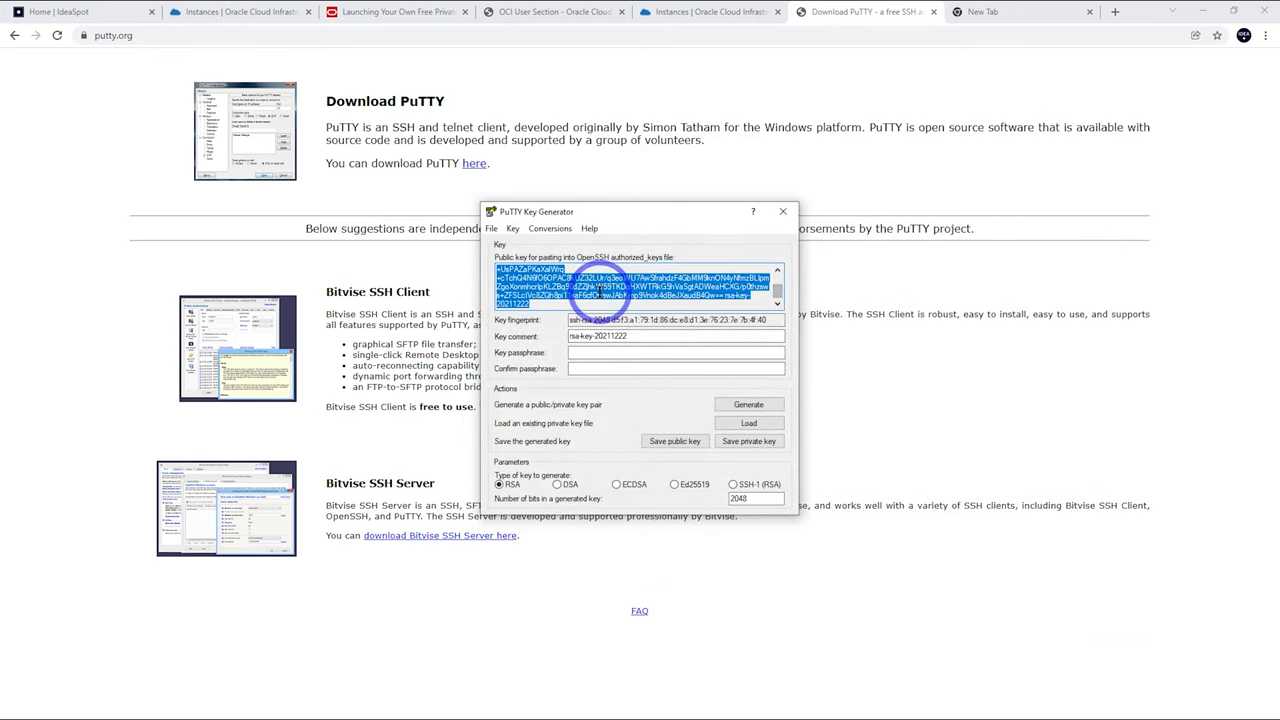
{"action": "left_click", "coordinate": [710, 12]}
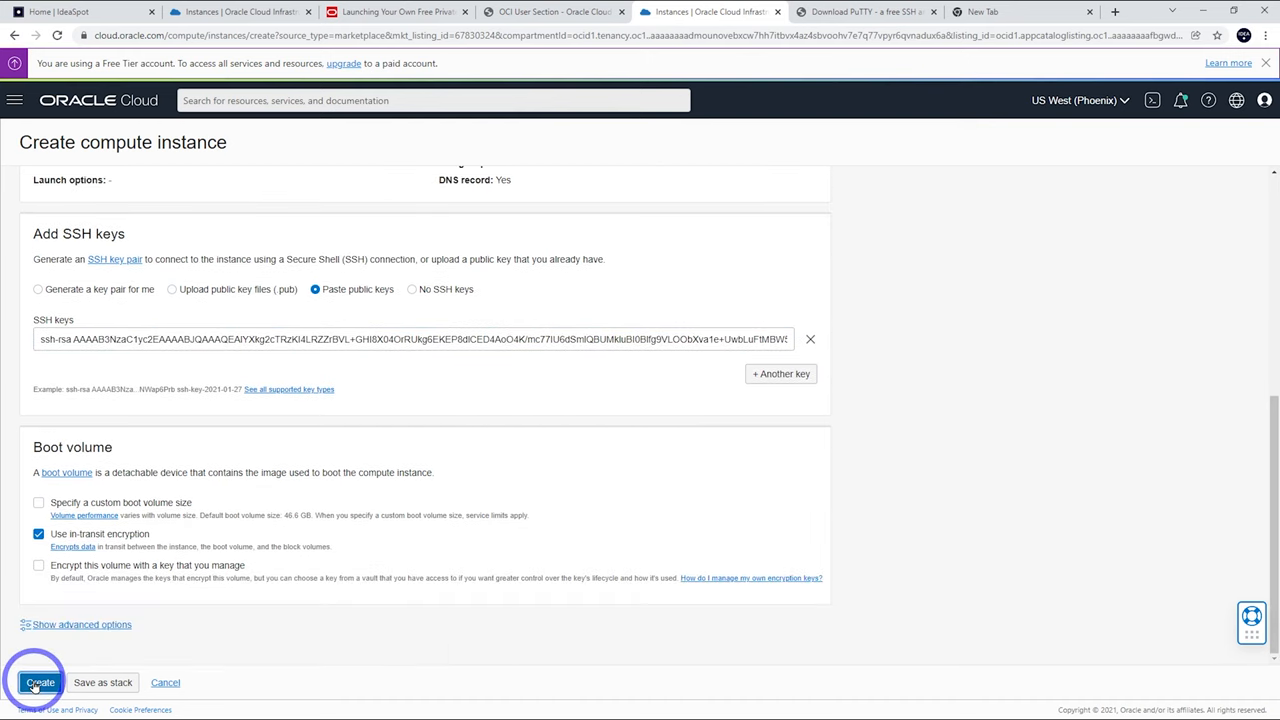
Create the openvpn-demo compute instance with the pasted public key.
{"action": "left_click", "coordinate": [40, 682]}
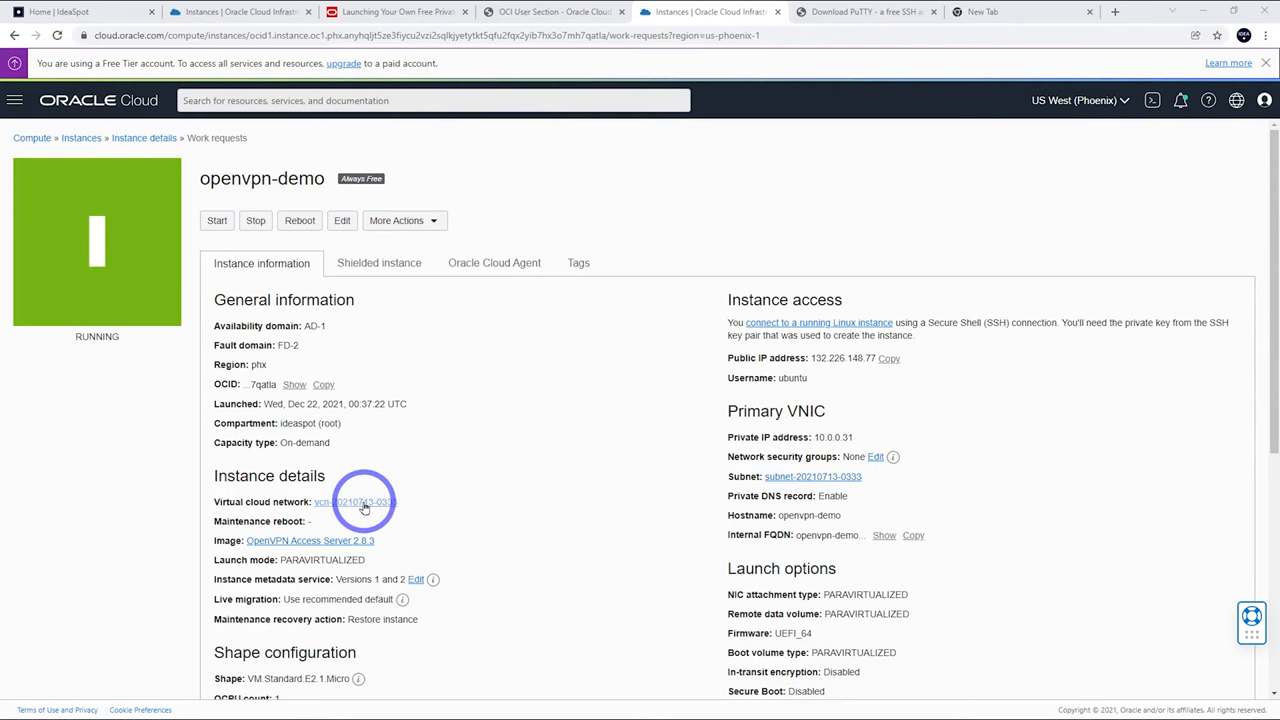
Reach the subnet's Default Security List from the instance's virtual cloud network.
{"action": "left_click", "coordinate": [356, 500]}
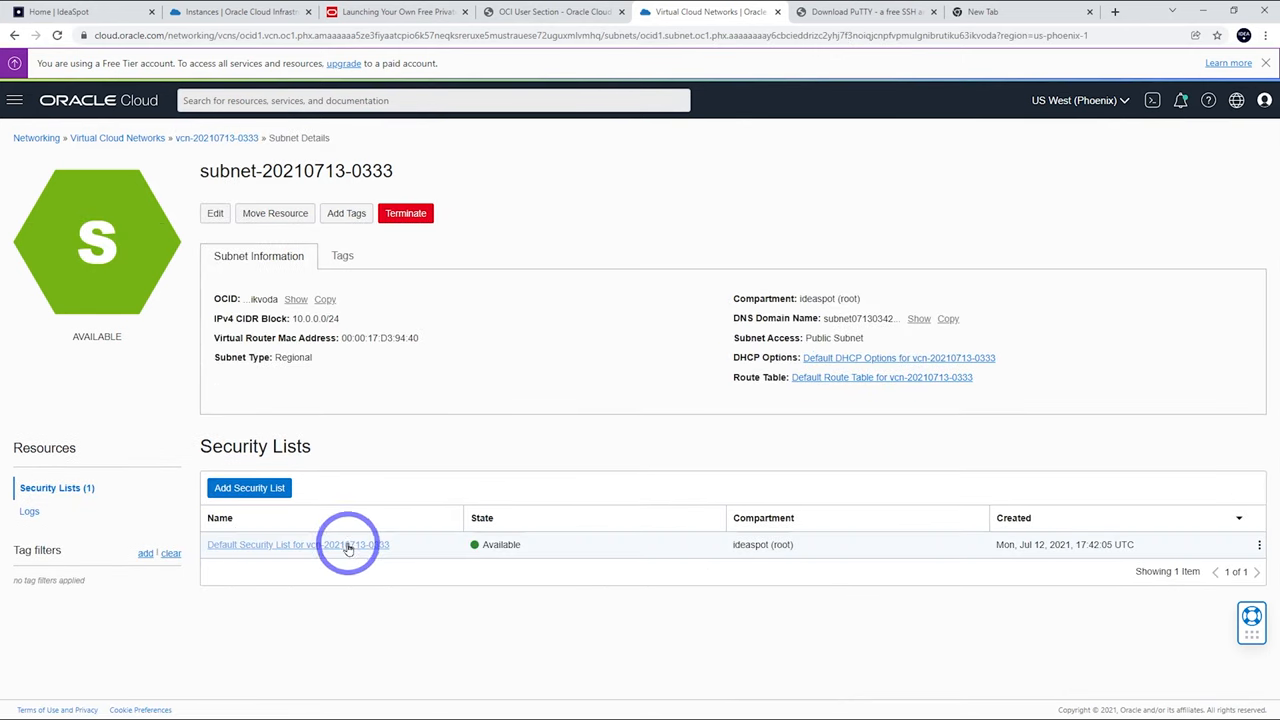
{"action": "left_click", "coordinate": [298, 544]}
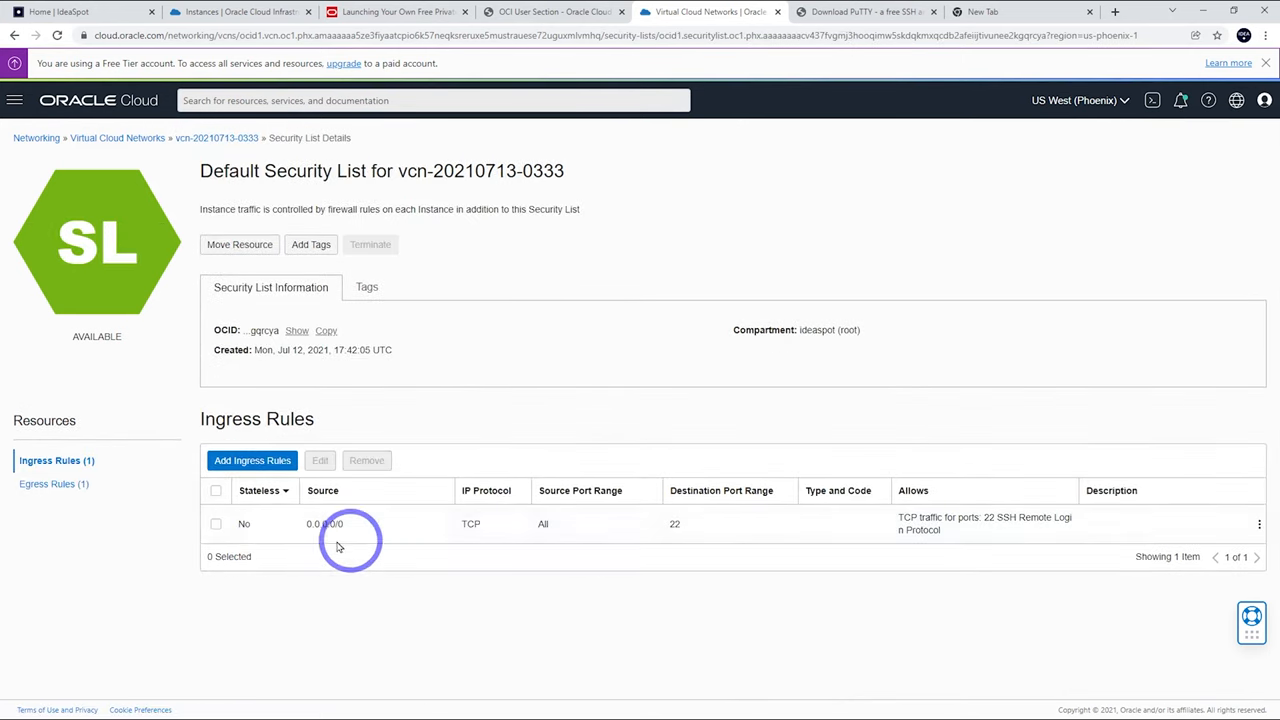
{"action": "mouse_move", "coordinate": [674, 524]}
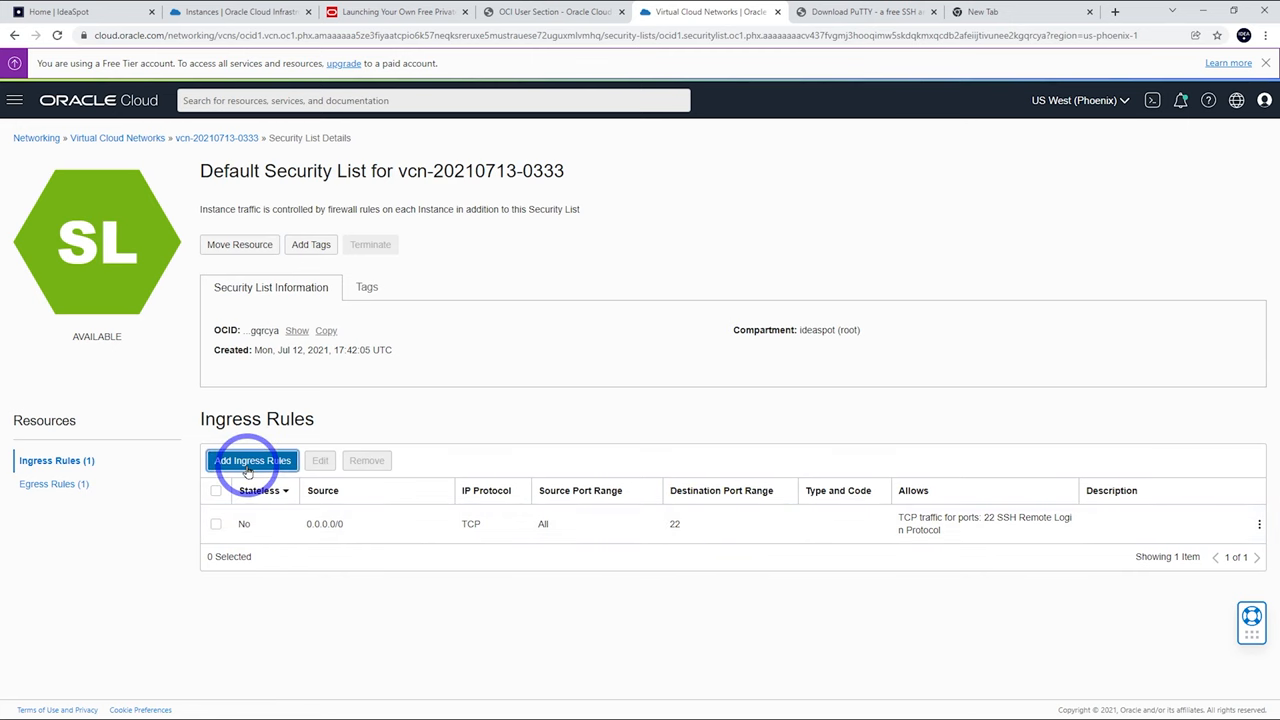
Add ingress rules from 0.0.0.0/0 on TCP ports 943,443 described openvpn-demo.
{"action": "left_click", "coordinate": [252, 460]}
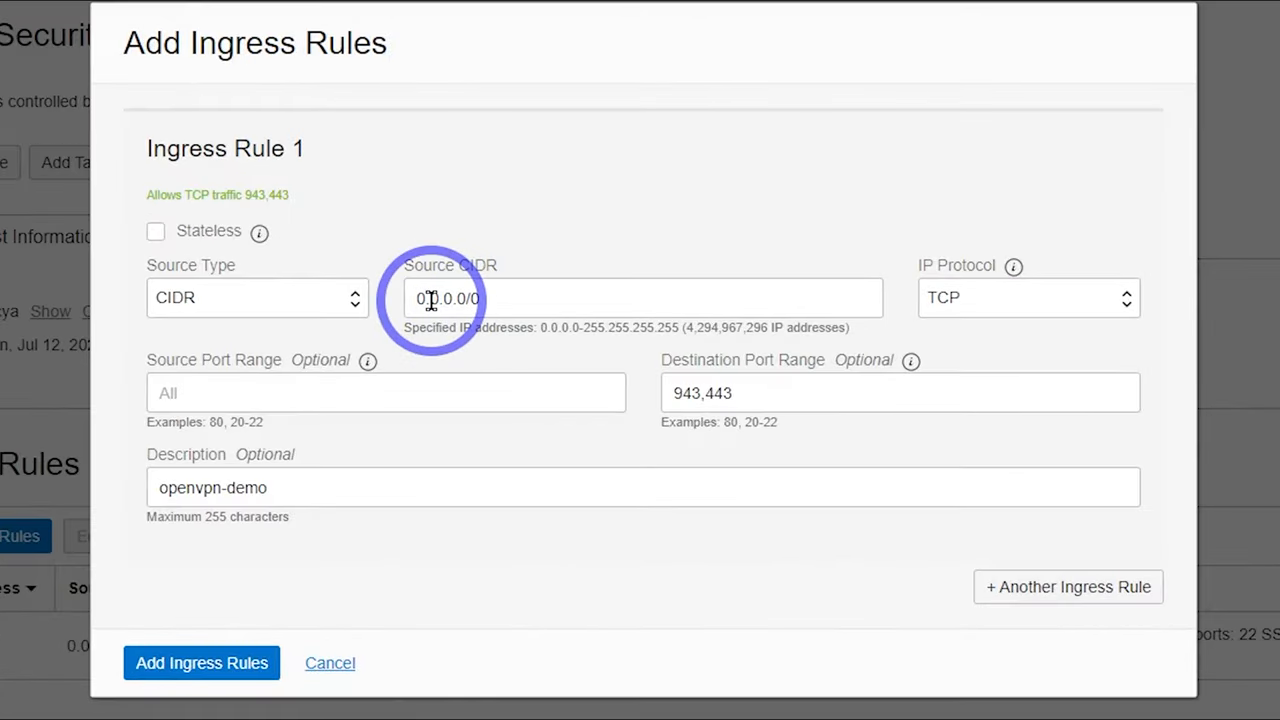
{"action": "mouse_move", "coordinate": [674, 424]}
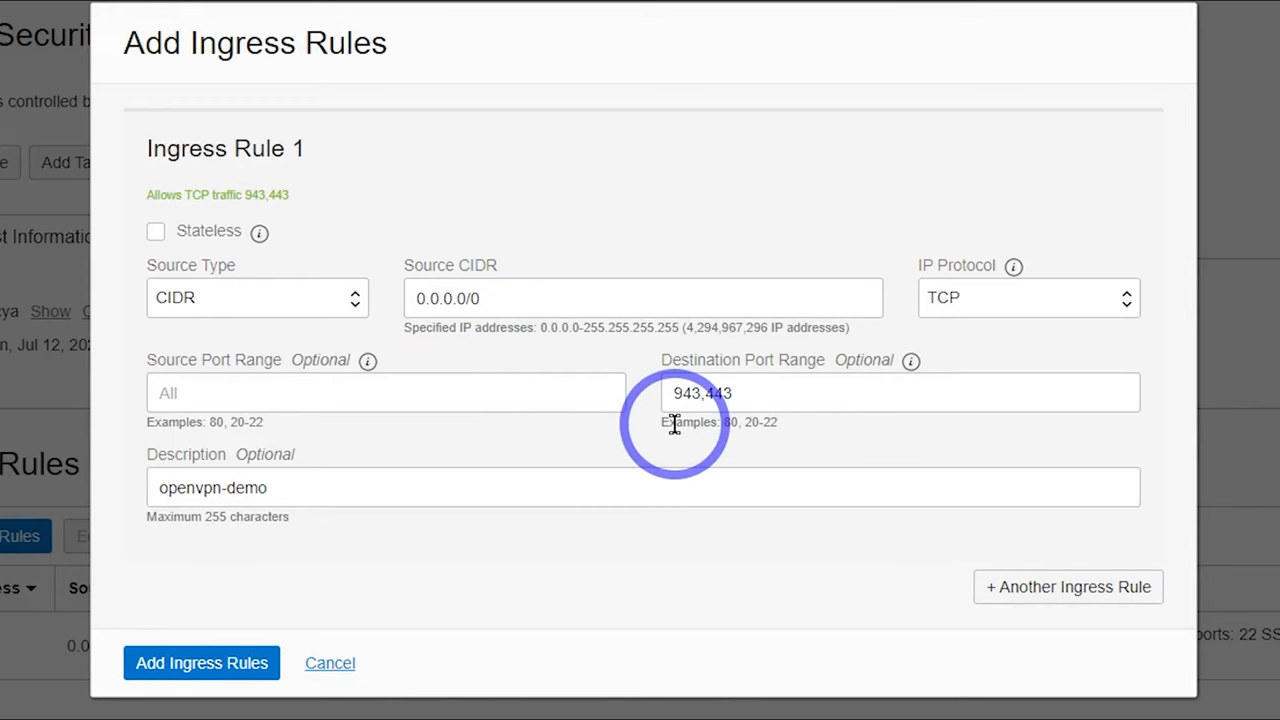
{"action": "mouse_move", "coordinate": [752, 414]}
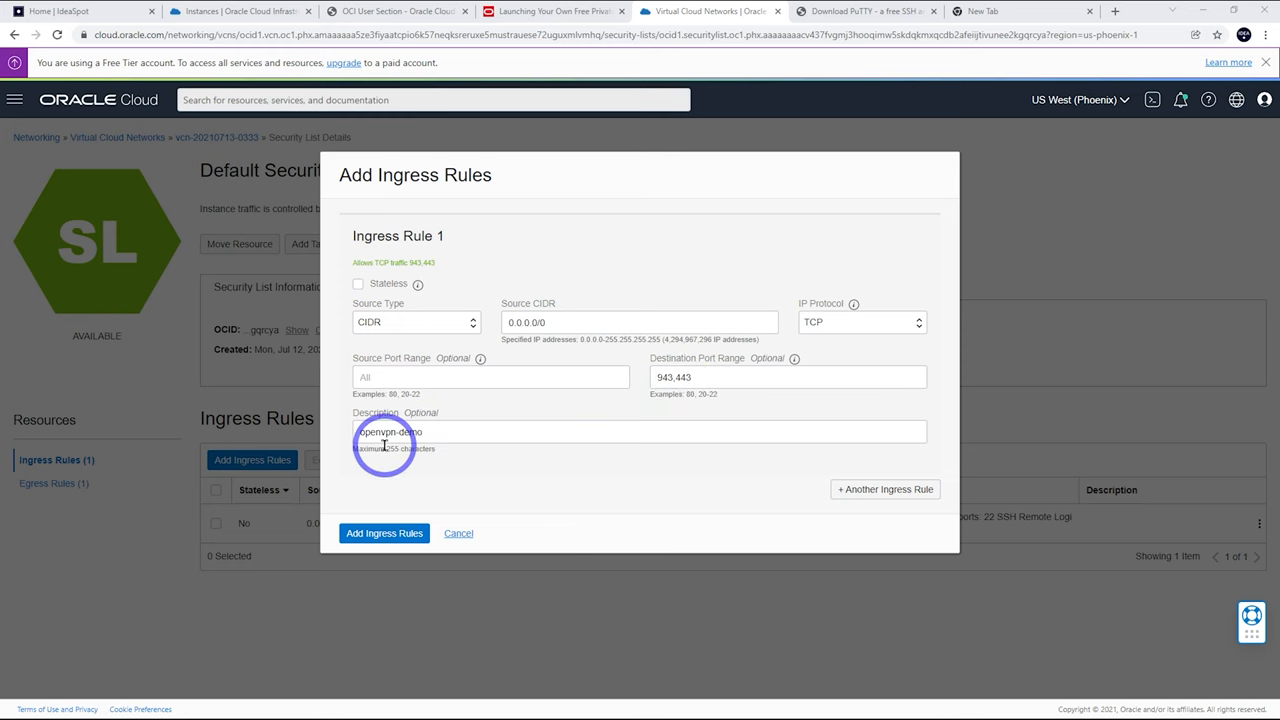
{"action": "left_click", "coordinate": [384, 532]}
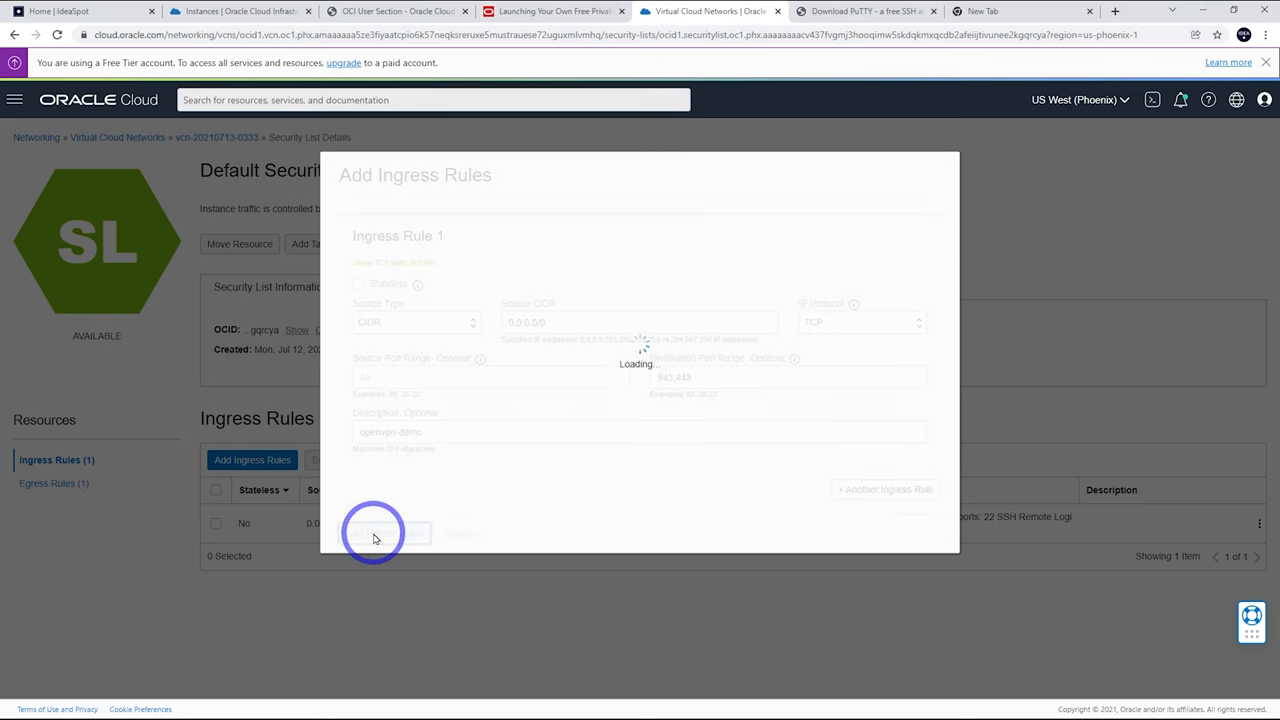
{"action": "left_click", "coordinate": [388, 532]}
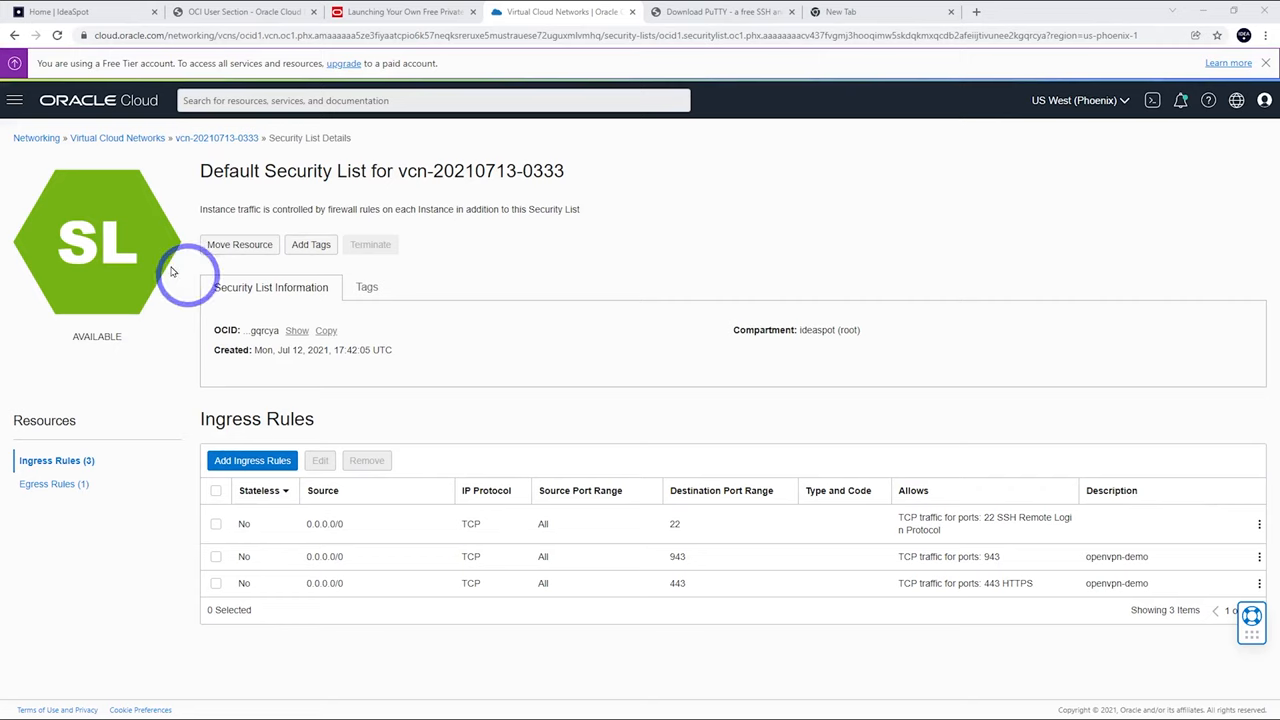
Return to the openvpn-demo instance via Compute > Instances and copy its public IP address.
{"action": "left_click", "coordinate": [14, 100]}
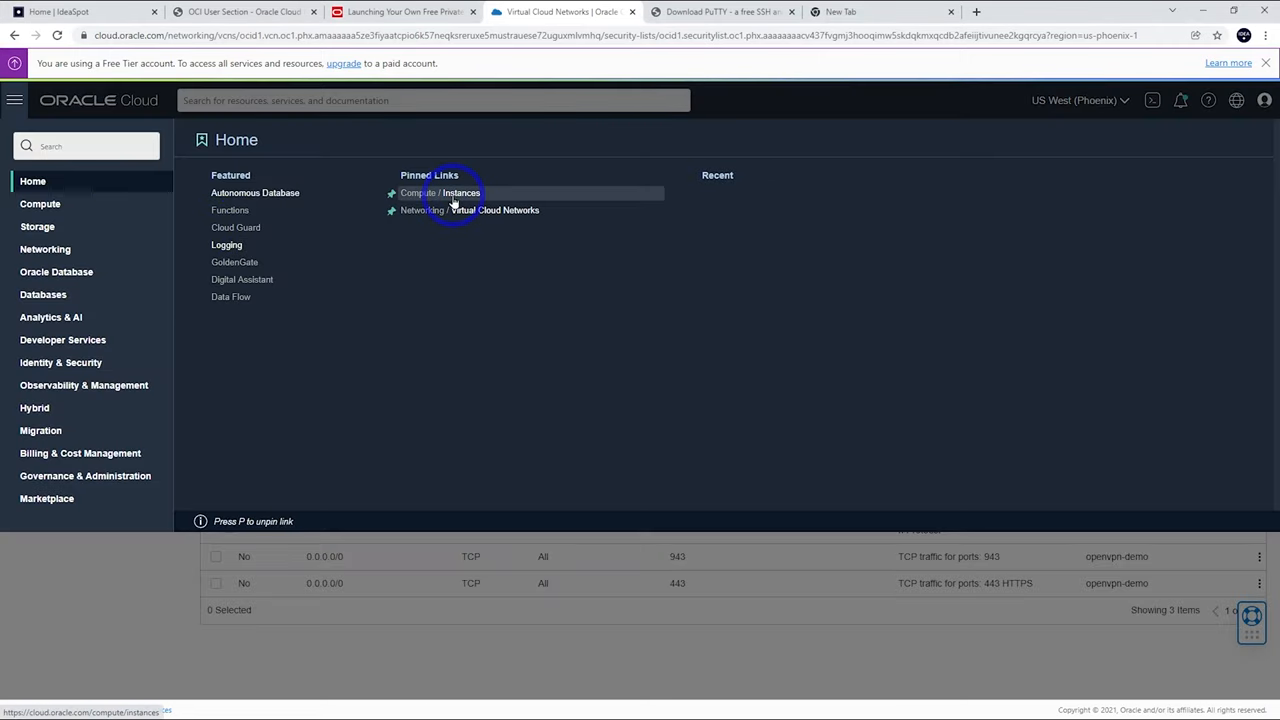
{"action": "left_click", "coordinate": [440, 192]}
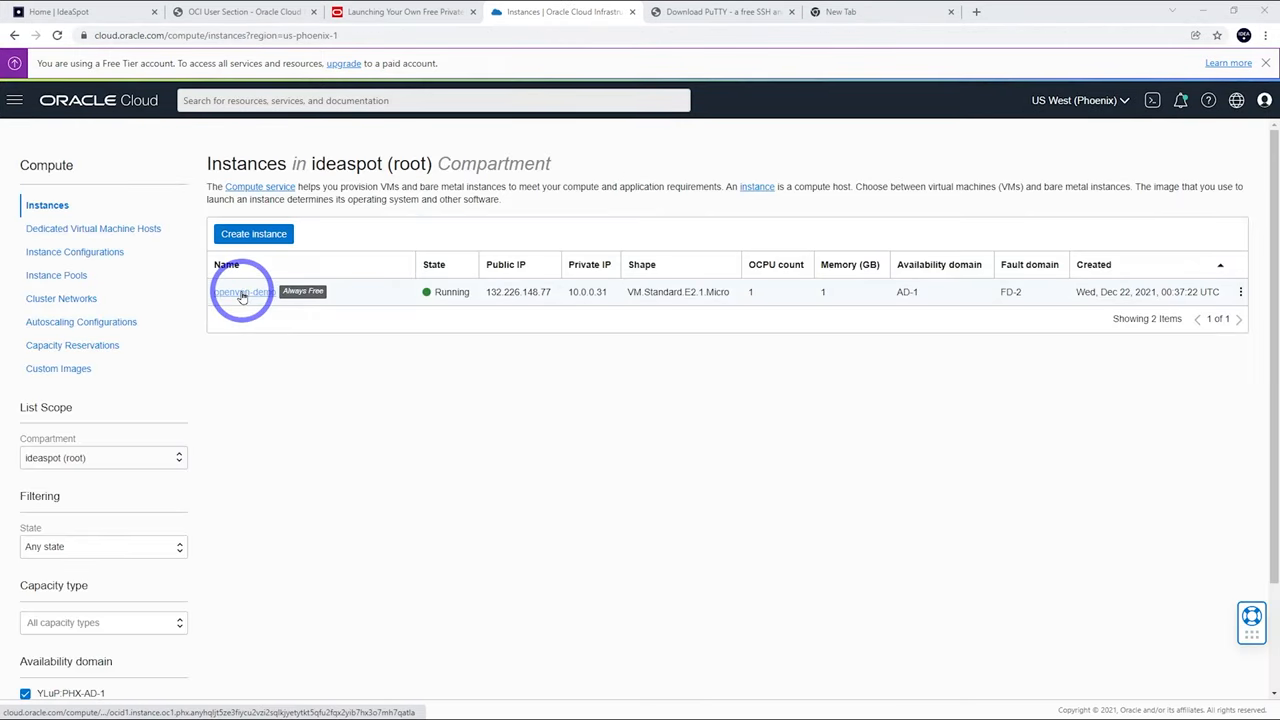
{"action": "left_click", "coordinate": [244, 292]}
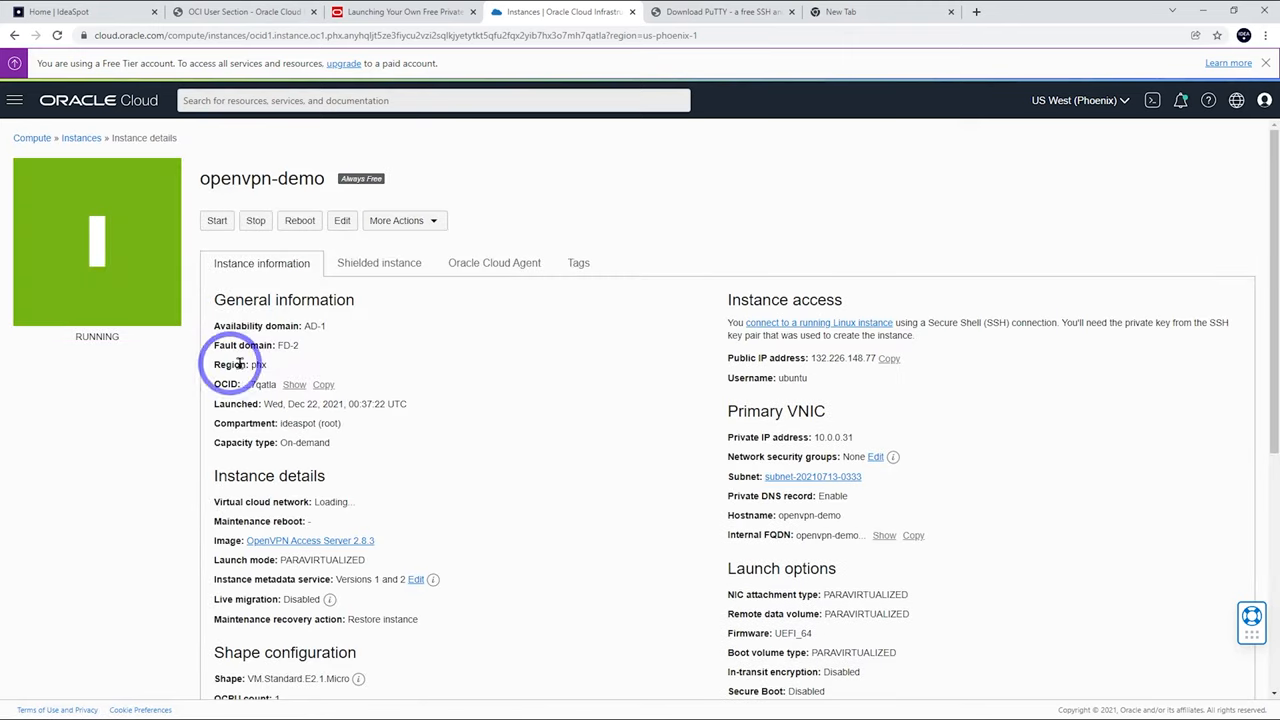
{"action": "mouse_move", "coordinate": [840, 360]}
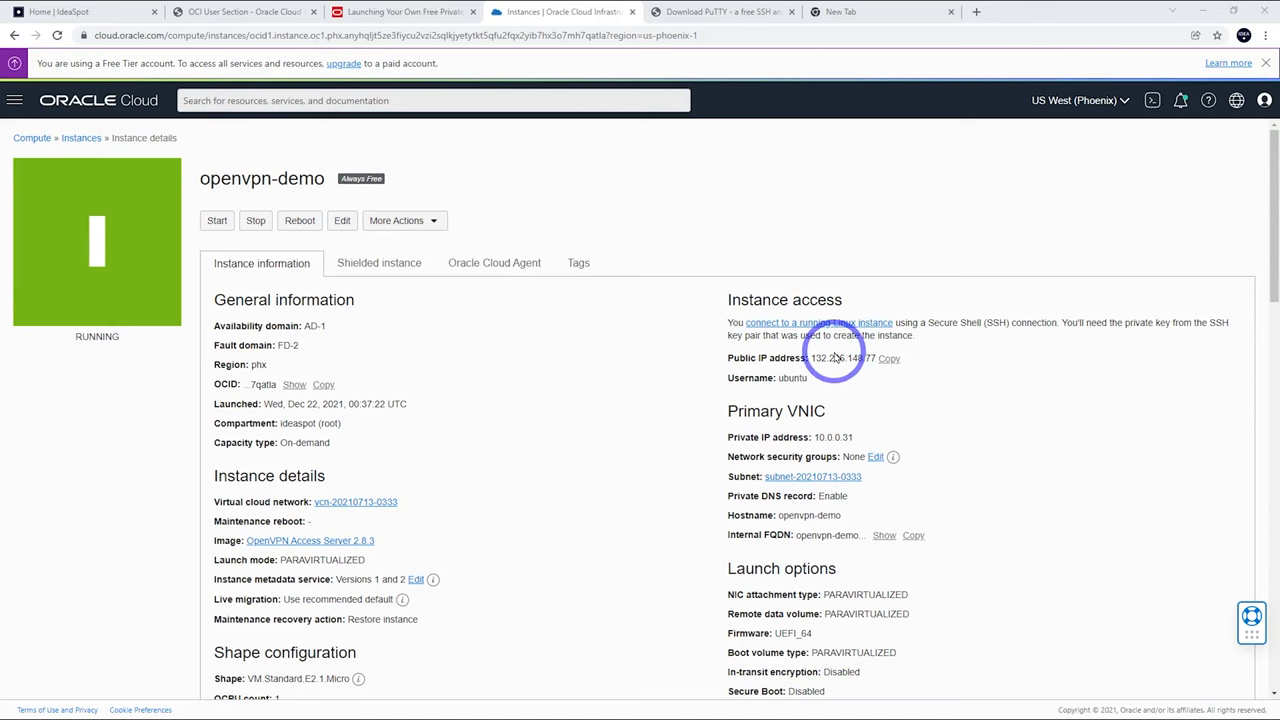
{"action": "left_click", "coordinate": [888, 358]}
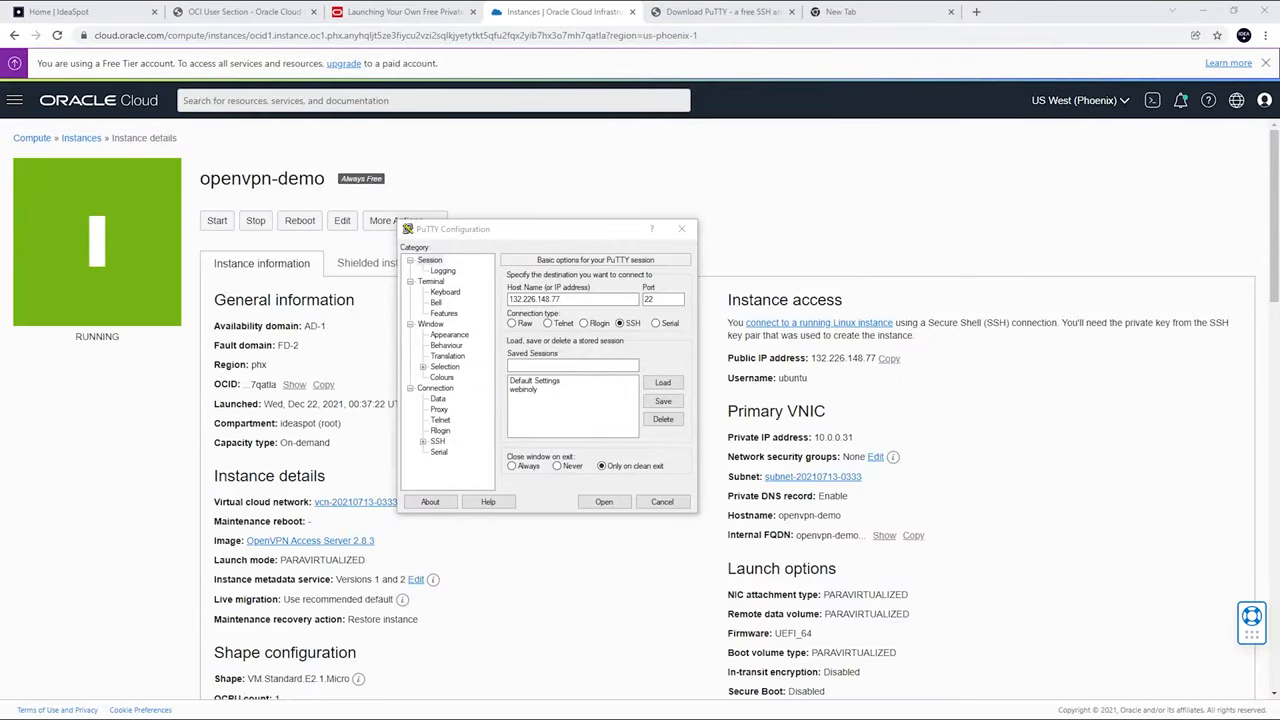
{"action": "mouse_move", "coordinate": [788, 278]}
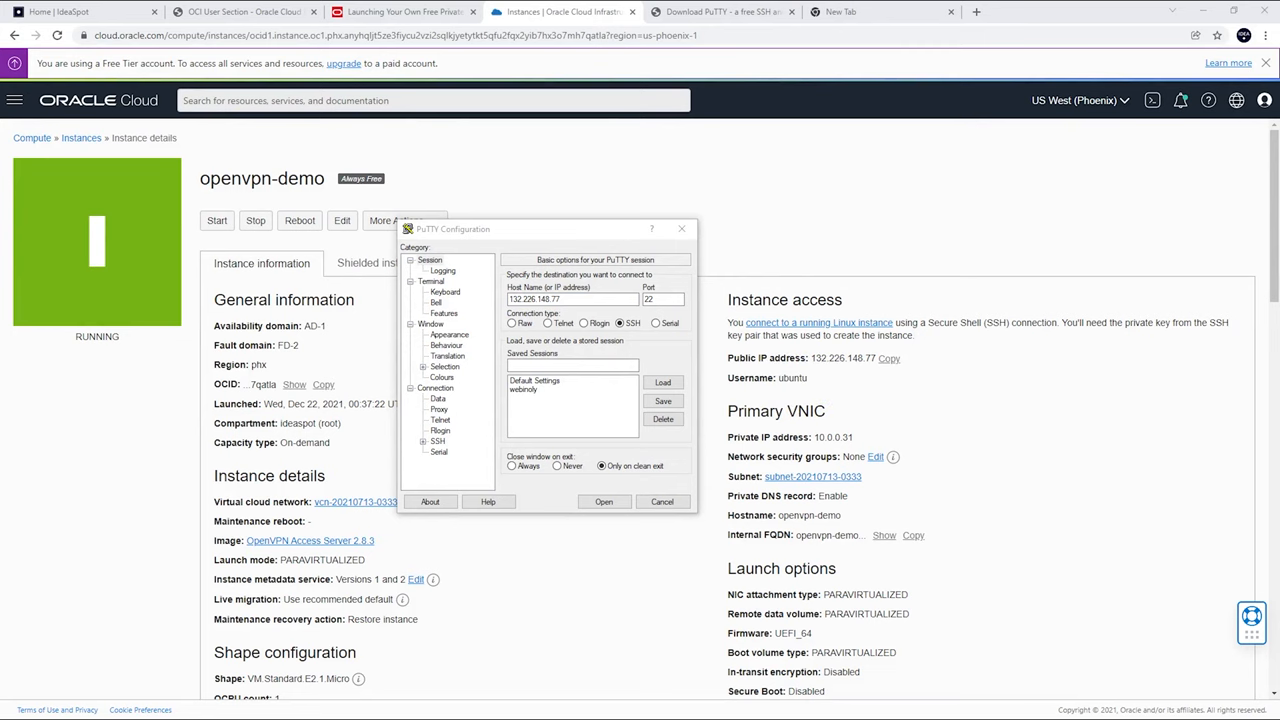
Take the username openvpnas from the tutorial for the PuTTY host name.
{"action": "left_click", "coordinate": [402, 12]}
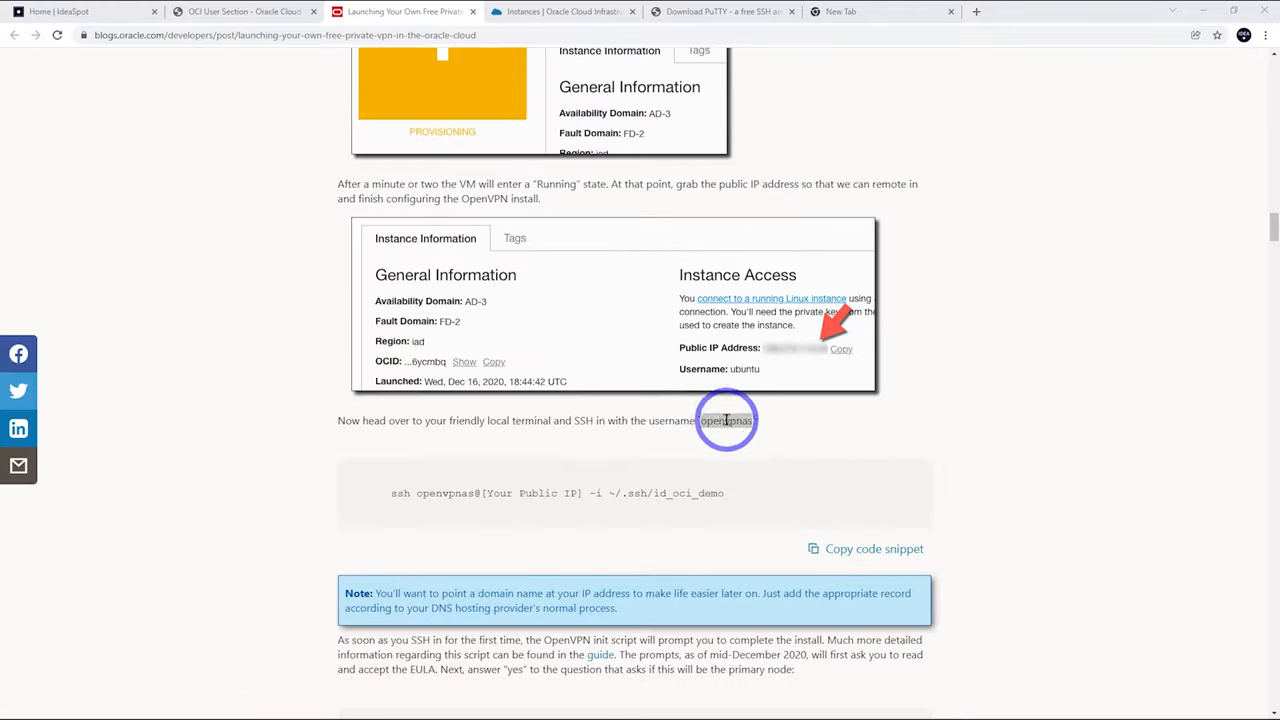
{"action": "double_click", "coordinate": [724, 420]}
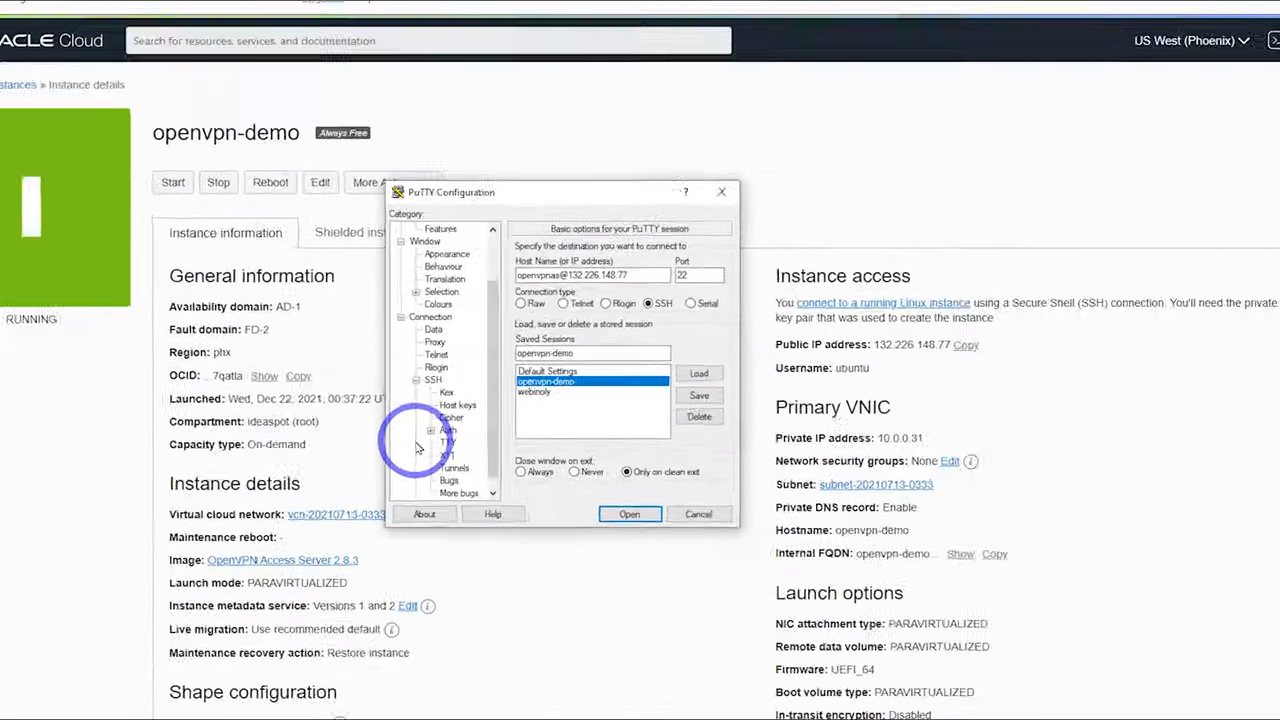
{"action": "left_click", "coordinate": [444, 430]}
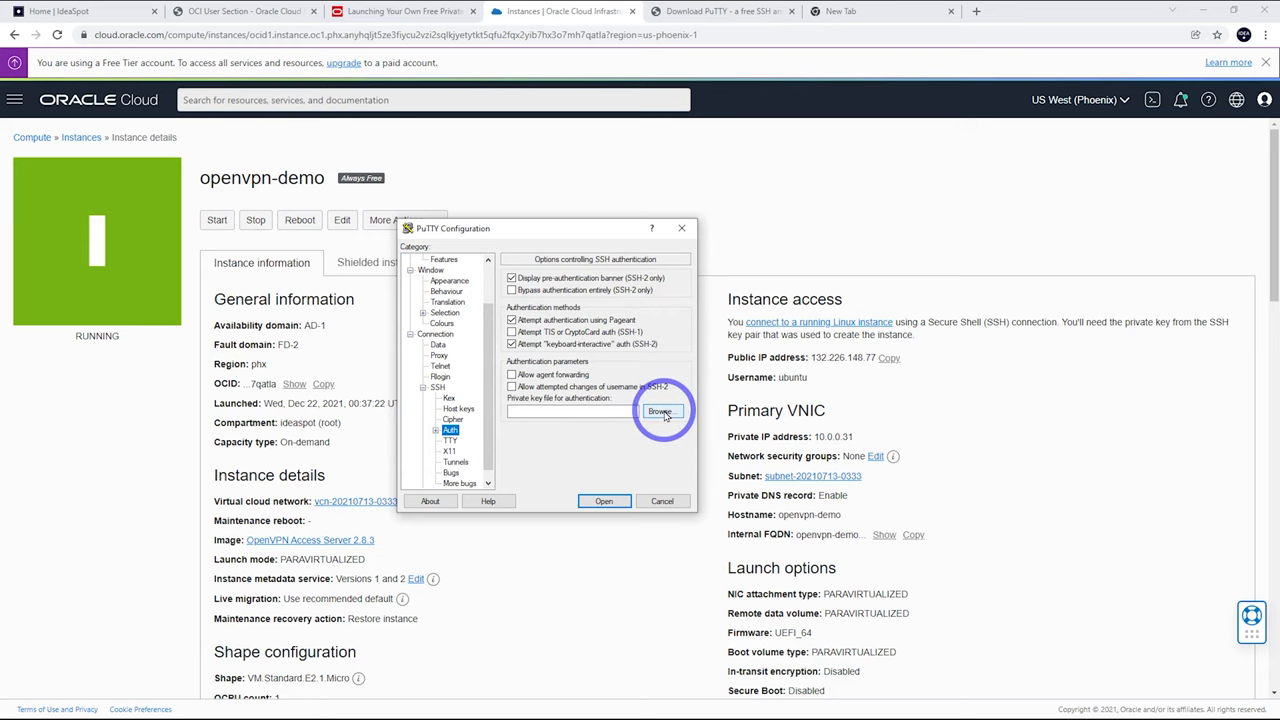
Select the openvpn-demo private key under SSH Auth and connect the session.
{"action": "left_click", "coordinate": [660, 412]}
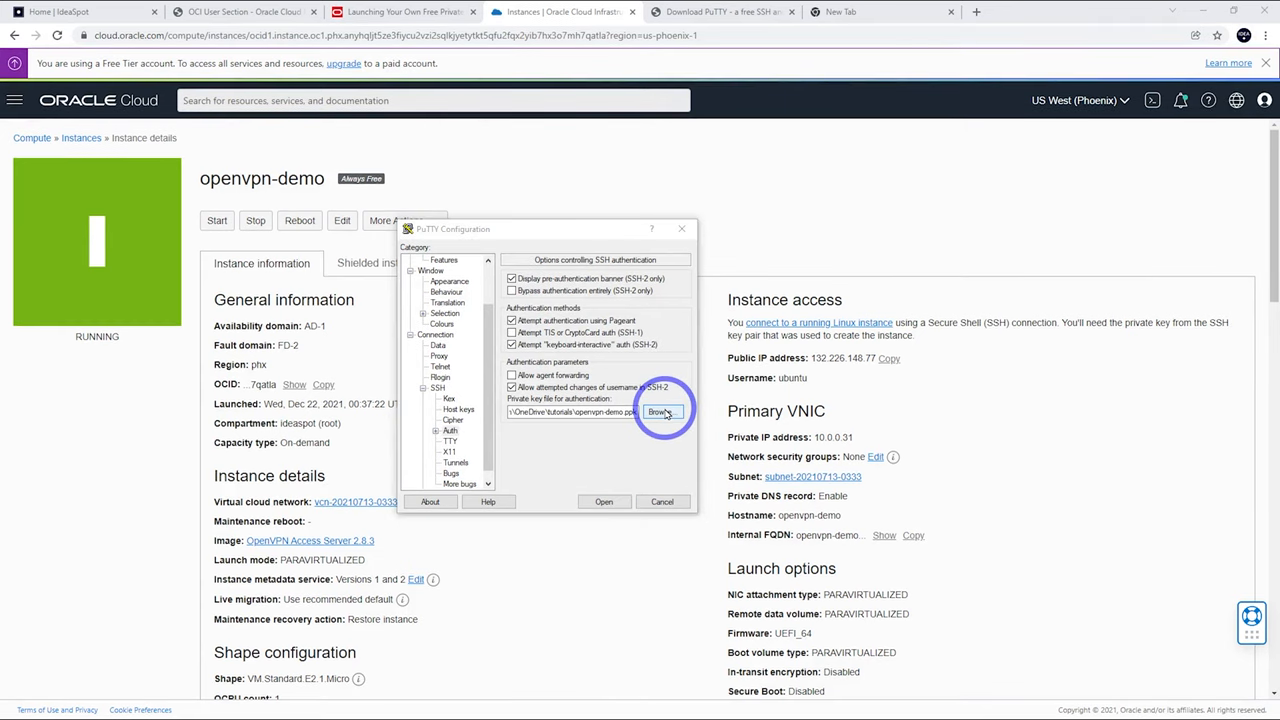
{"action": "mouse_move", "coordinate": [450, 398]}
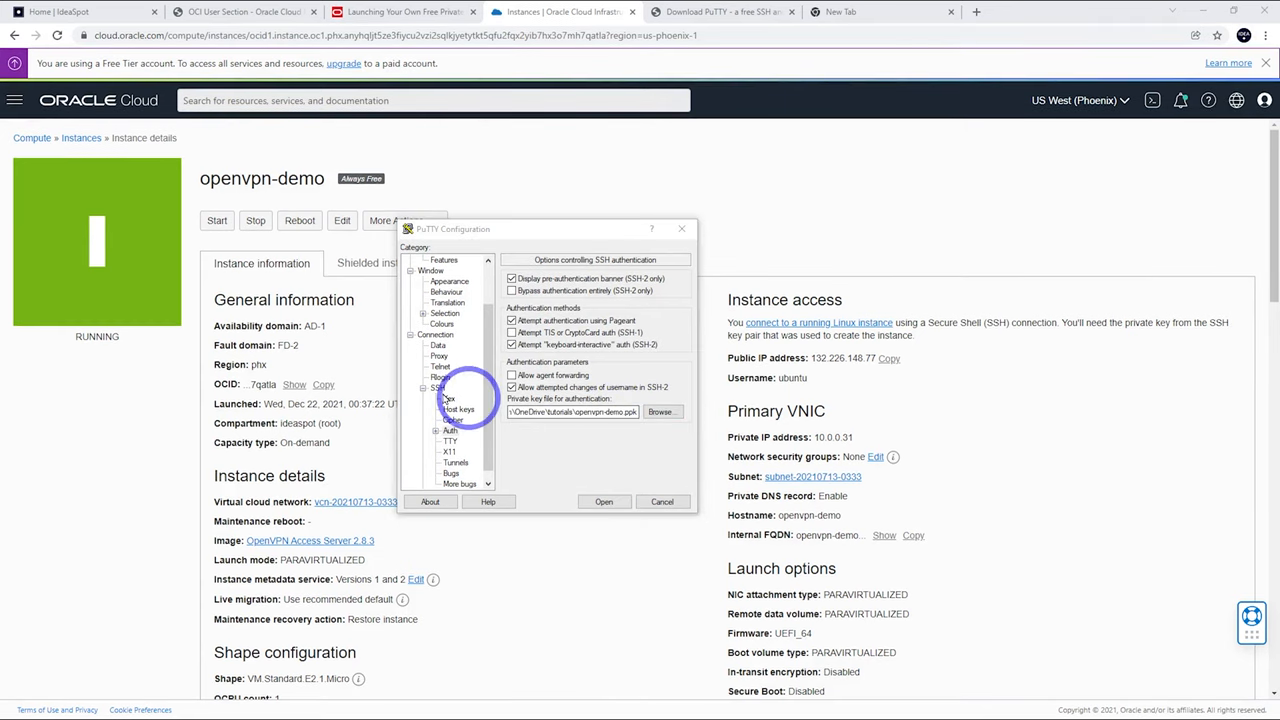
{"action": "left_click", "coordinate": [428, 260]}
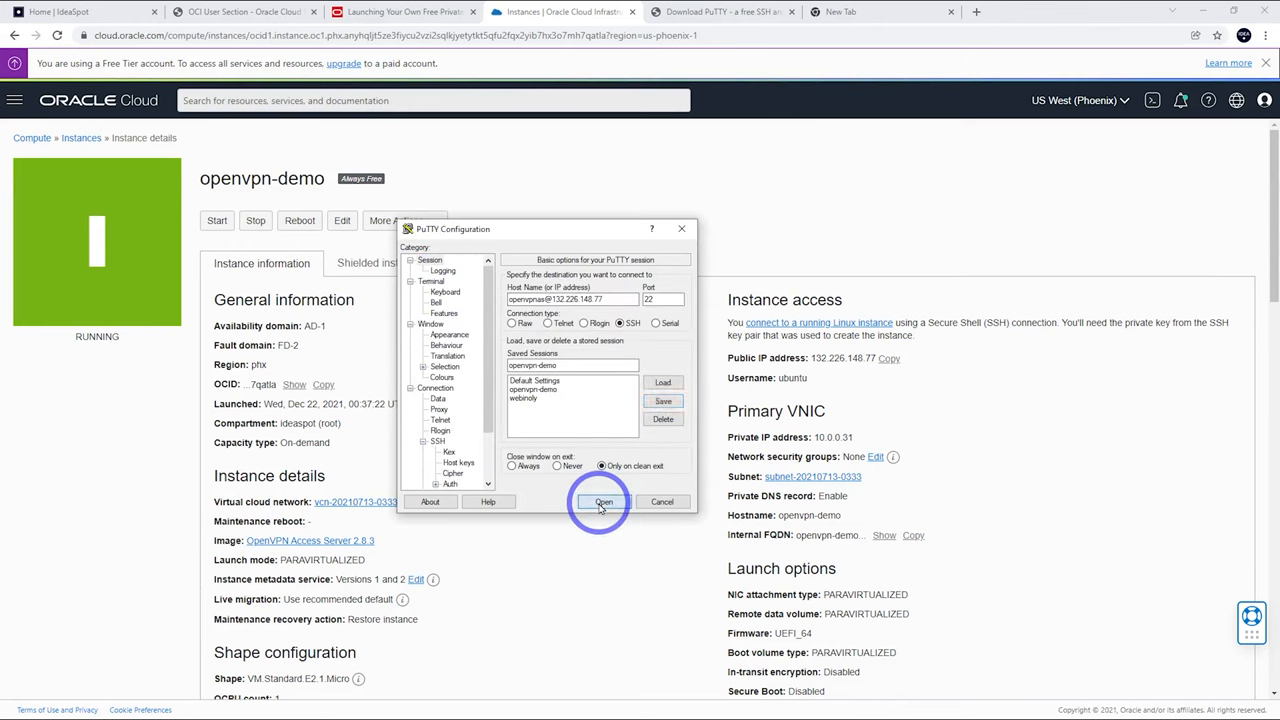
{"action": "left_click", "coordinate": [604, 500]}
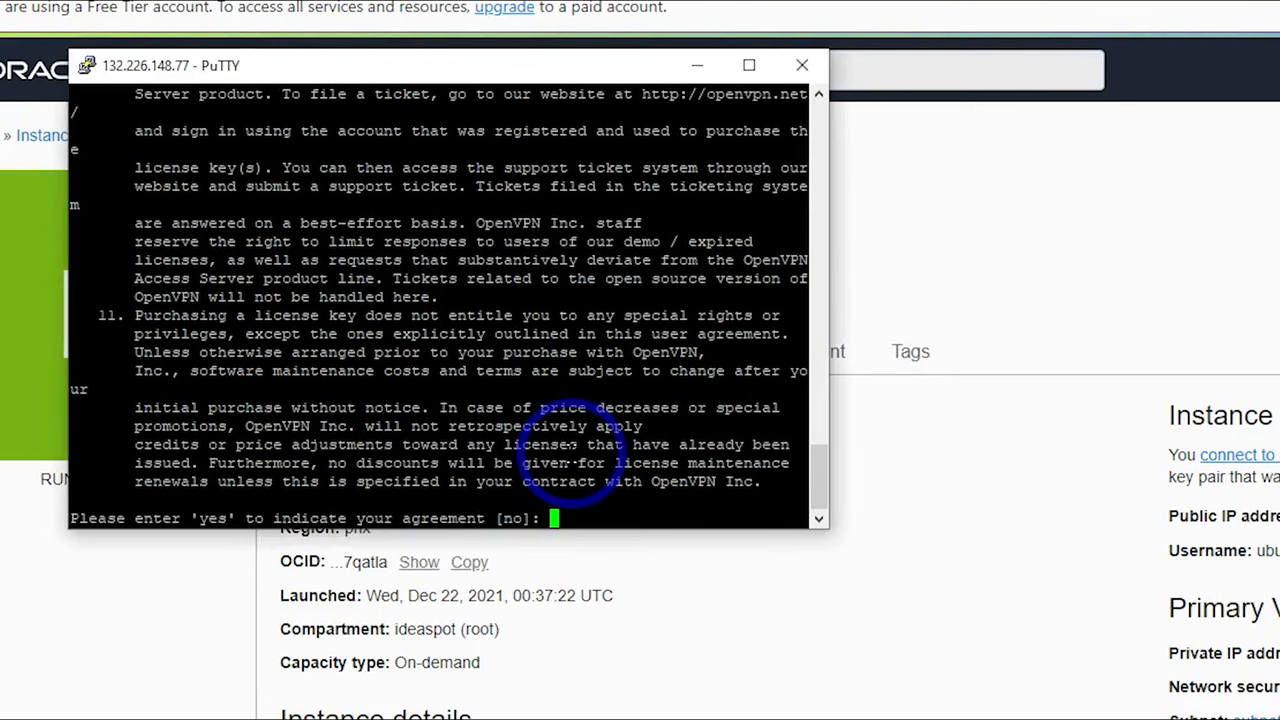
Answer yes to the EULA and accept the setup defaults, skipping the activation key.
{"action": "type", "text": "yes"}
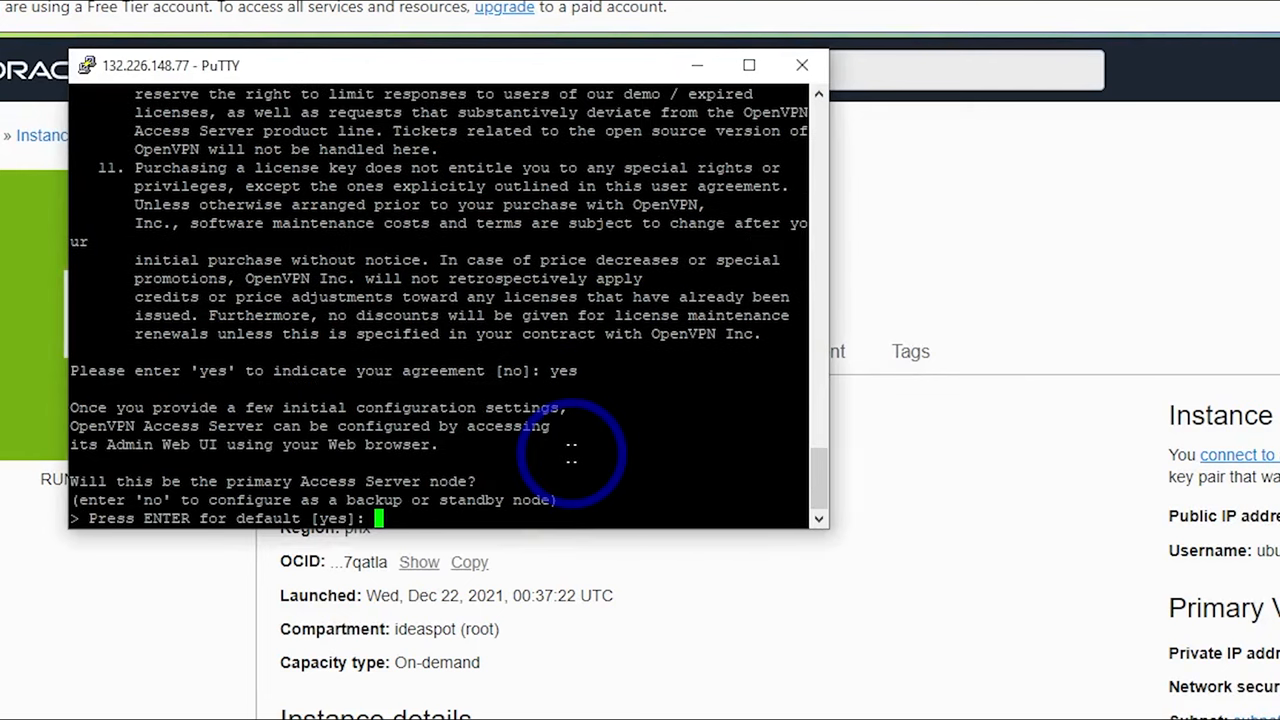
{"action": "key", "text": "Return"}
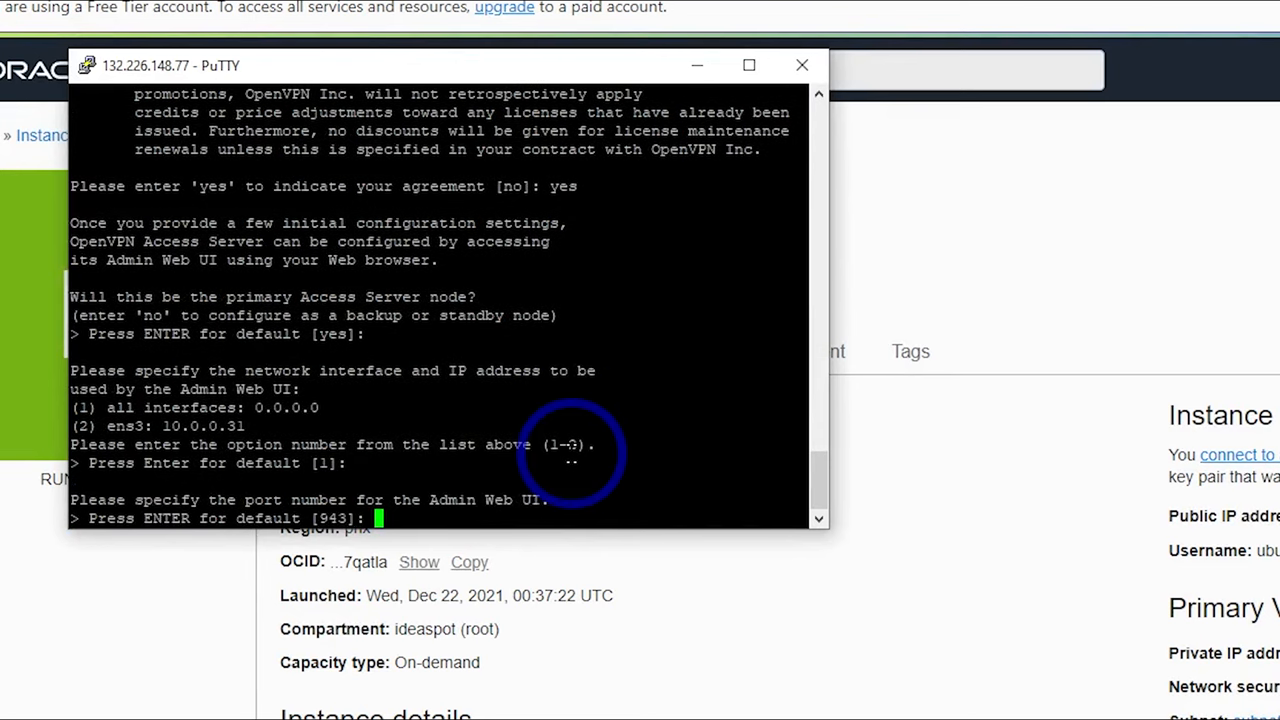
{"action": "key", "text": "Return"}
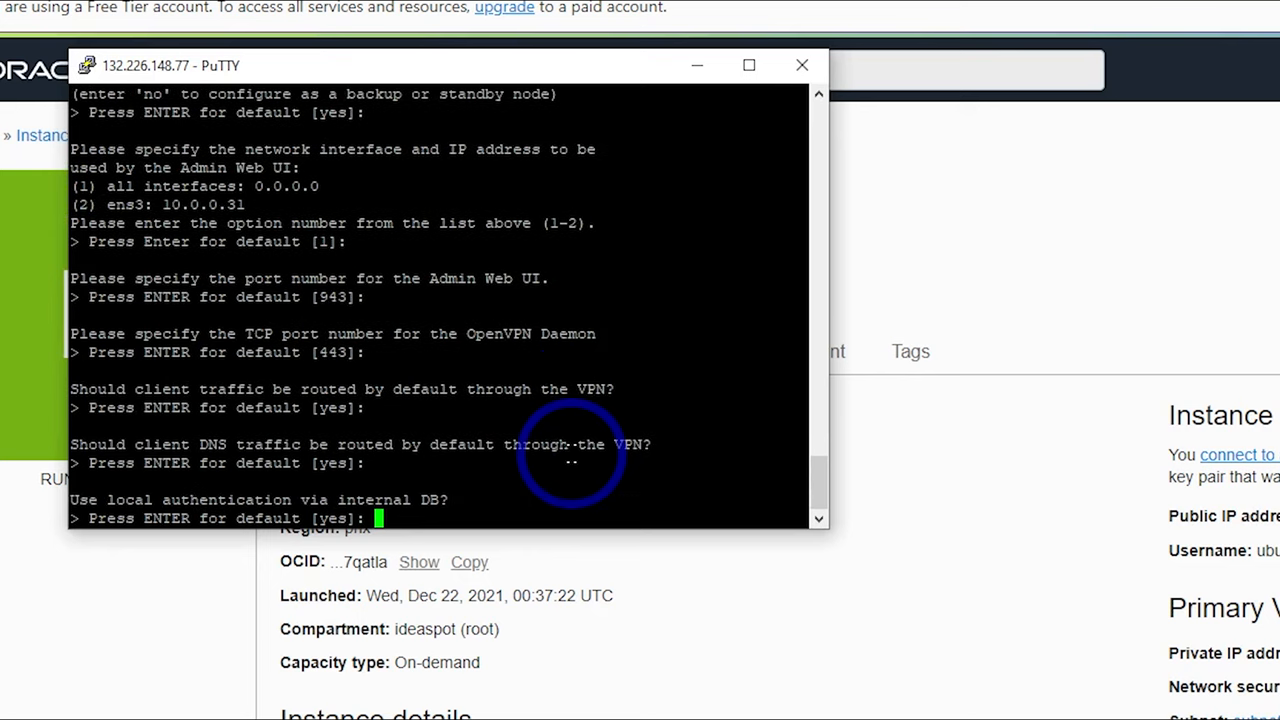
{"action": "key", "text": "Return"}
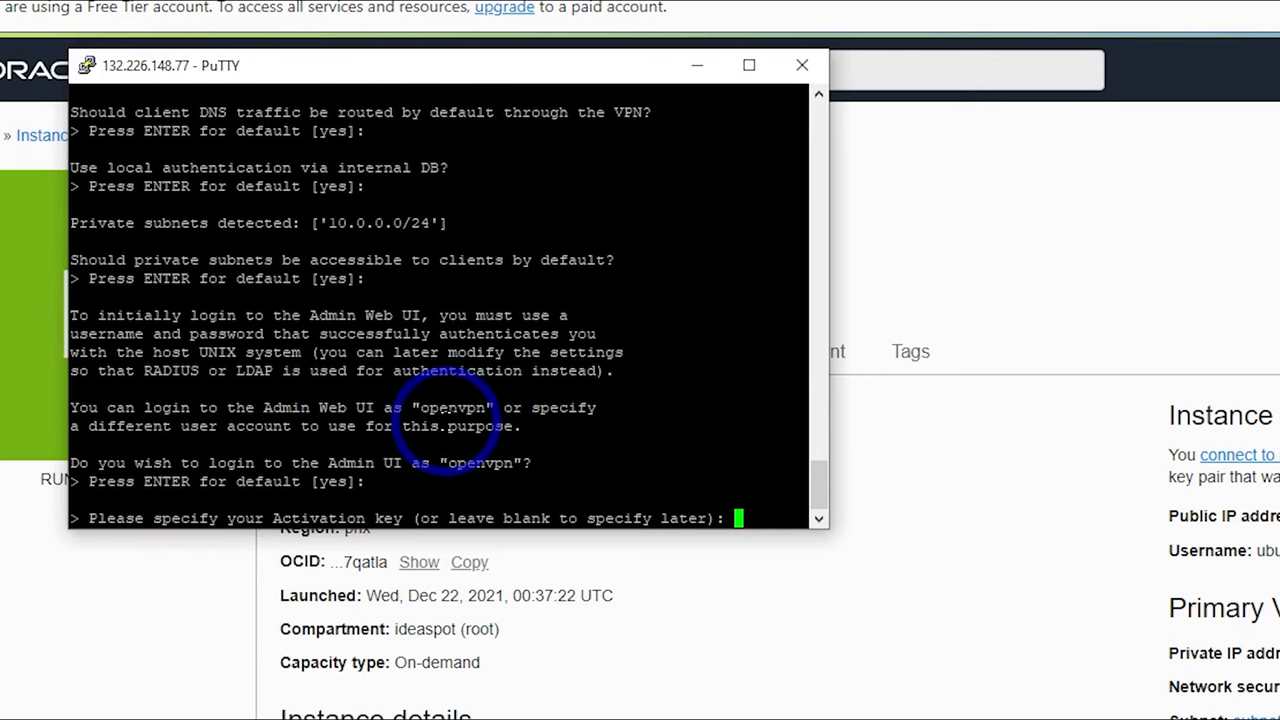
{"action": "key", "text": "Return"}
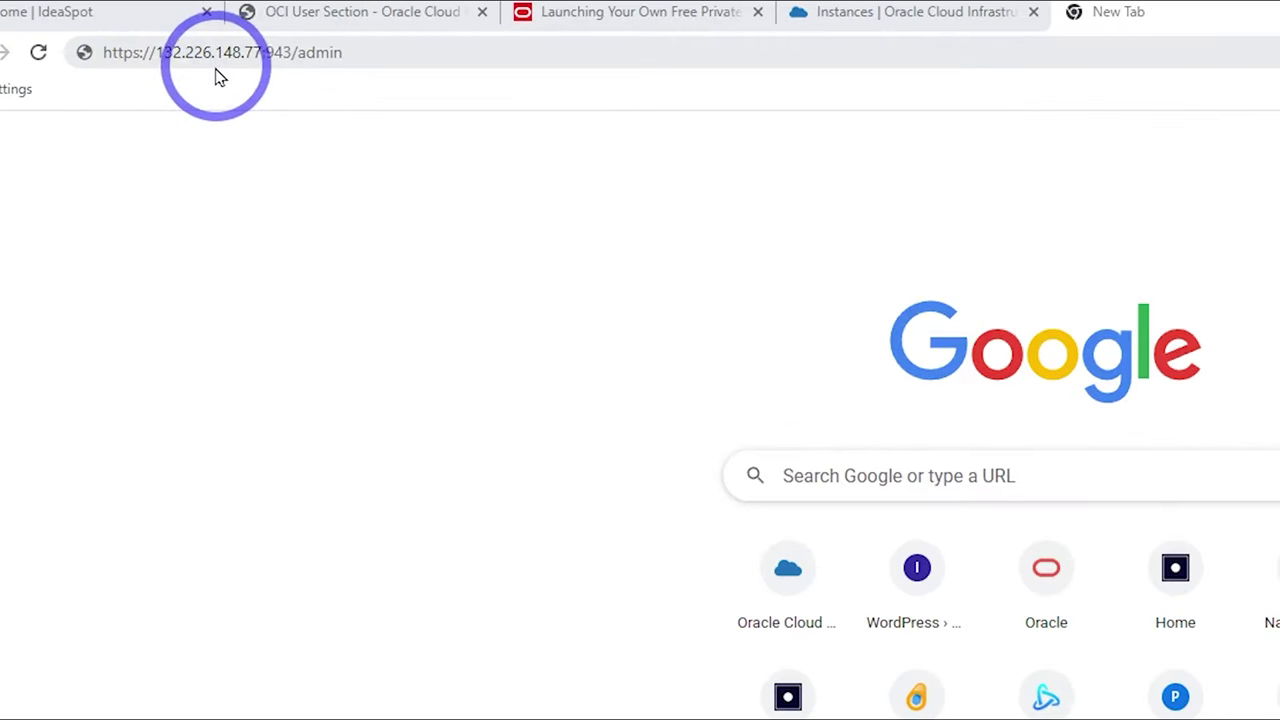
{"action": "mouse_move", "coordinate": [262, 82]}
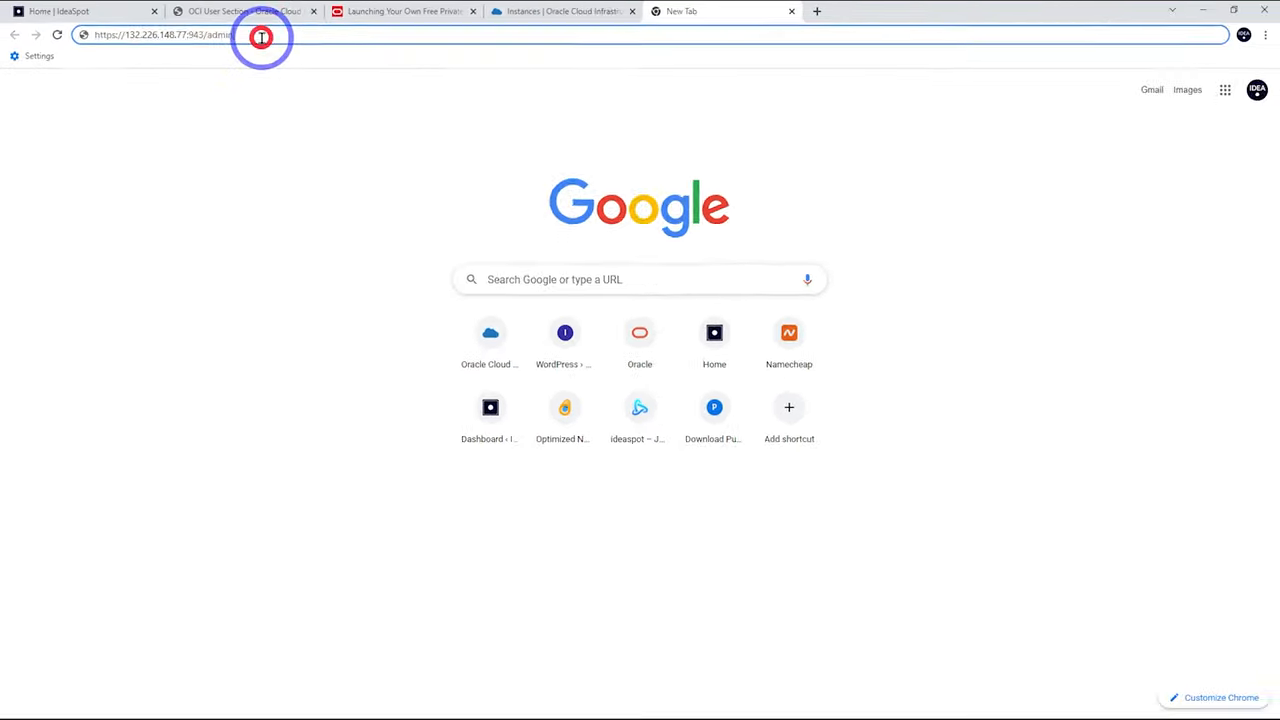
{"action": "key", "text": "Return"}
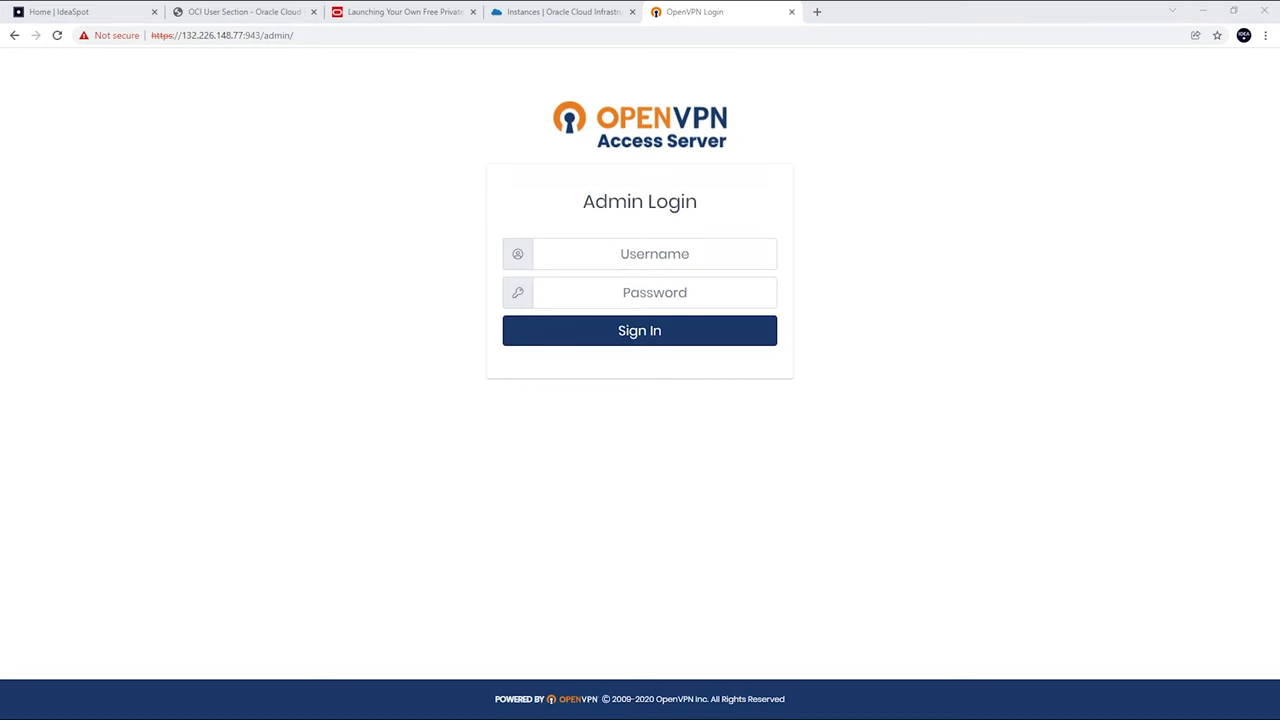
{"action": "left_click", "coordinate": [604, 292]}
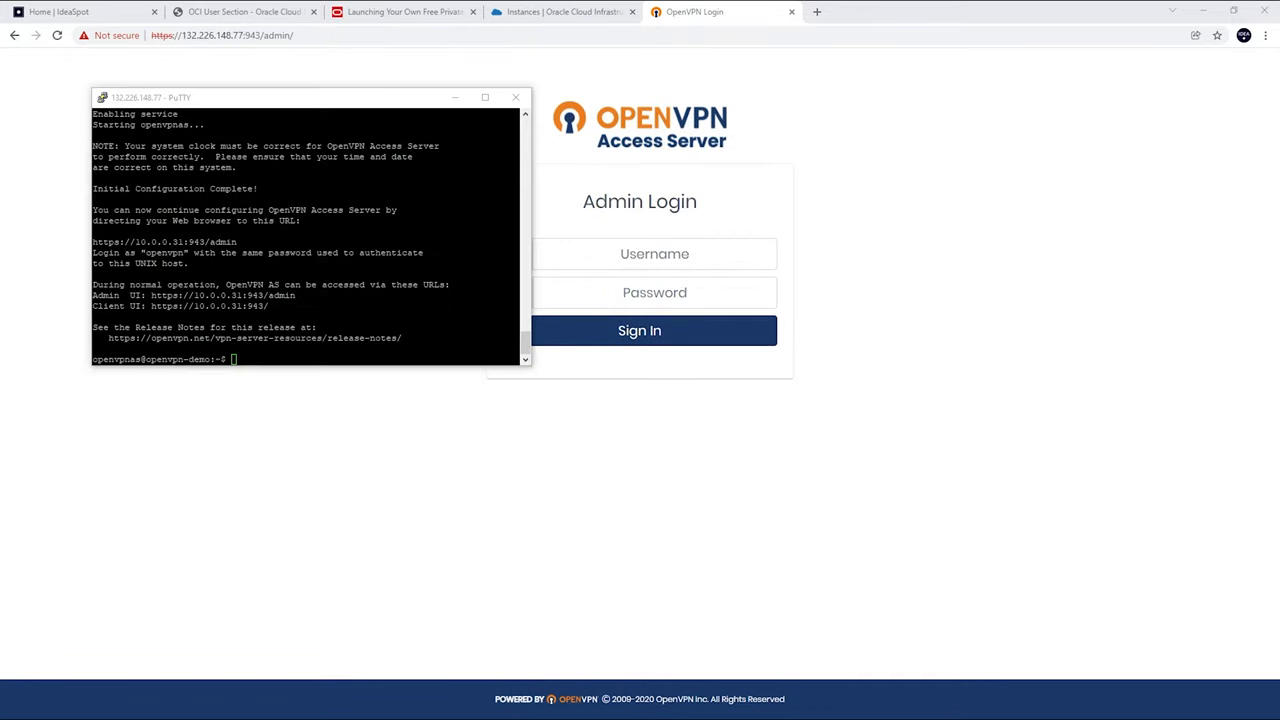
Run sudo passwd openvpn and set a new password for the openvpn account.
{"action": "type", "text": "sudo passwd openvpn"}
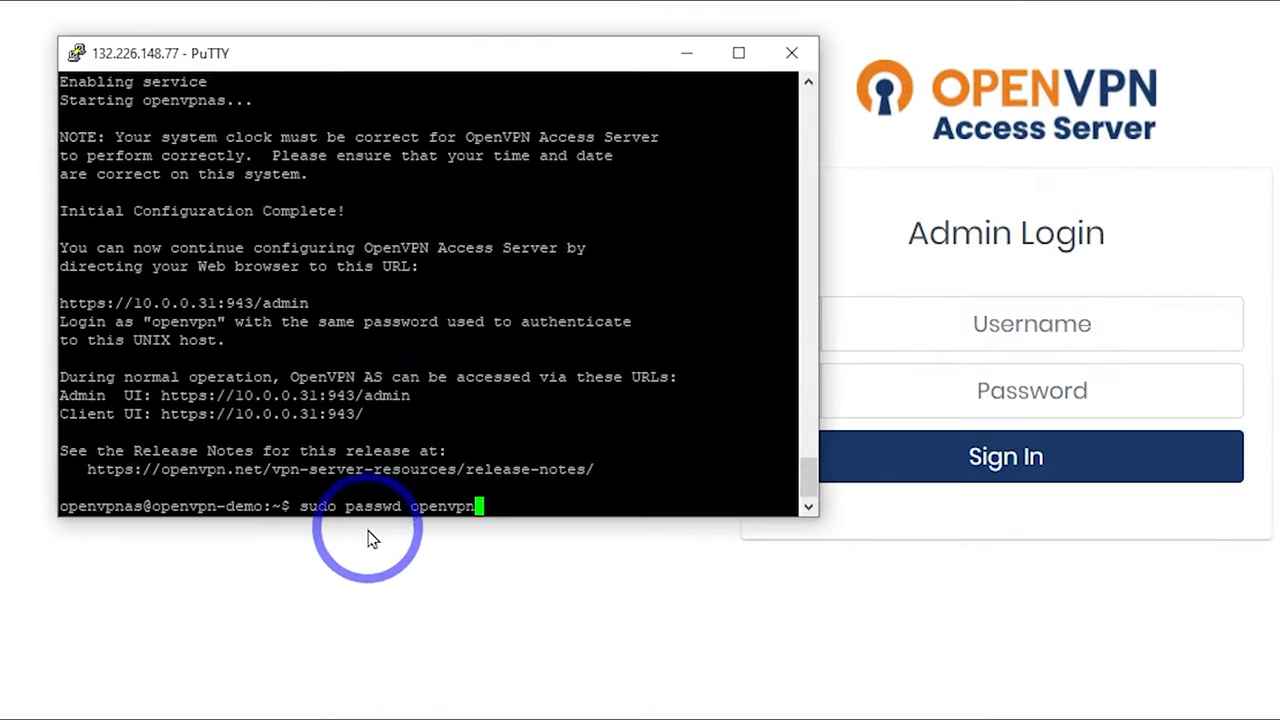
{"action": "key", "text": "Return"}
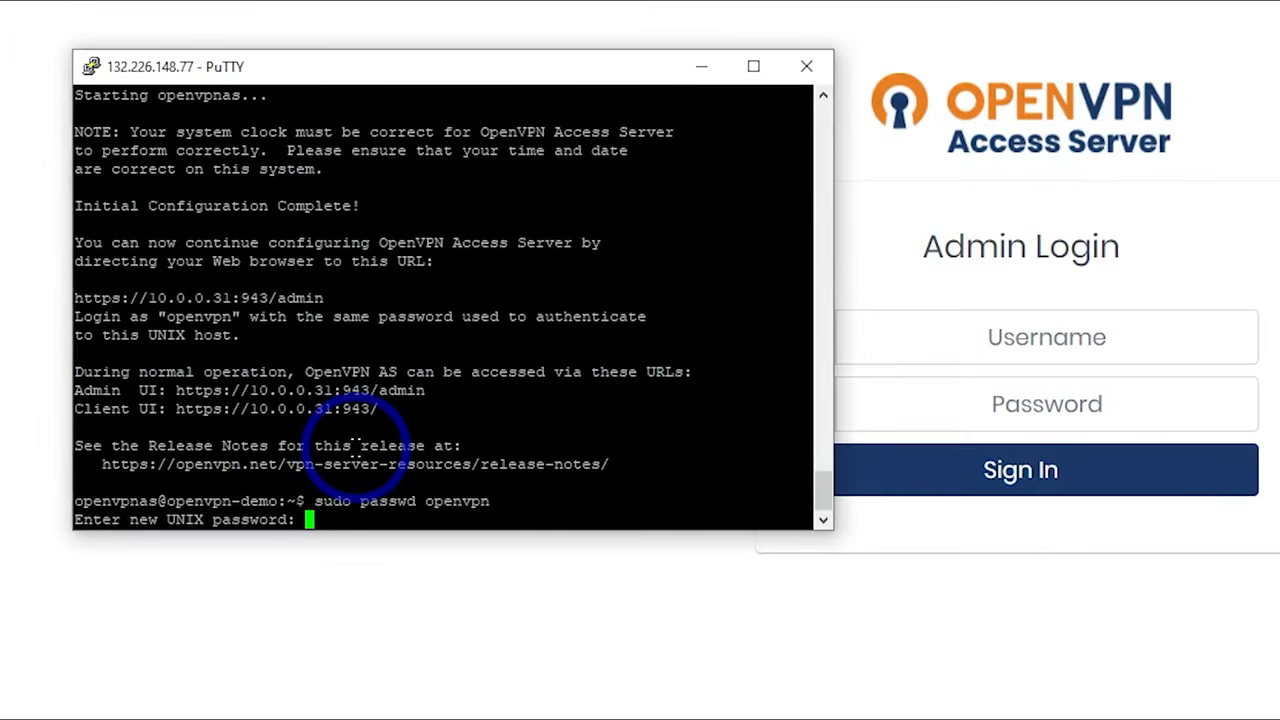
{"action": "key", "text": "Return"}
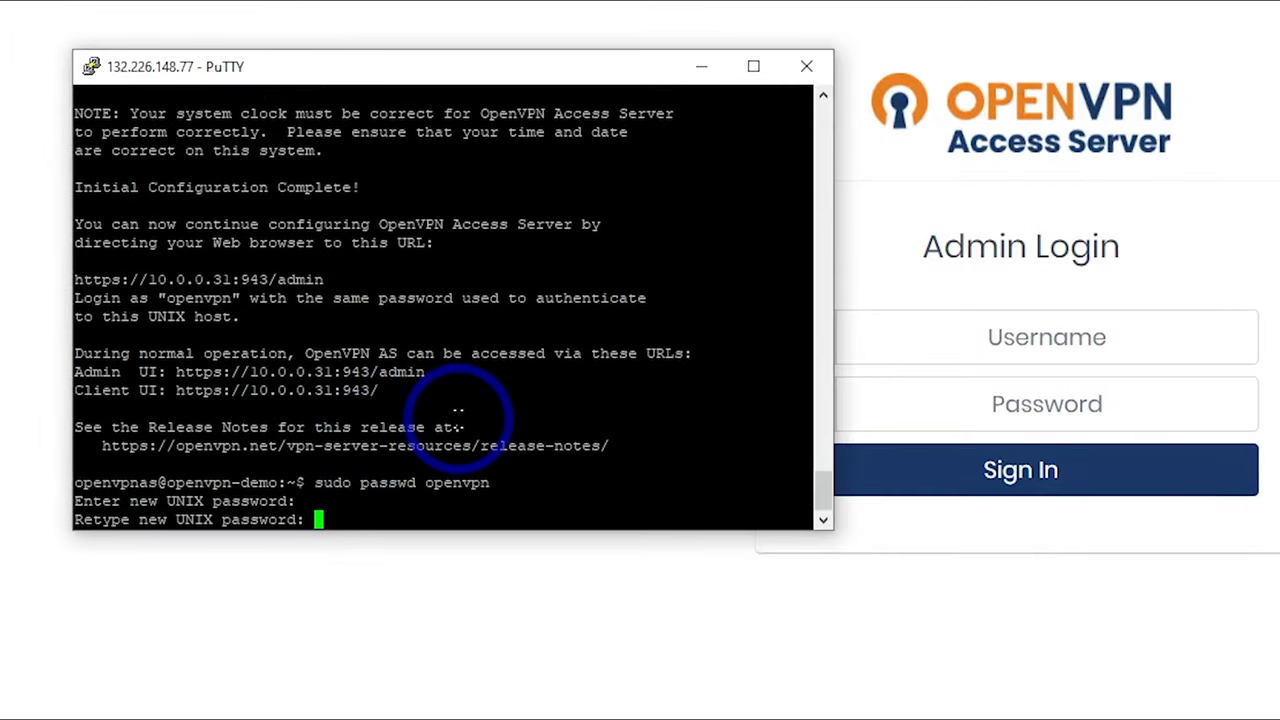
{"action": "key", "text": "Return"}
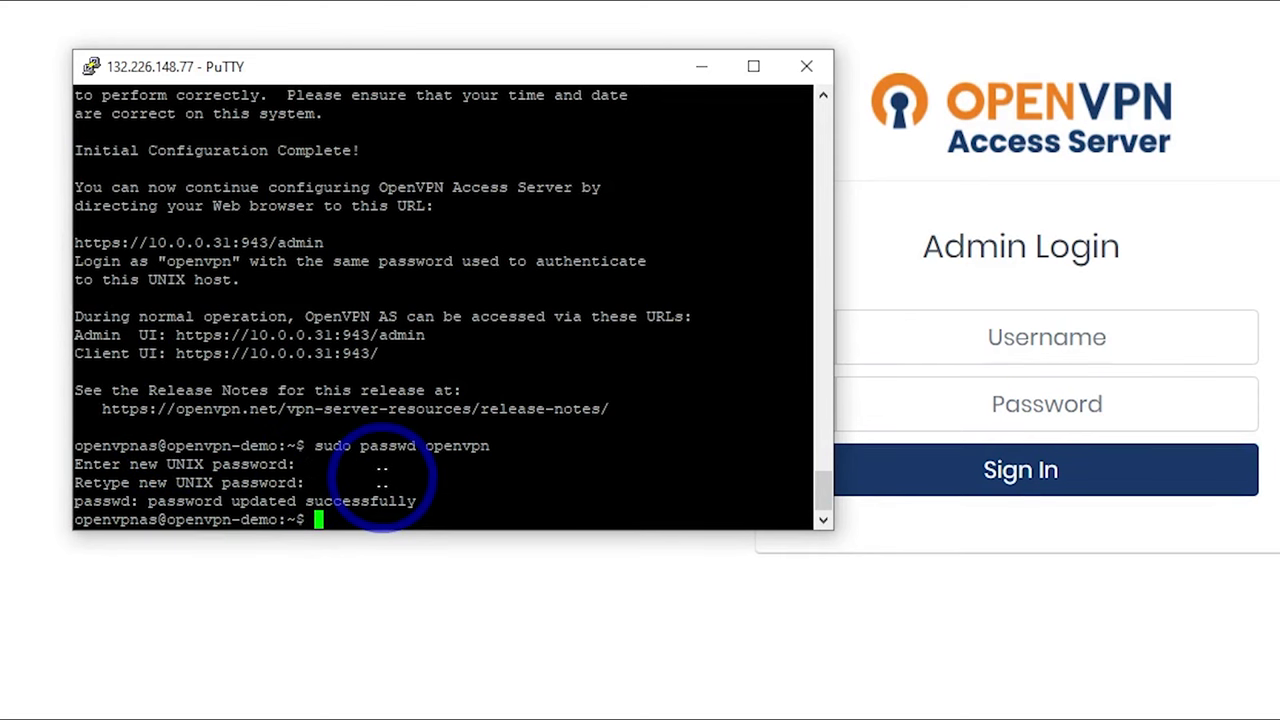
Sign in to the Access Server admin console as openvpn.
{"action": "left_click", "coordinate": [720, 12]}
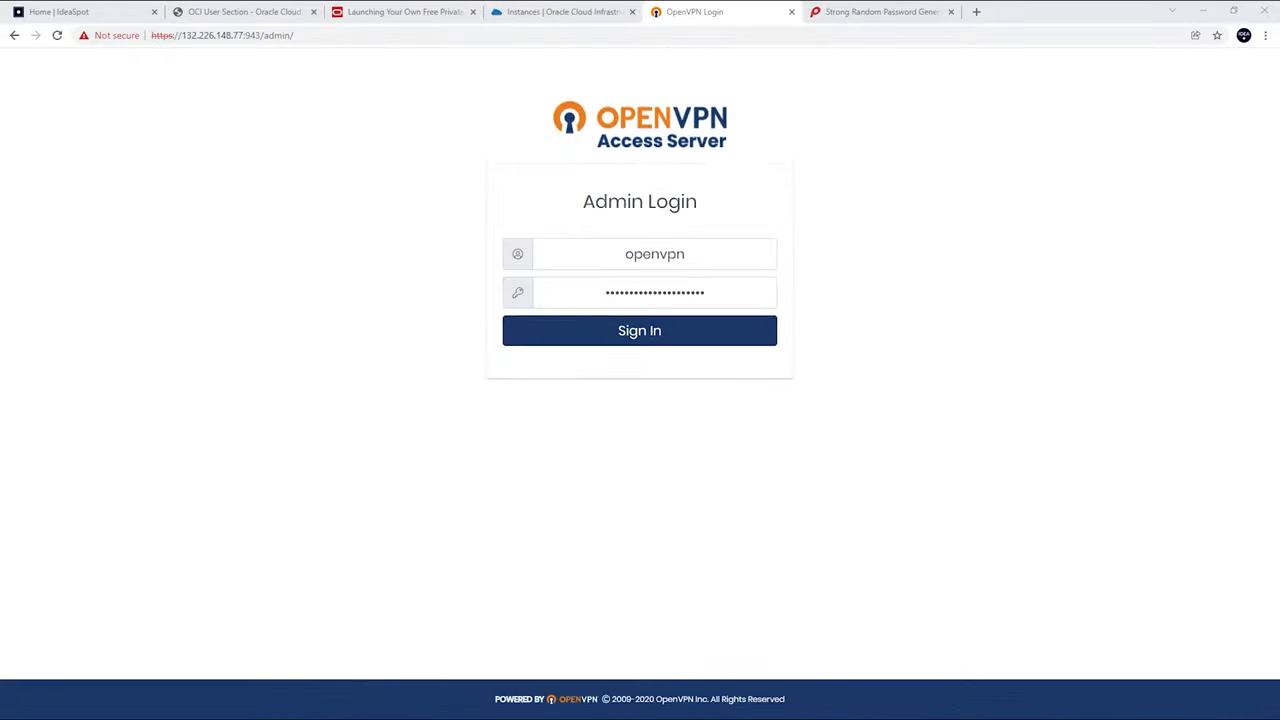
{"action": "left_click", "coordinate": [640, 330]}
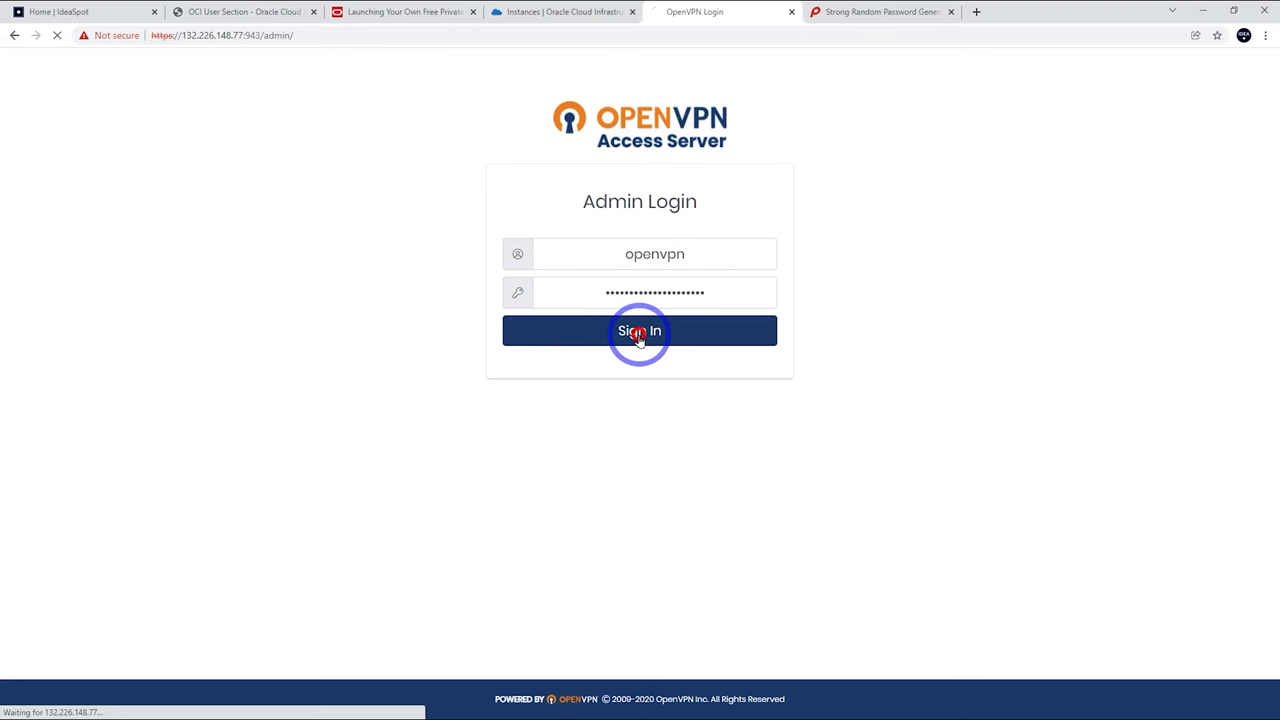
{"action": "left_click", "coordinate": [640, 332]}
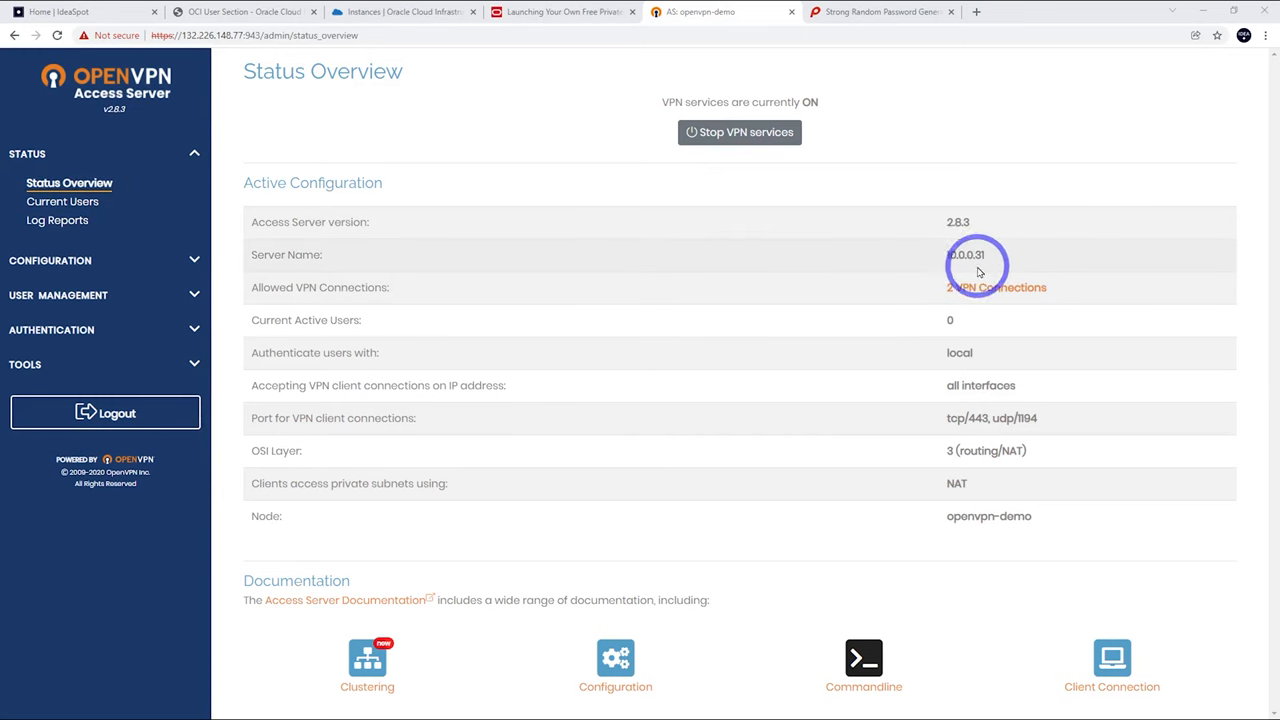
{"action": "mouse_move", "coordinate": [168, 280]}
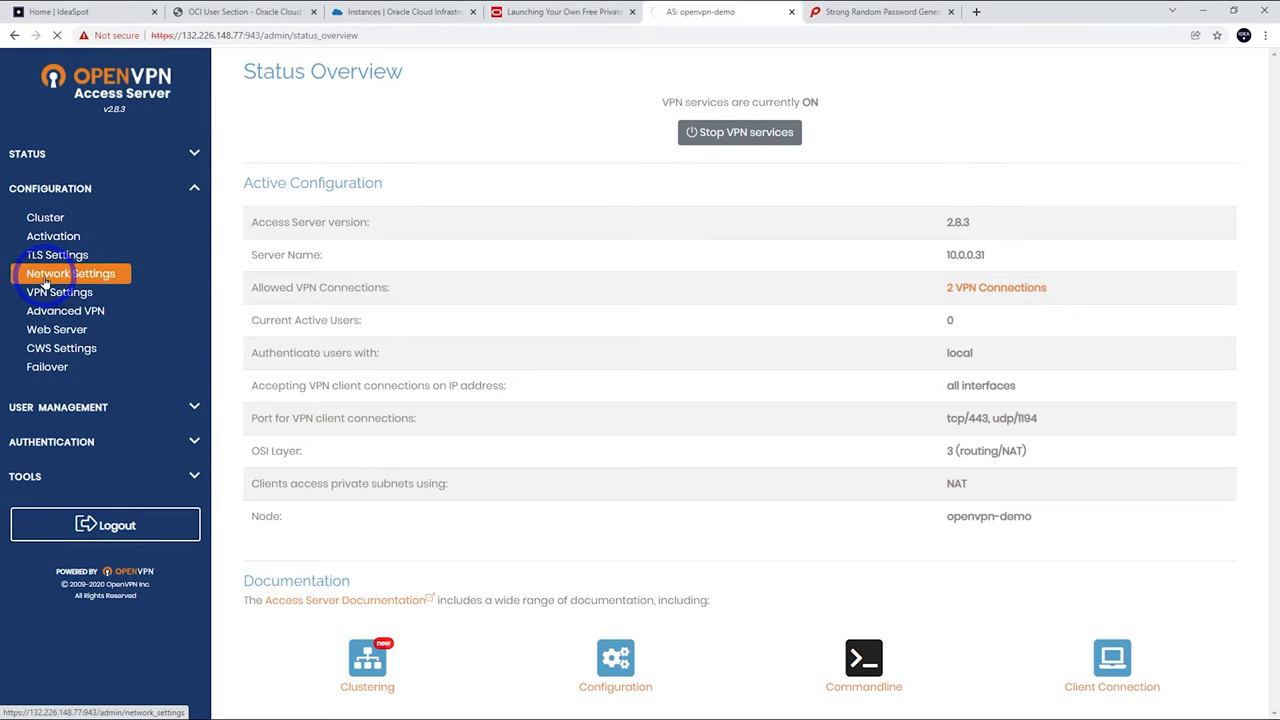
Set the server hostname to 132.226.148.77 in Network Settings and save.
{"action": "left_click", "coordinate": [70, 272]}
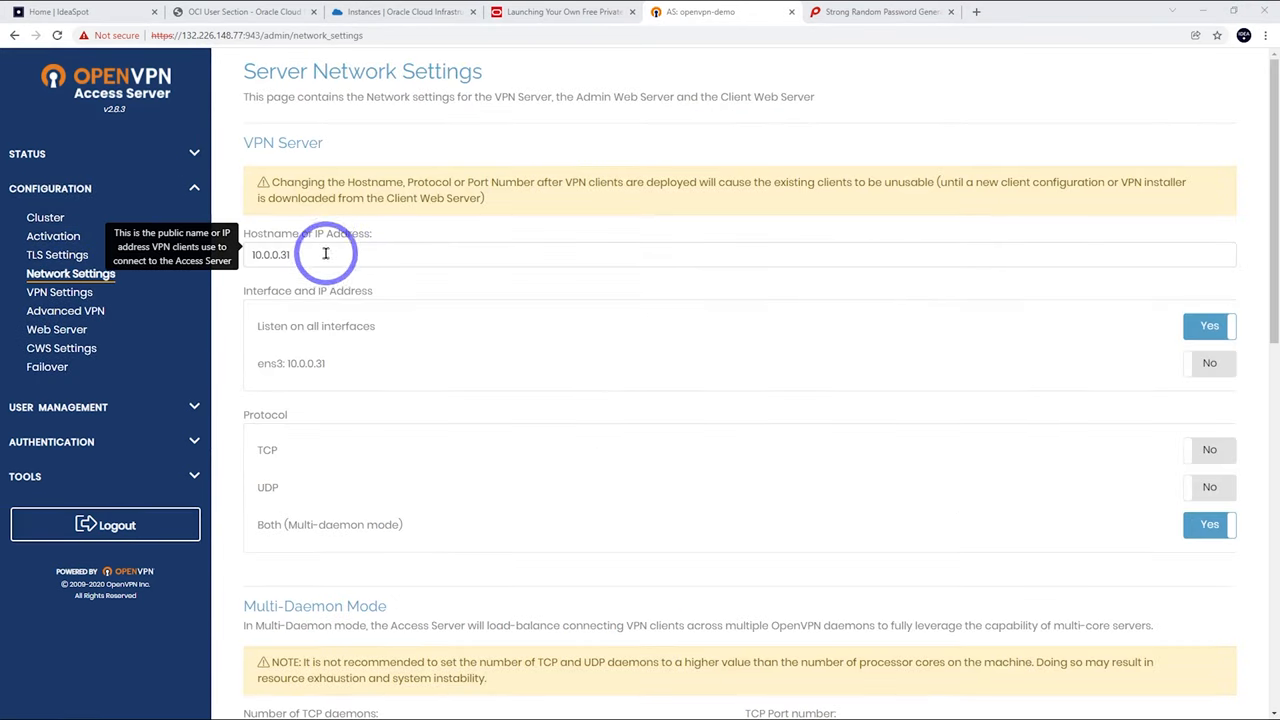
{"action": "type", "text": "132.226.148.77"}
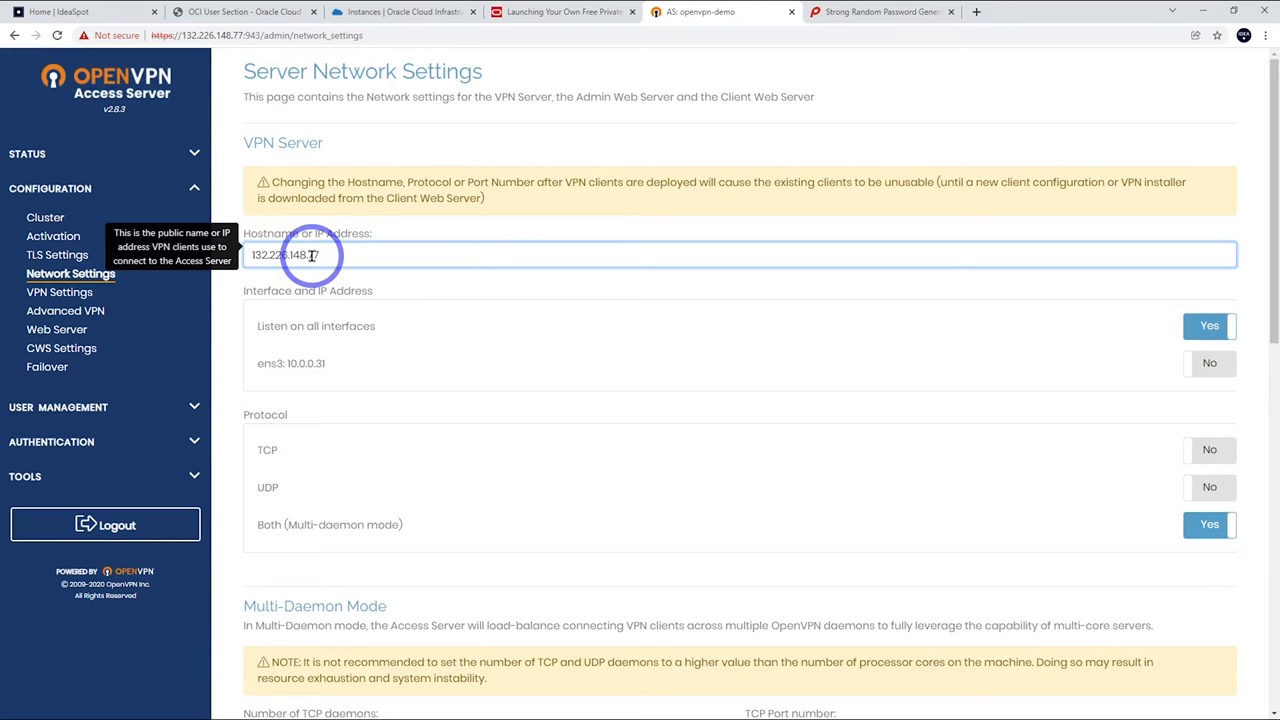
{"action": "scroll", "scroll_direction": "down", "scroll_amount": 3}
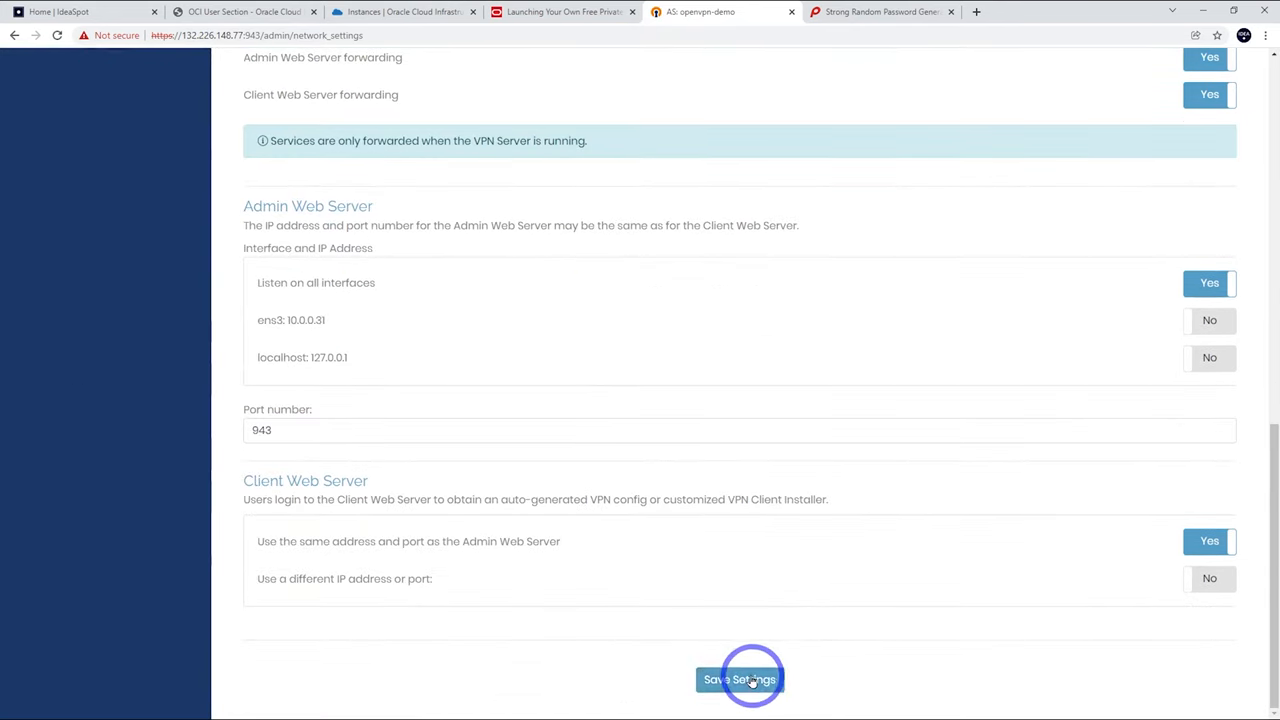
{"action": "left_click", "coordinate": [740, 680]}
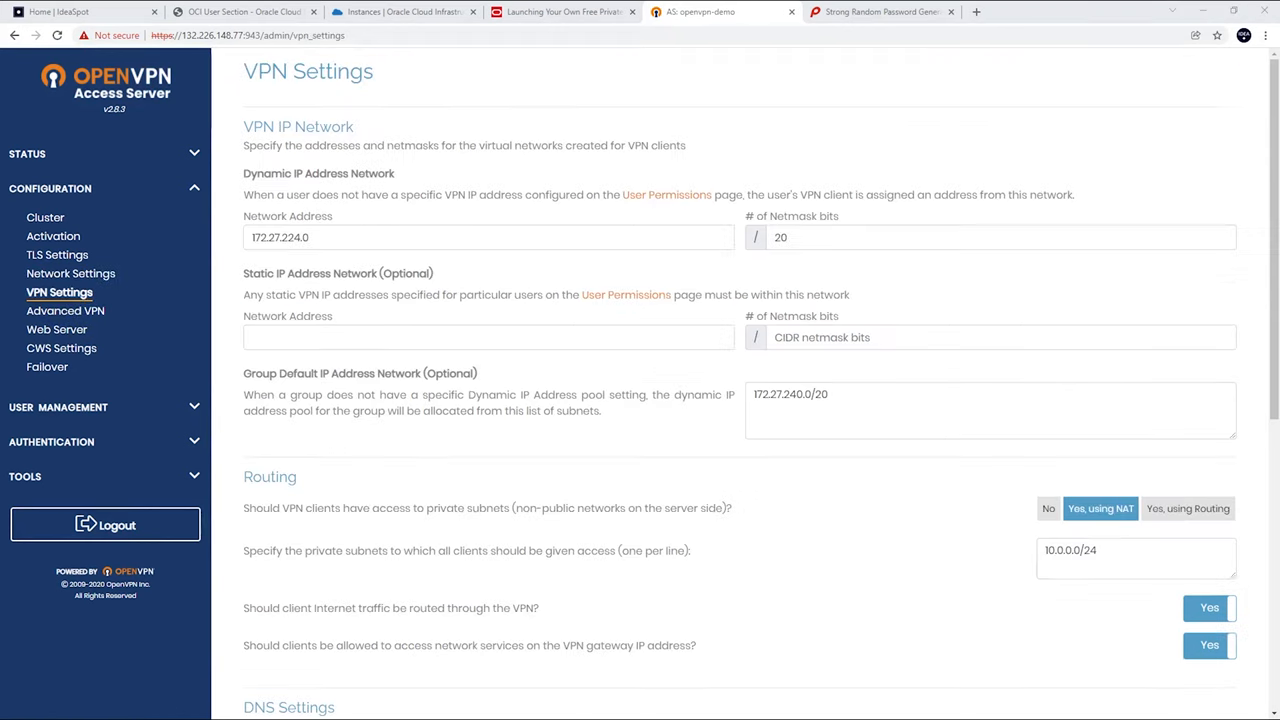
Have clients use specific DNS servers 1.1.1.1 and 1.0.0.1, save, and update the running server.
{"action": "scroll", "scroll_direction": "down", "scroll_amount": 3}
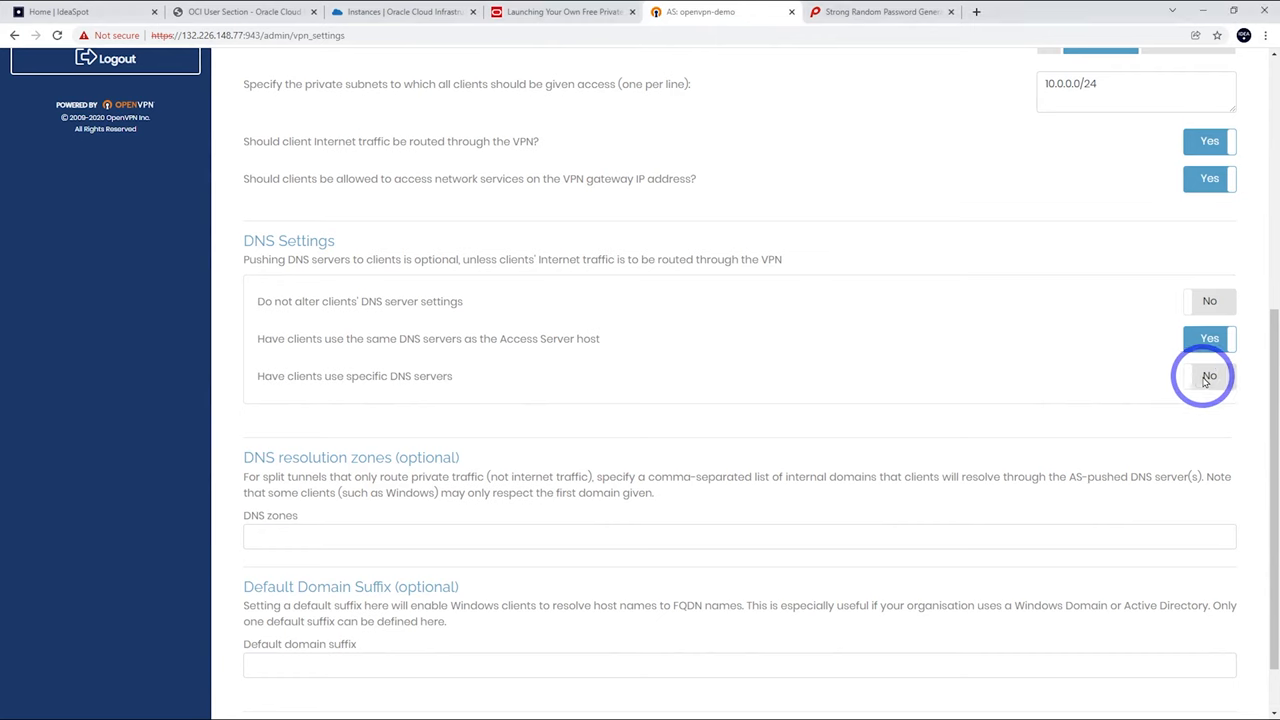
{"action": "left_click", "coordinate": [1208, 376]}
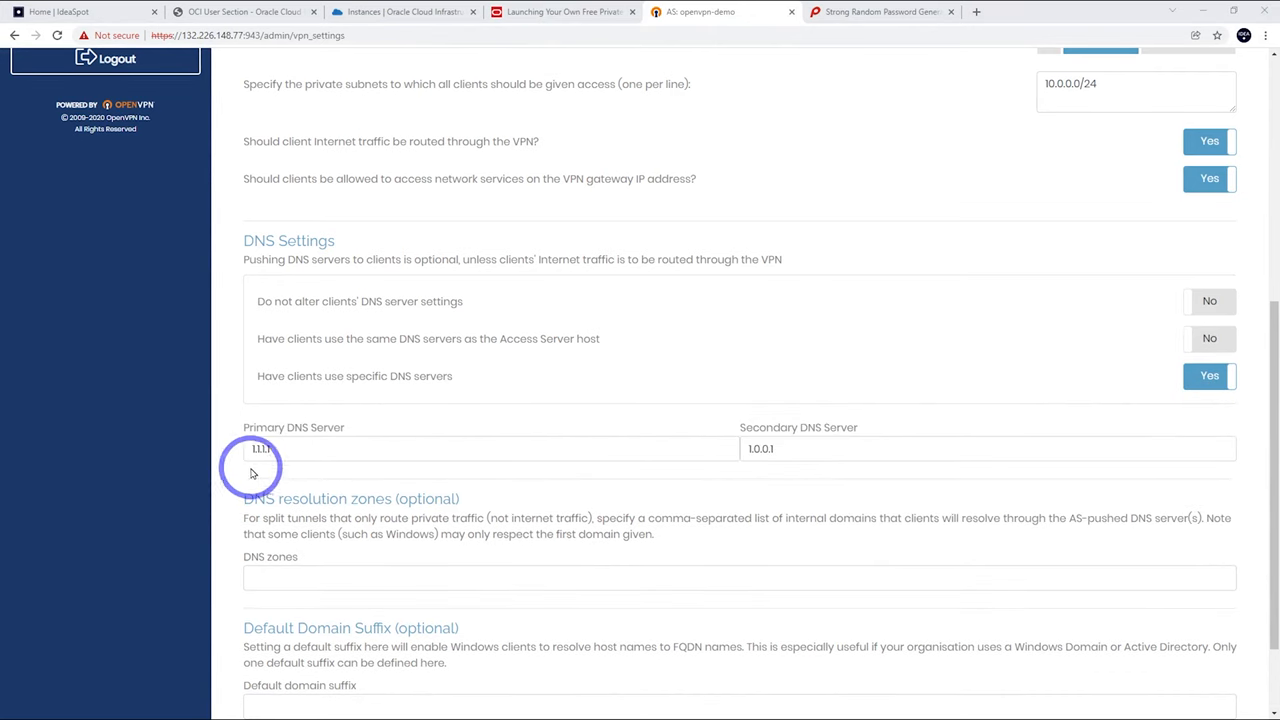
{"action": "mouse_move", "coordinate": [760, 448]}
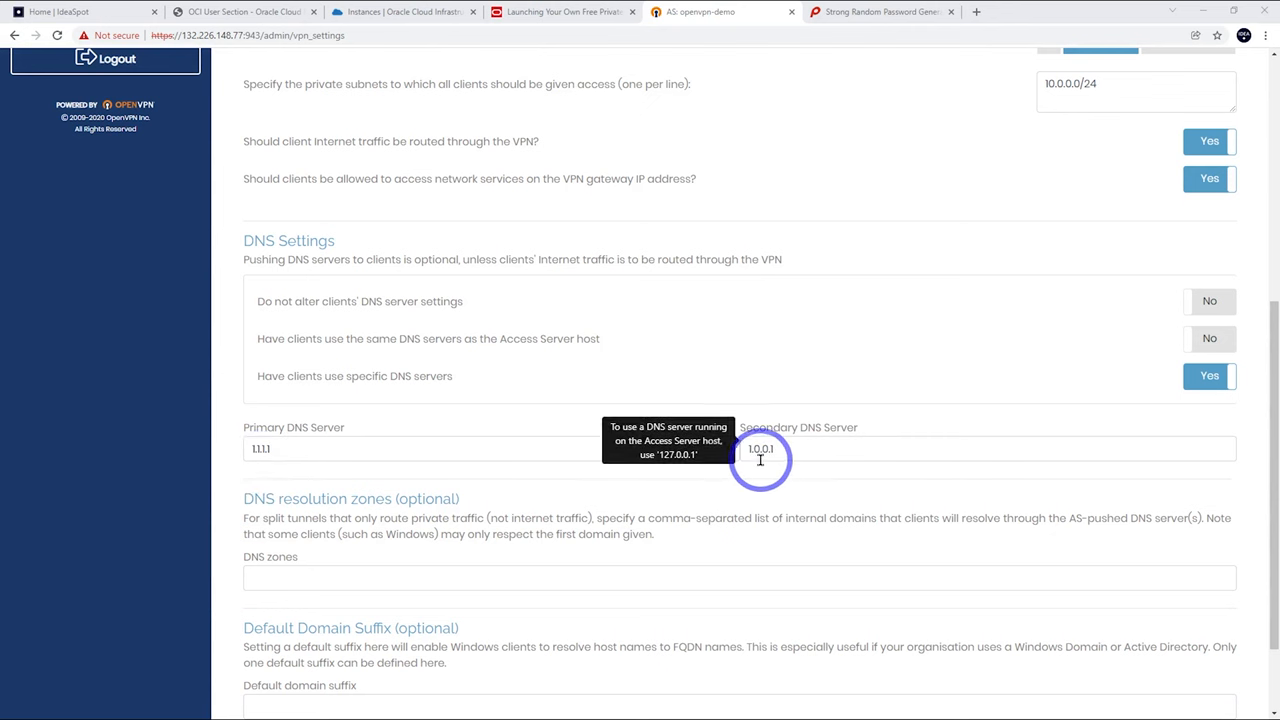
{"action": "mouse_move", "coordinate": [624, 436]}
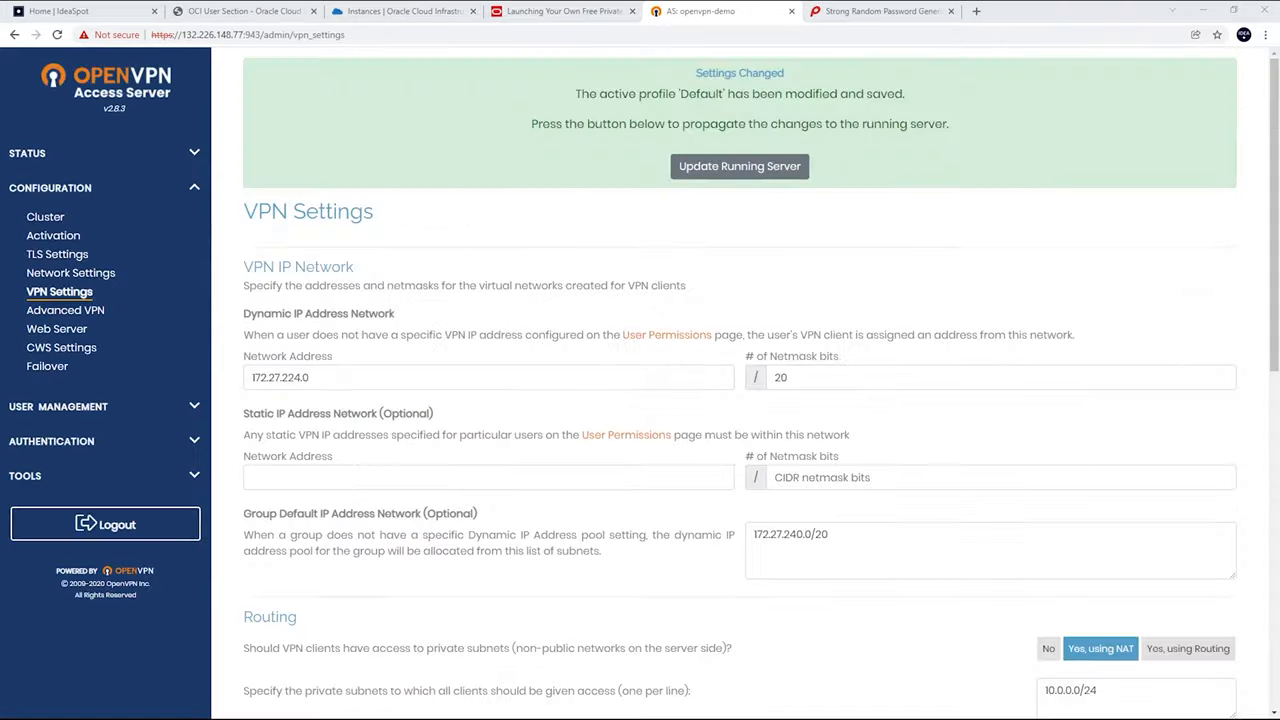
{"action": "mouse_move", "coordinate": [778, 108]}
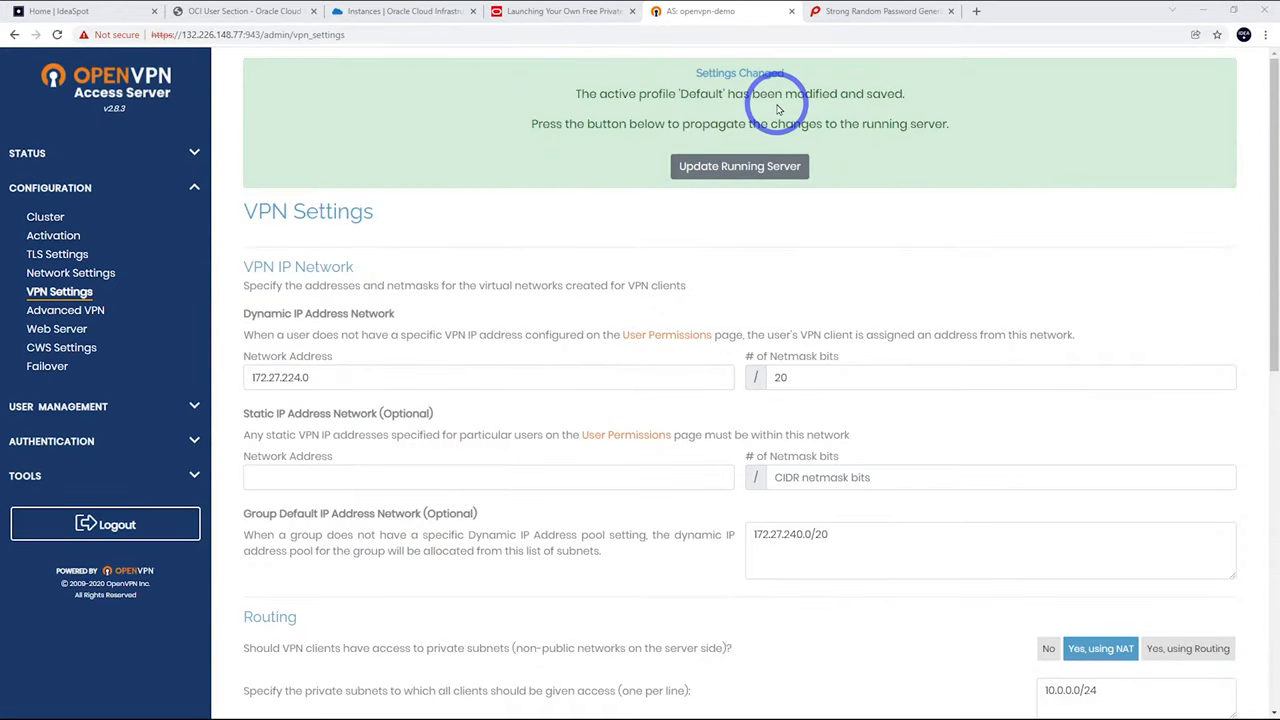
{"action": "left_click", "coordinate": [740, 166]}
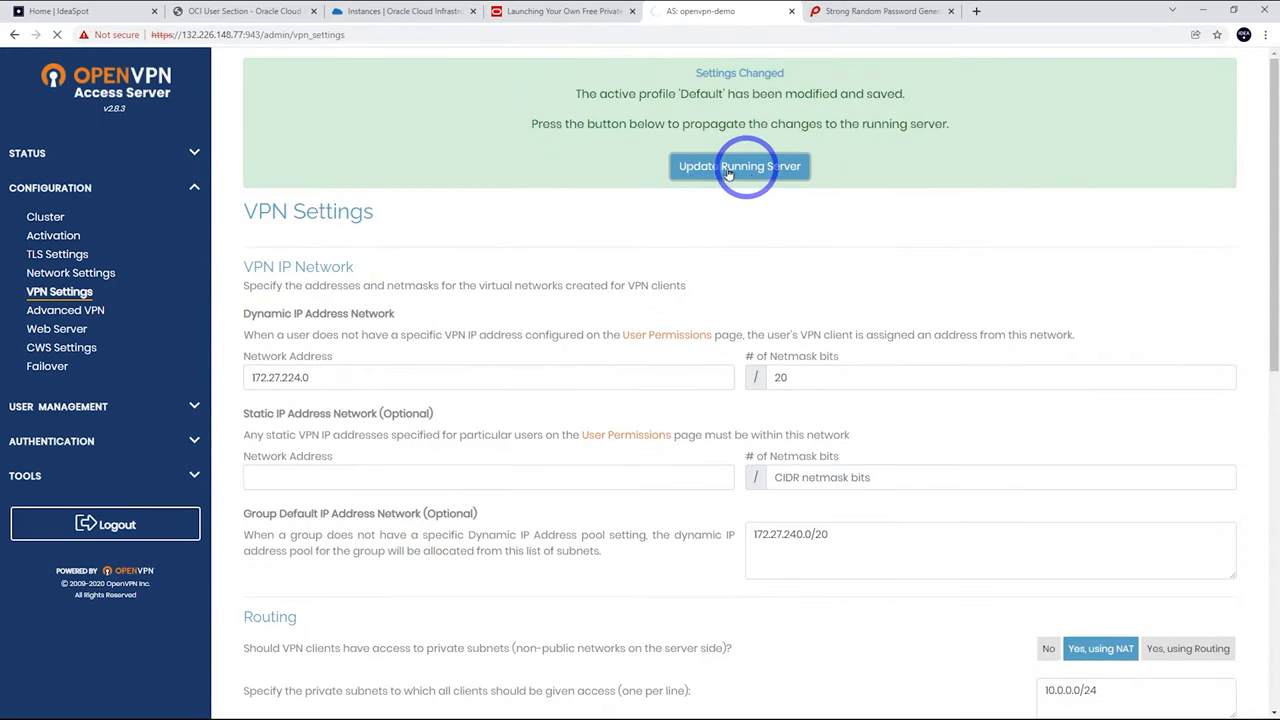
{"action": "left_click", "coordinate": [740, 166]}
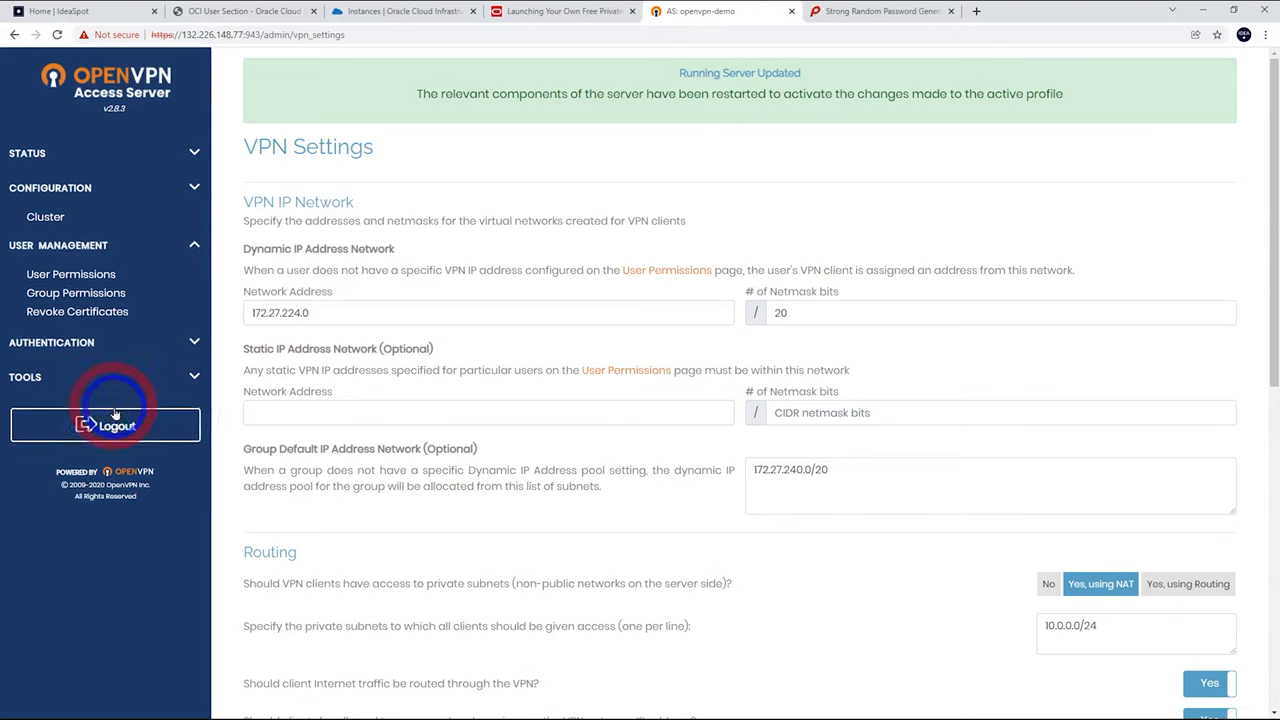
In User Permissions, add user ideaspot with a local password and Allow Auto-login ticked.
{"action": "left_click", "coordinate": [70, 252]}
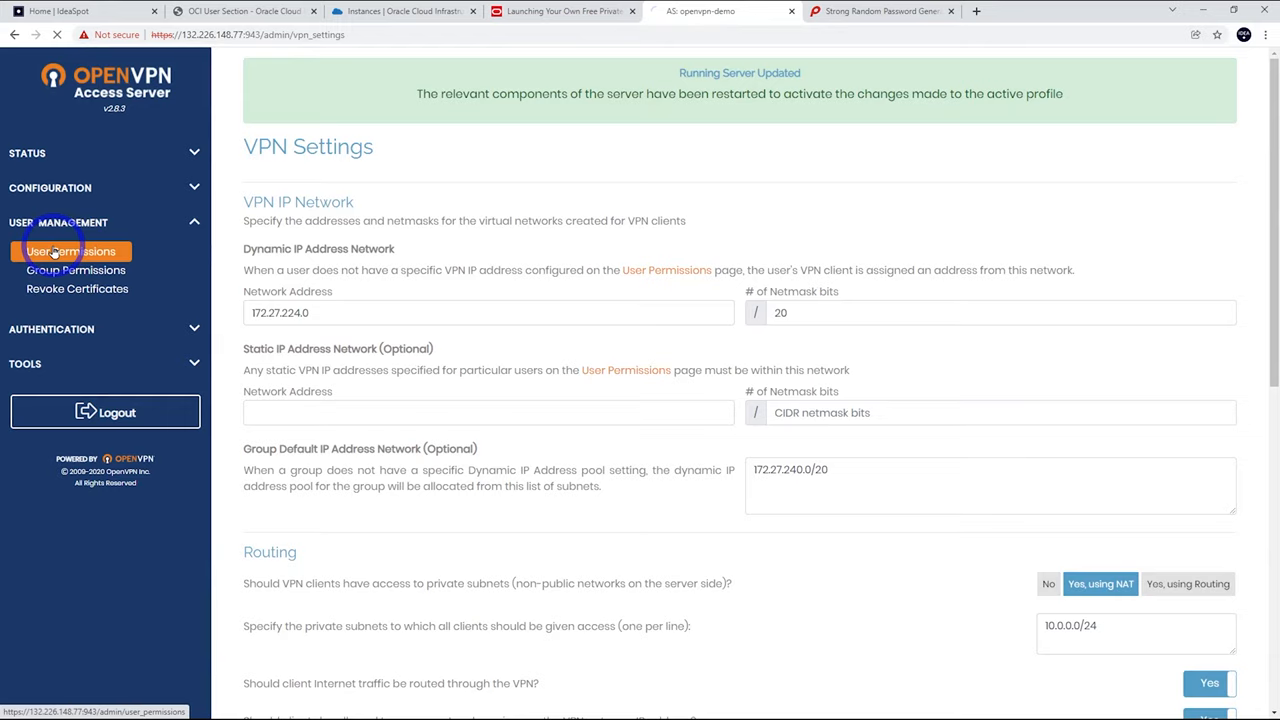
{"action": "left_click", "coordinate": [72, 252]}
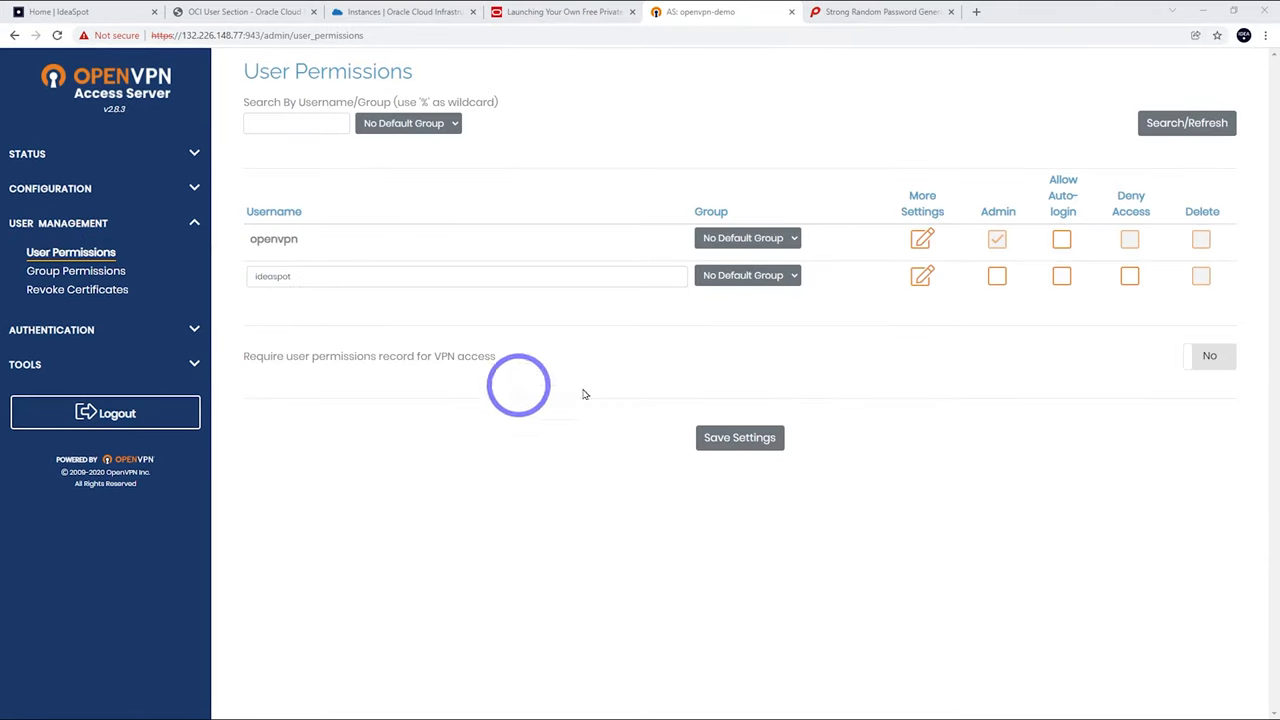
{"action": "left_click", "coordinate": [920, 276]}
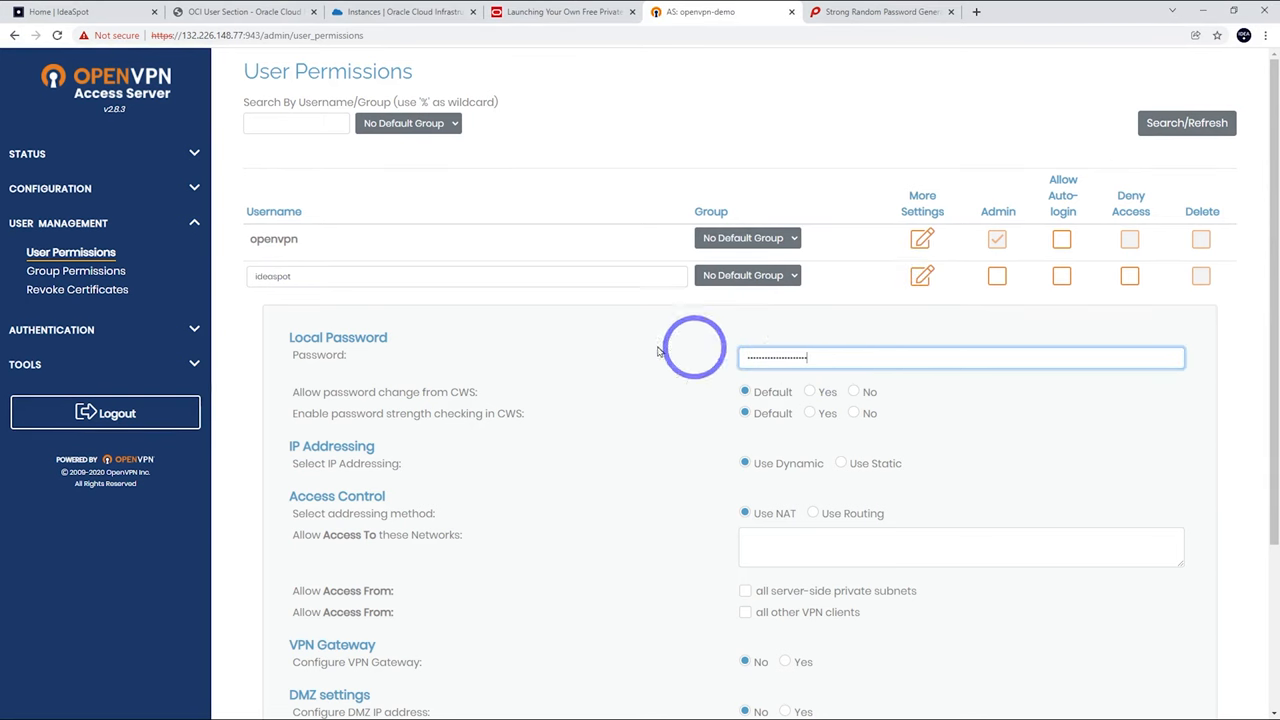
{"action": "left_click", "coordinate": [1060, 276]}
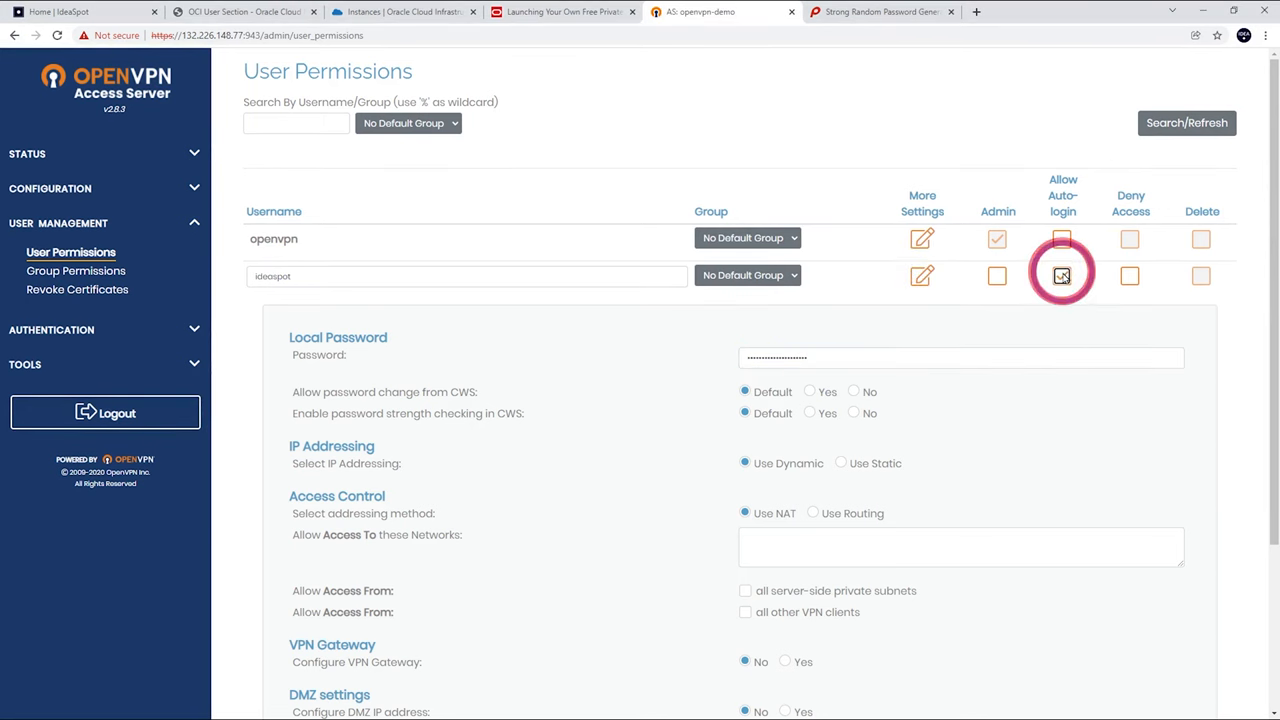
Save the new user's permissions and update the running server.
{"action": "scroll", "scroll_direction": "down", "scroll_amount": 3}
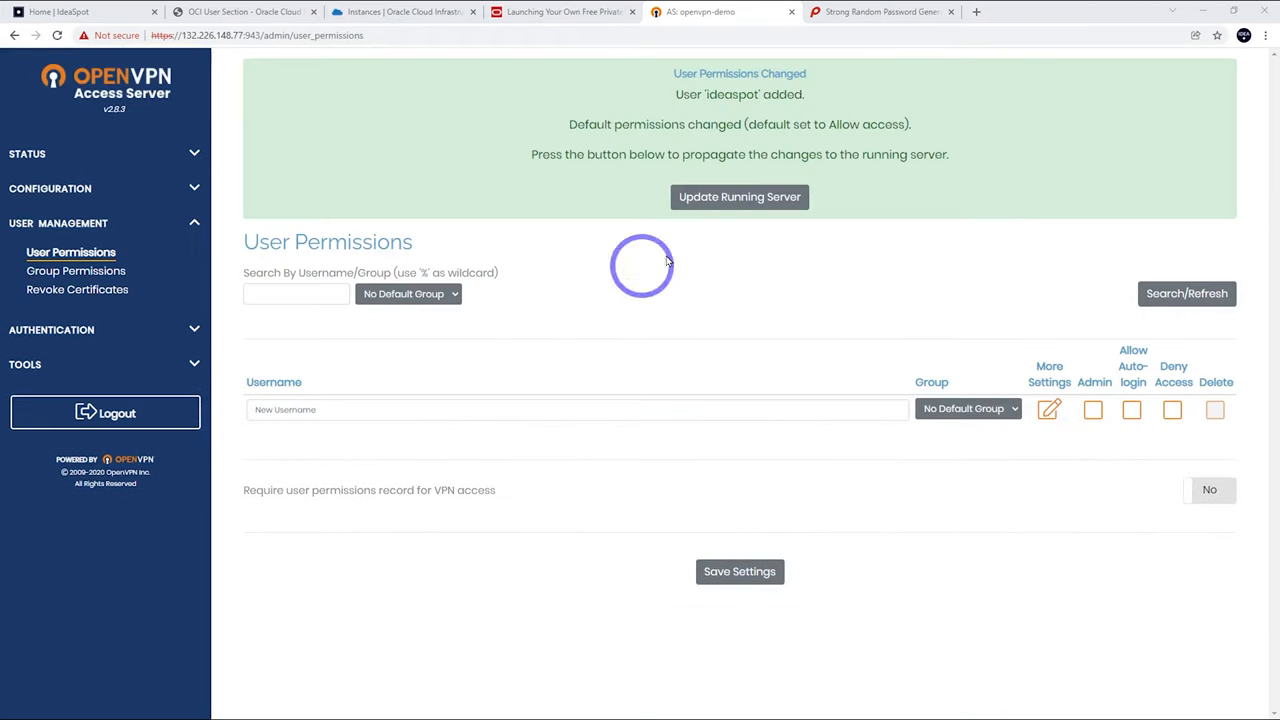
{"action": "left_click", "coordinate": [740, 196]}
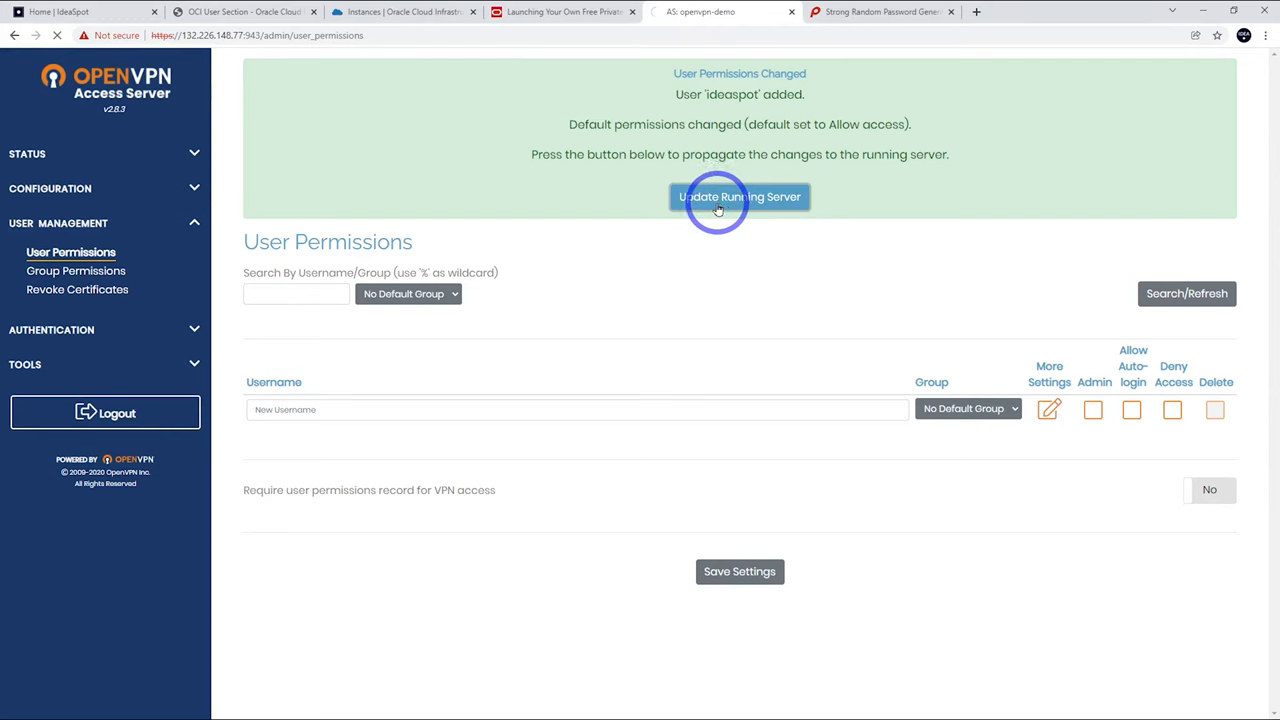
{"action": "left_click", "coordinate": [740, 196]}
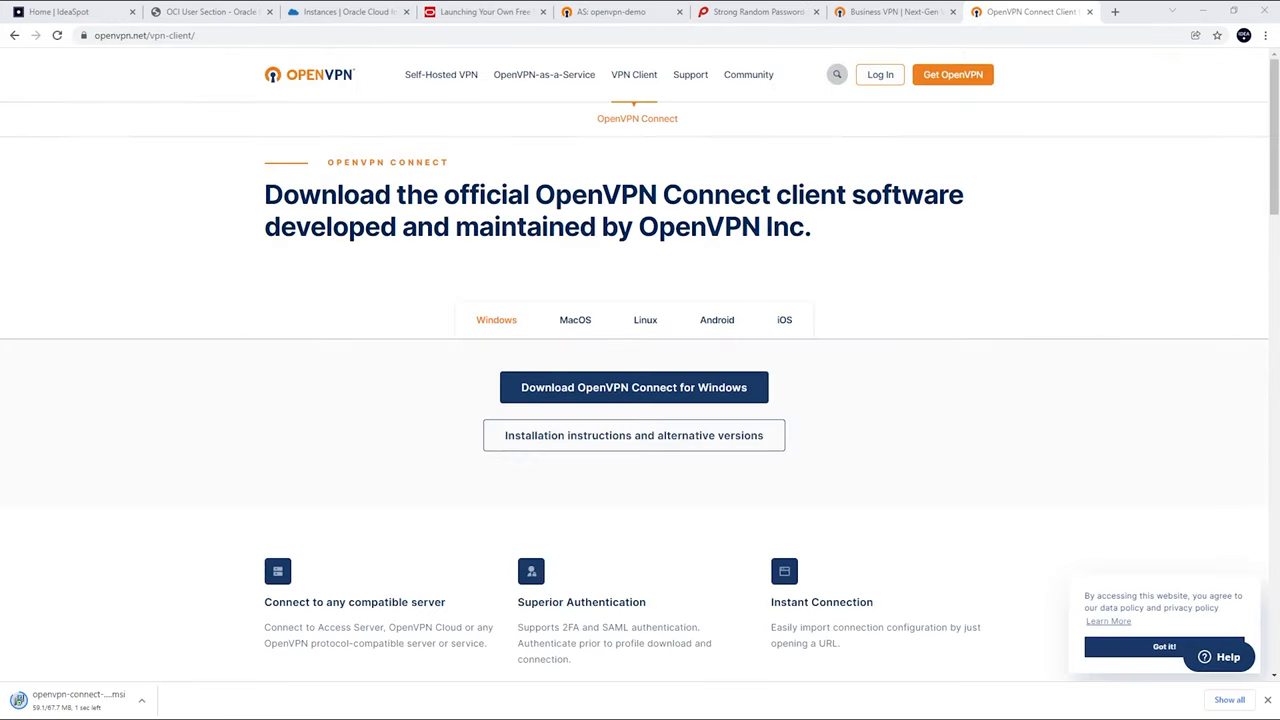
{"action": "mouse_move", "coordinate": [196, 148]}
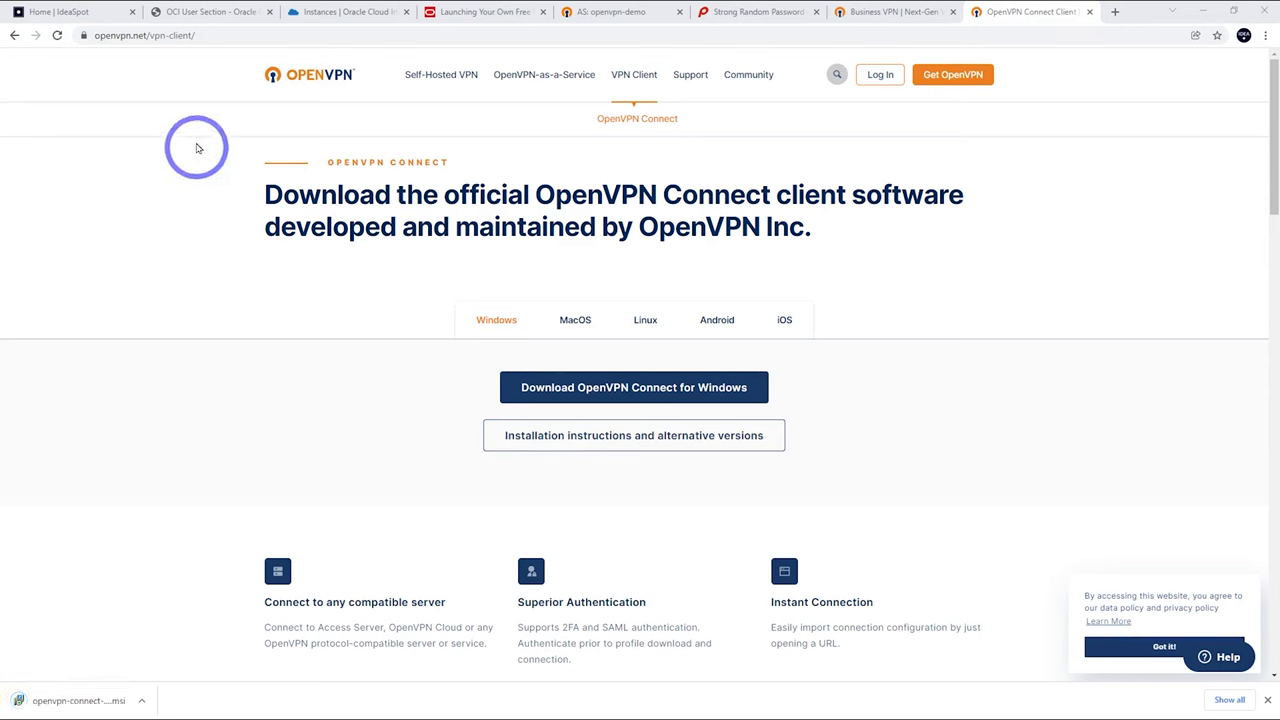
{"action": "mouse_move", "coordinate": [184, 122]}
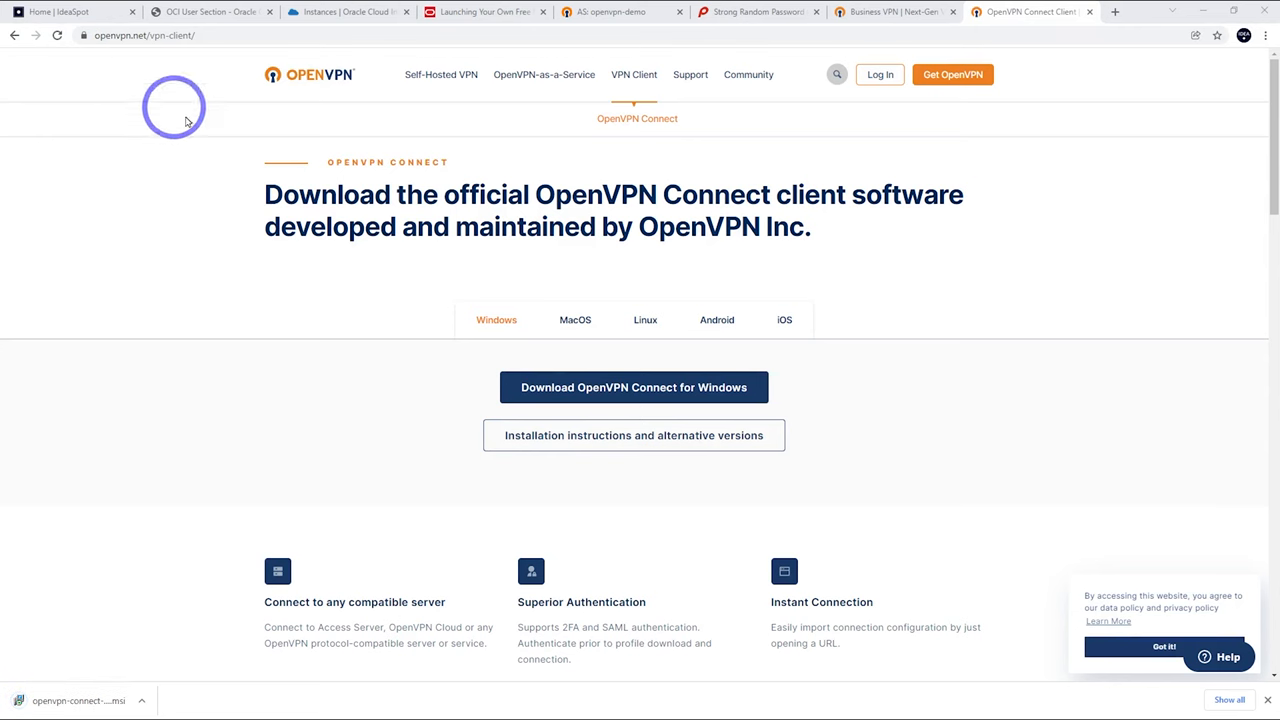
{"action": "mouse_move", "coordinate": [640, 124]}
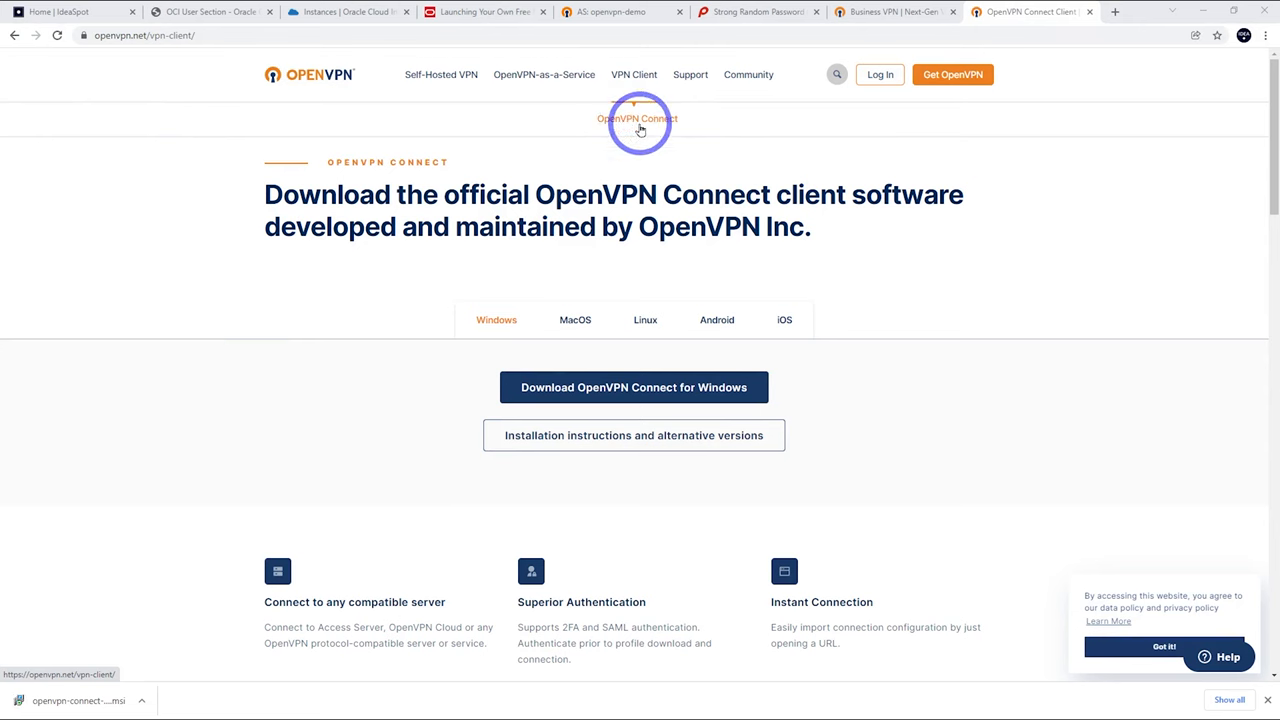
{"action": "mouse_move", "coordinate": [644, 320]}
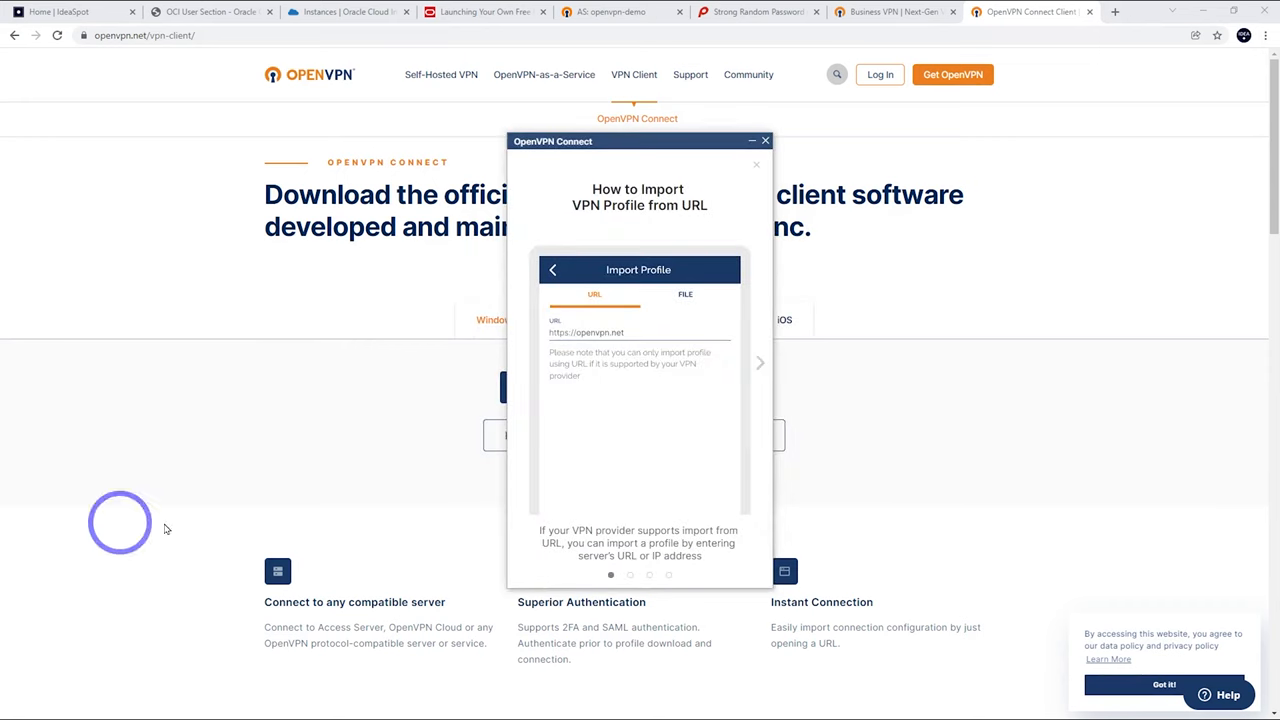
Skip the introduction slides, agree to the data policy and dismiss the updates notice.
{"action": "left_click", "coordinate": [760, 364]}
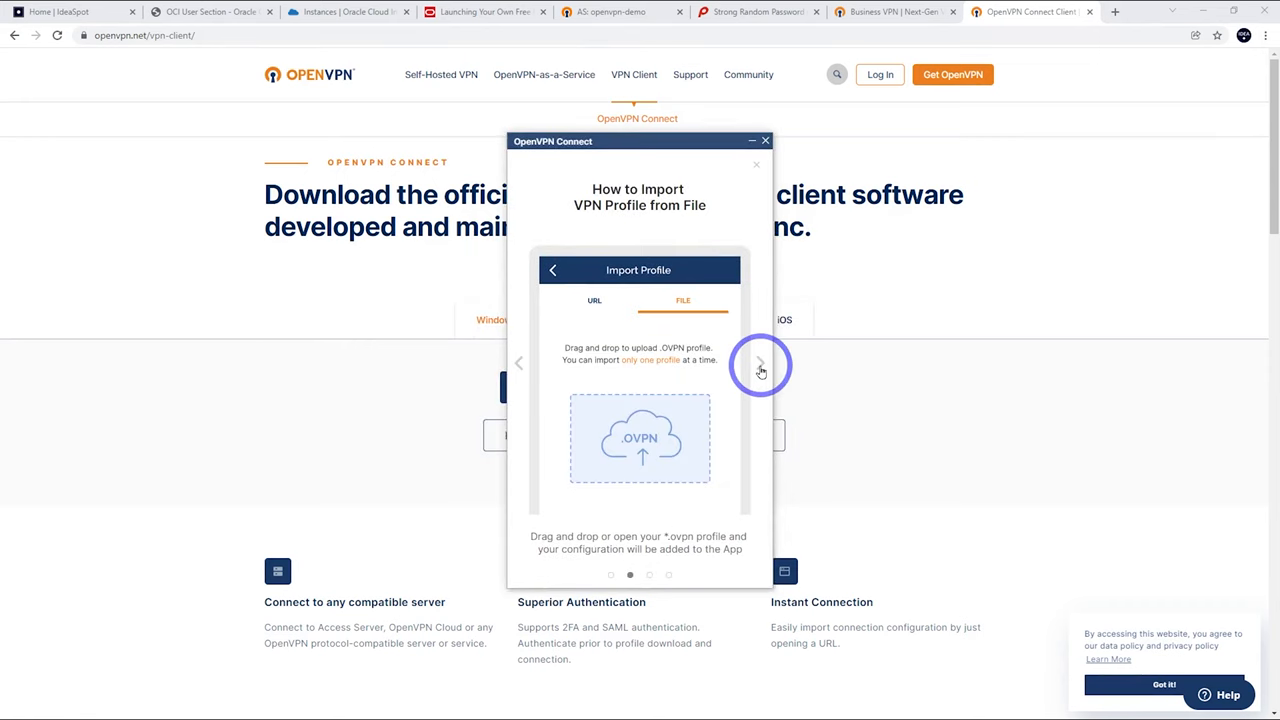
{"action": "left_click", "coordinate": [760, 364]}
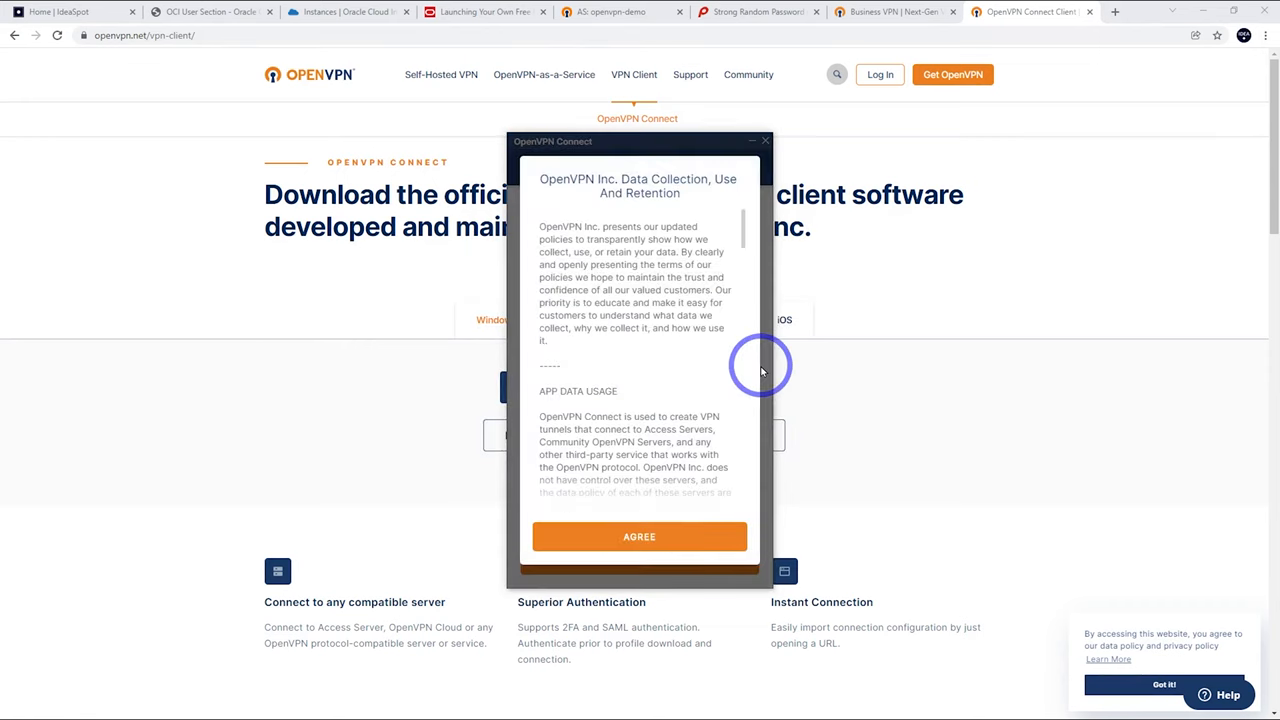
{"action": "left_click", "coordinate": [640, 536]}
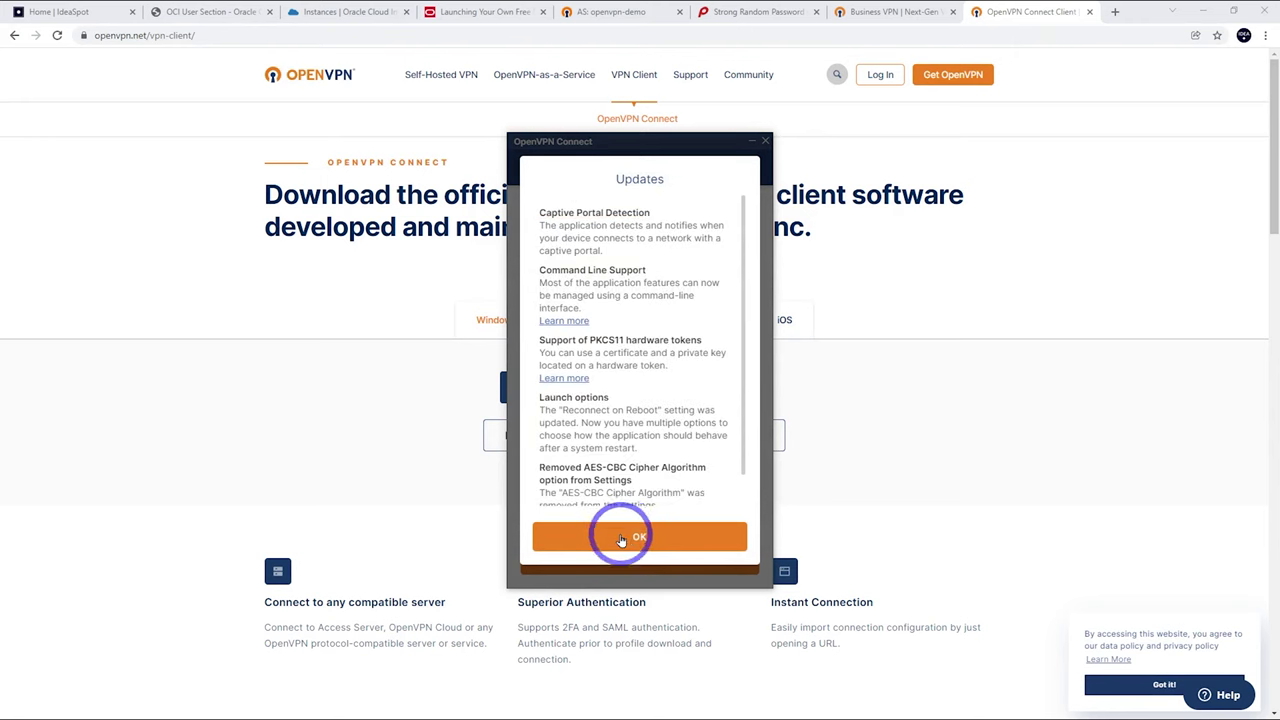
{"action": "left_click", "coordinate": [640, 536]}
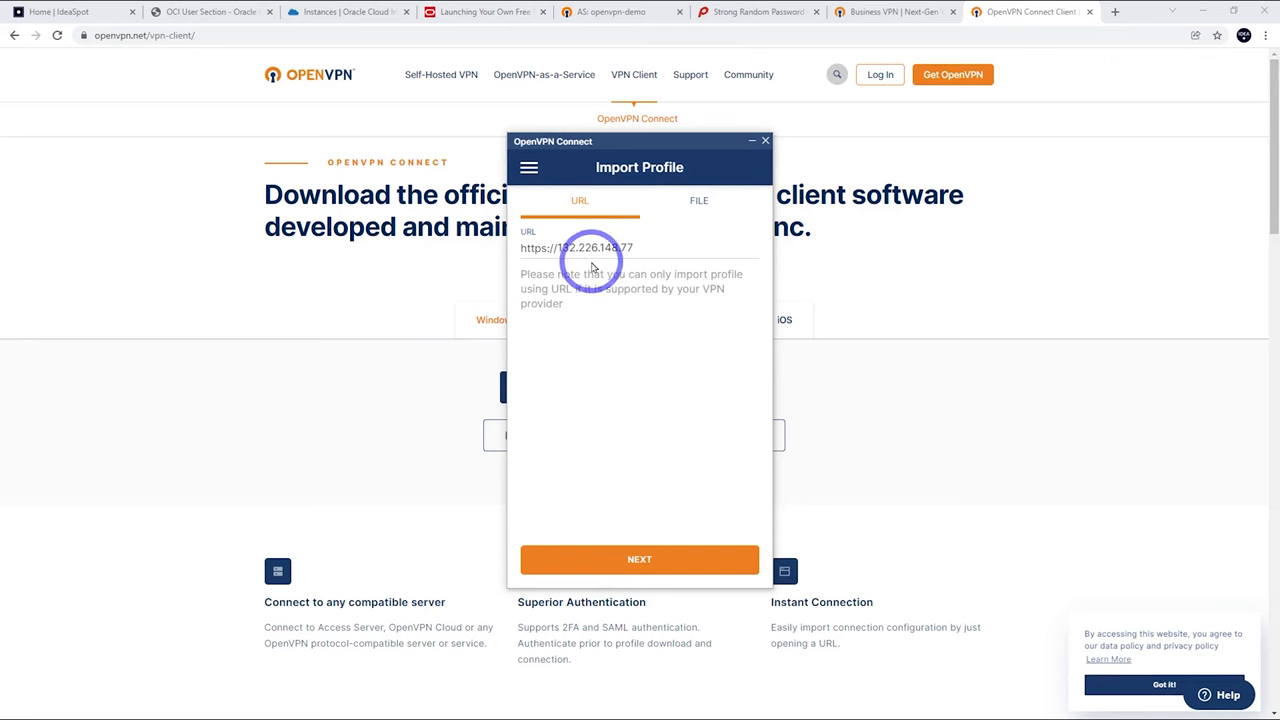
Import the autologin profile for ideaspot from 132.226.148.77, accepting the self-signed certificate.
{"action": "left_click", "coordinate": [640, 560]}
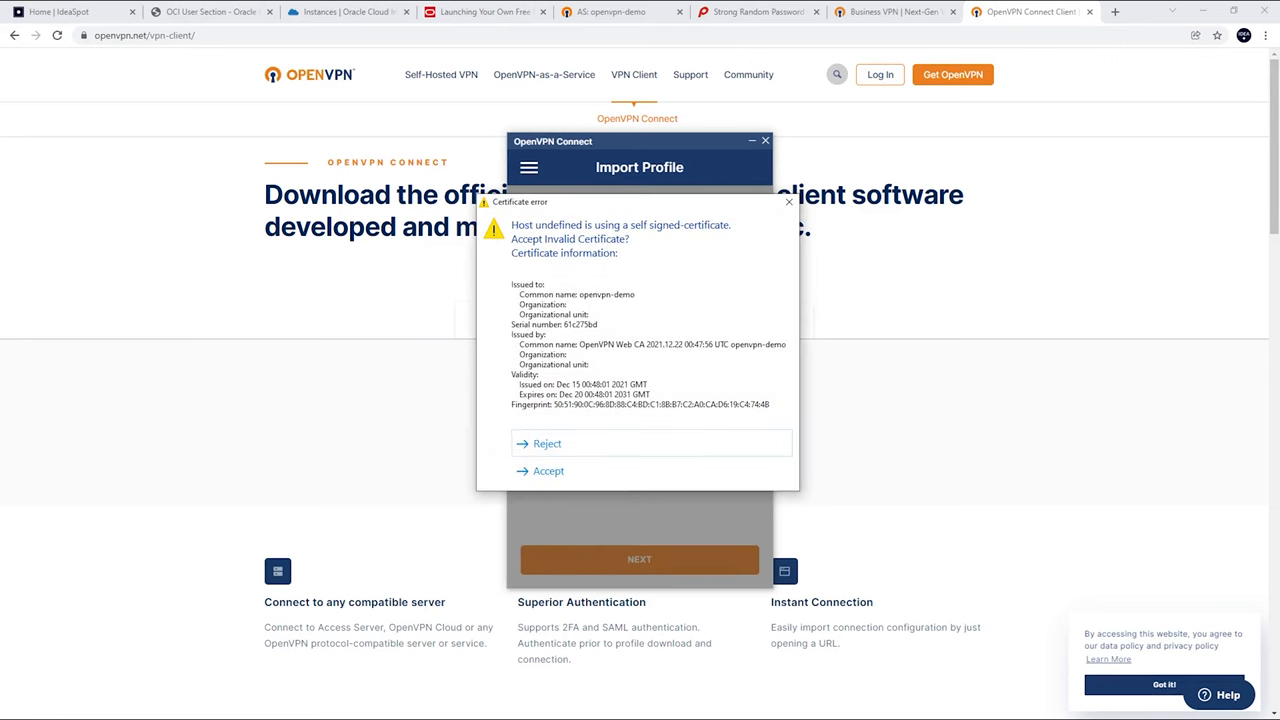
{"action": "left_click", "coordinate": [548, 472]}
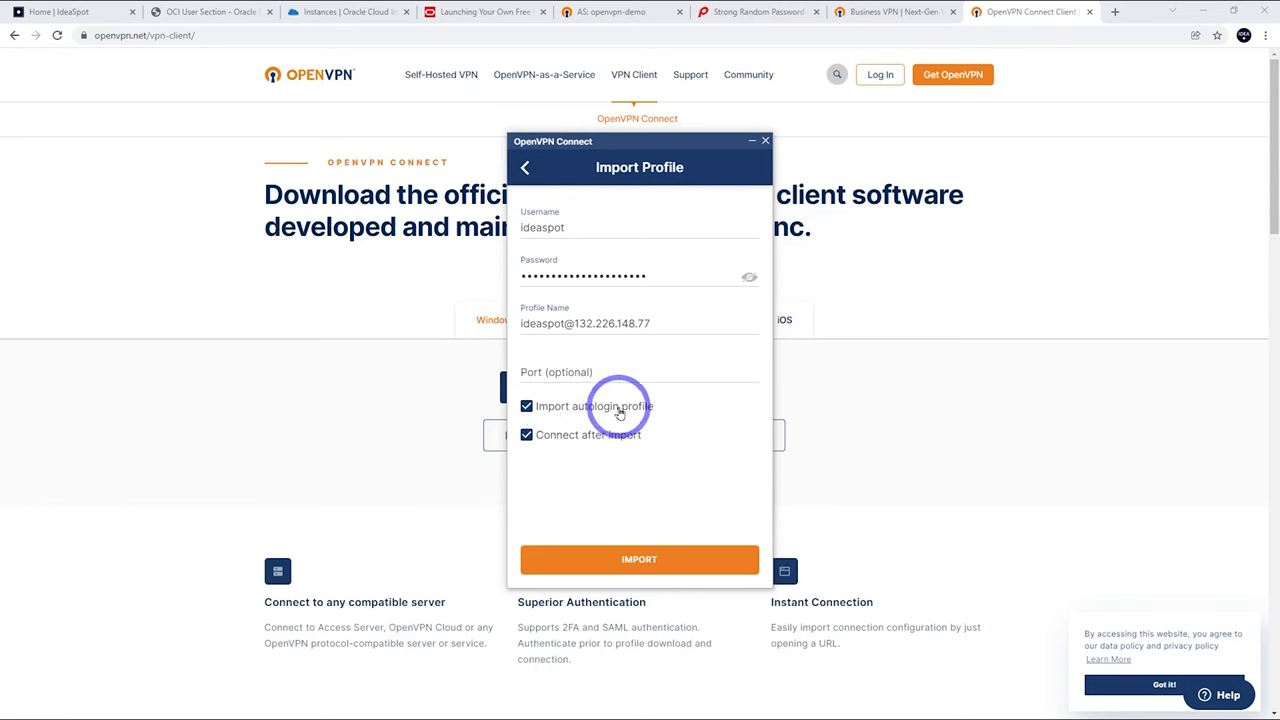
{"action": "left_click", "coordinate": [640, 560]}
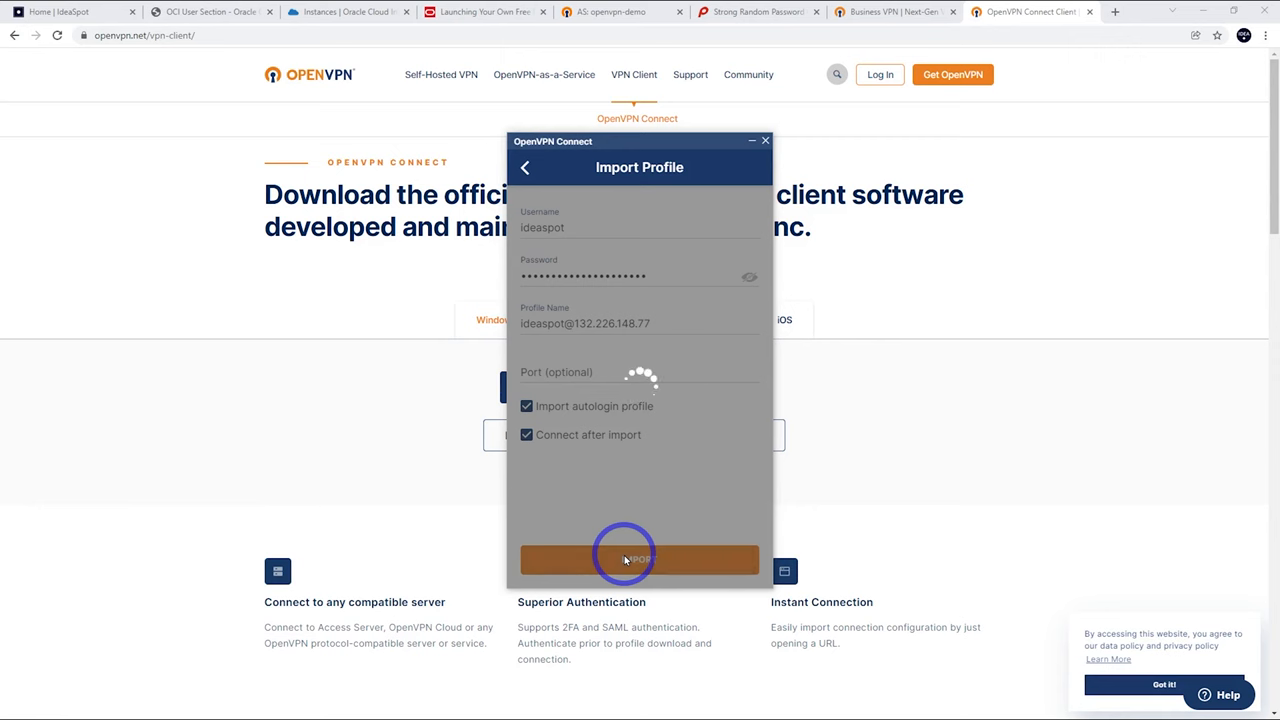
{"action": "left_click", "coordinate": [640, 558]}
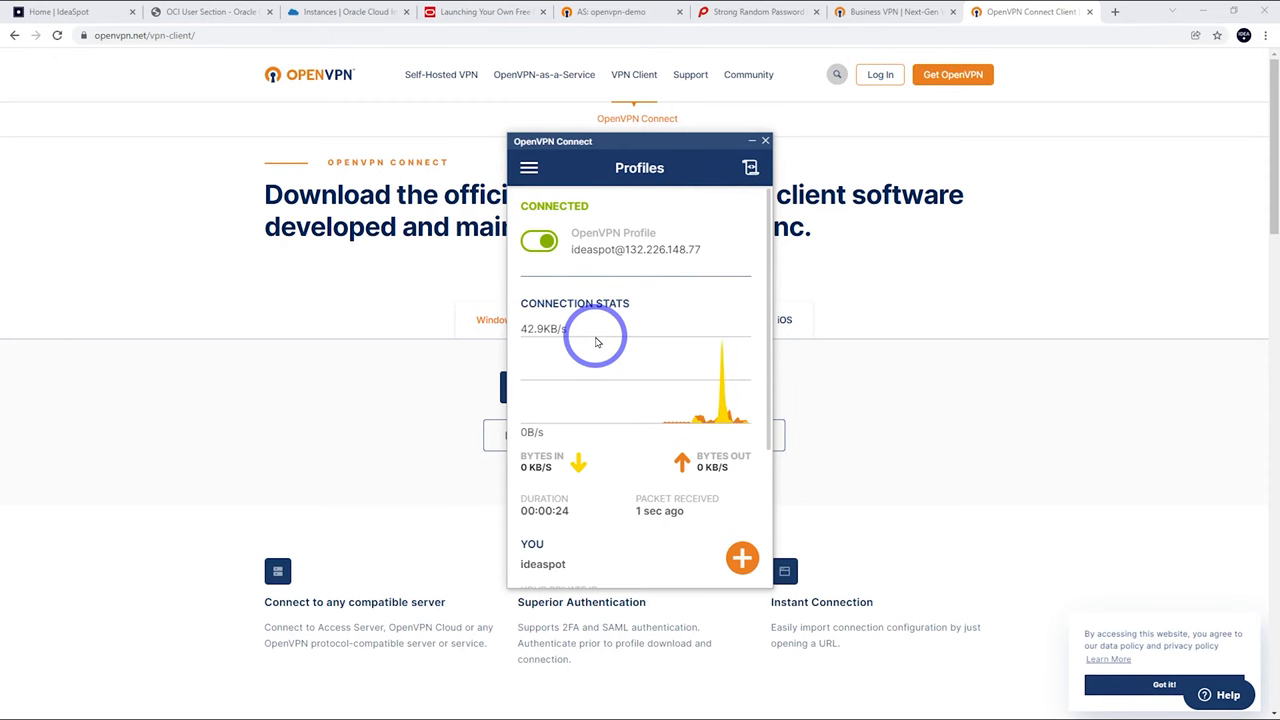
{"action": "mouse_move", "coordinate": [556, 268]}
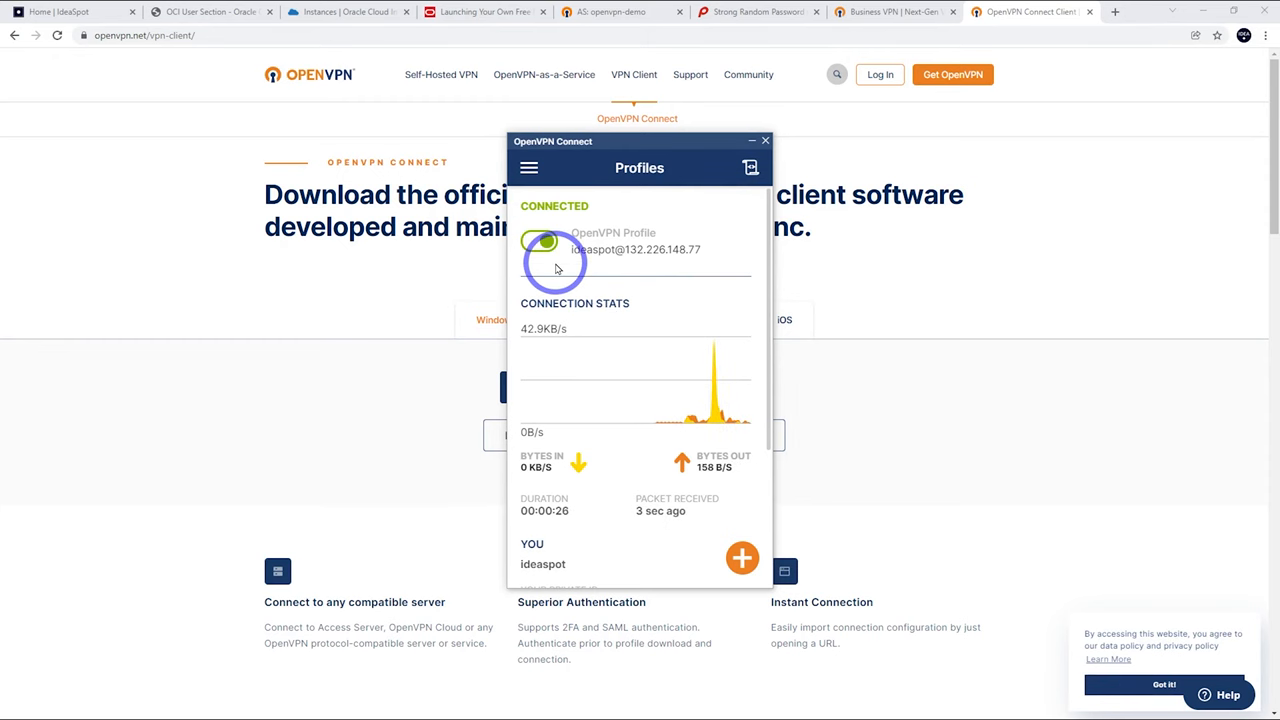